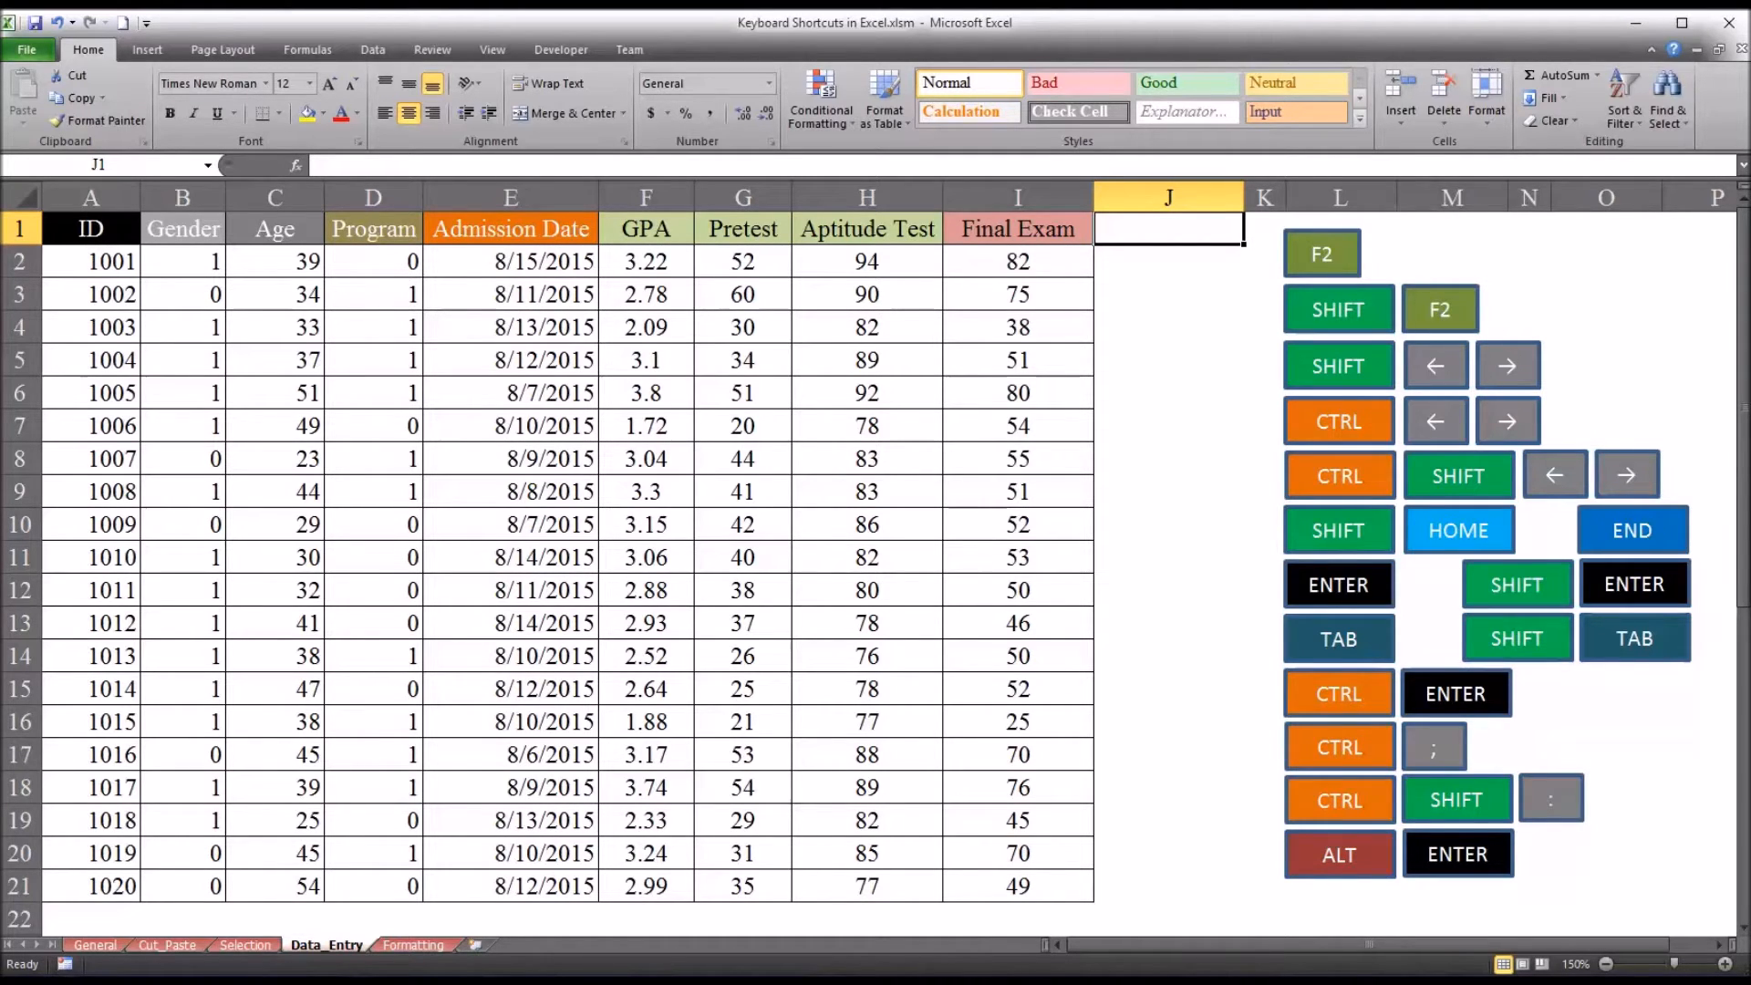
{"action": "mouse_move", "coordinate": [1244, 327]}
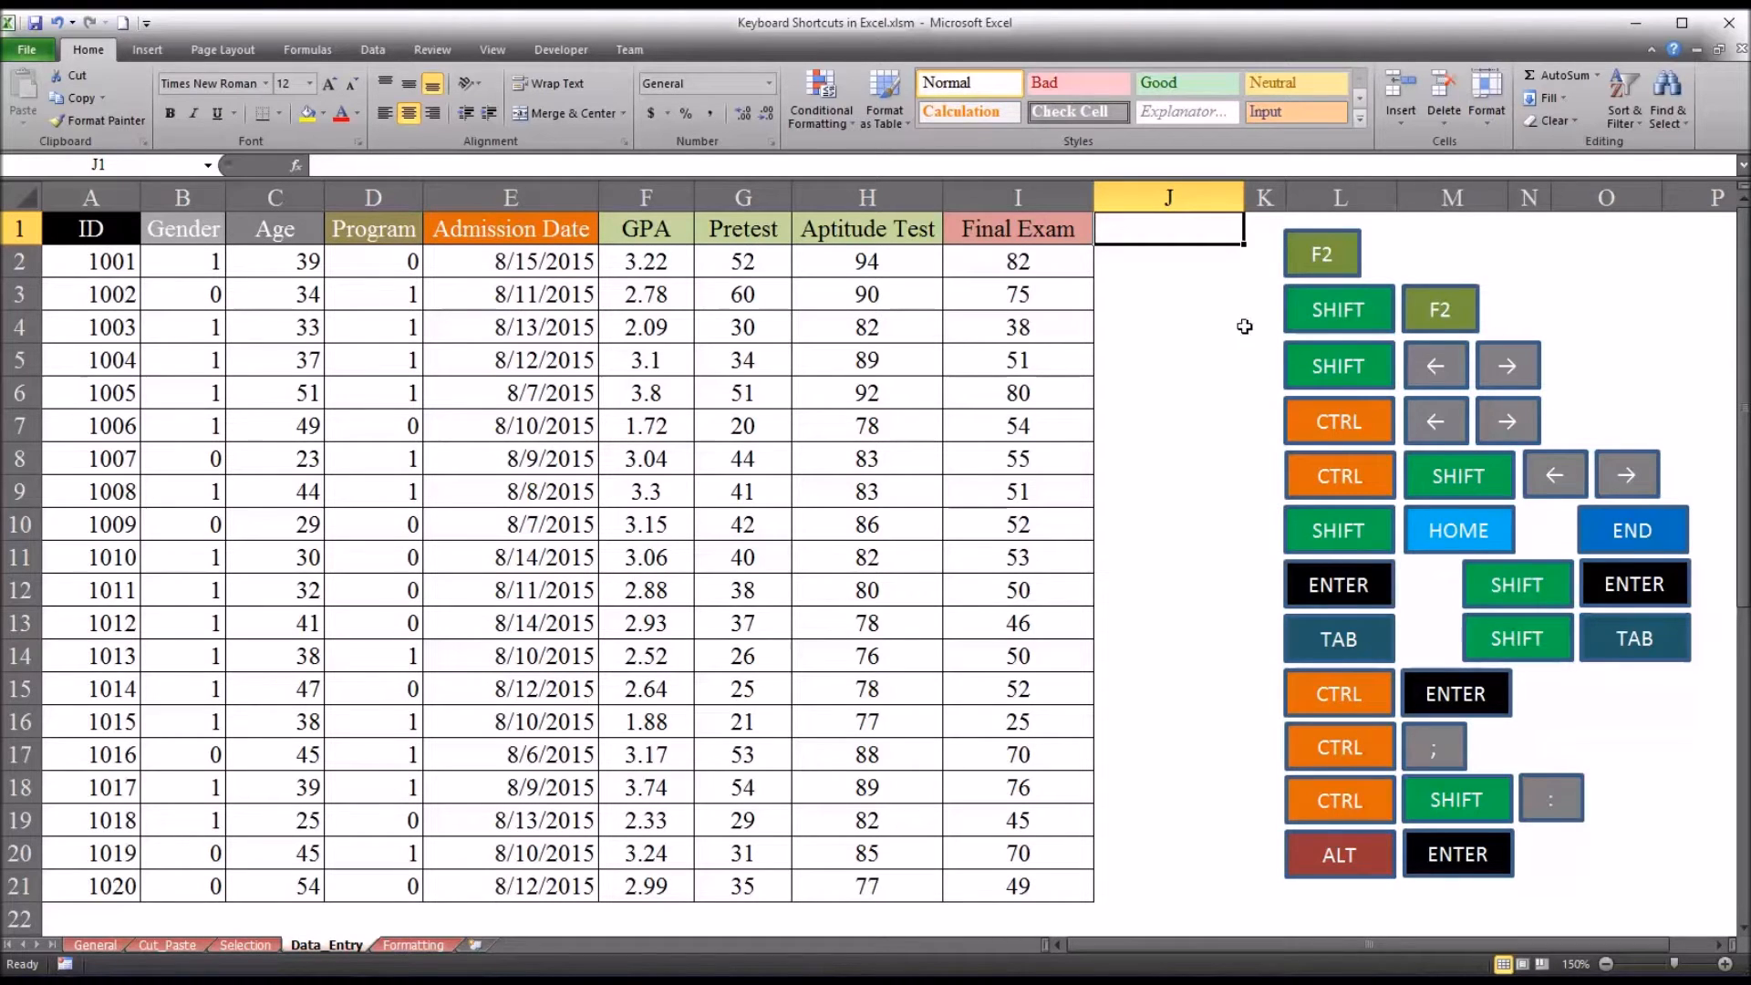
{"action": "mouse_move", "coordinate": [138, 243]}
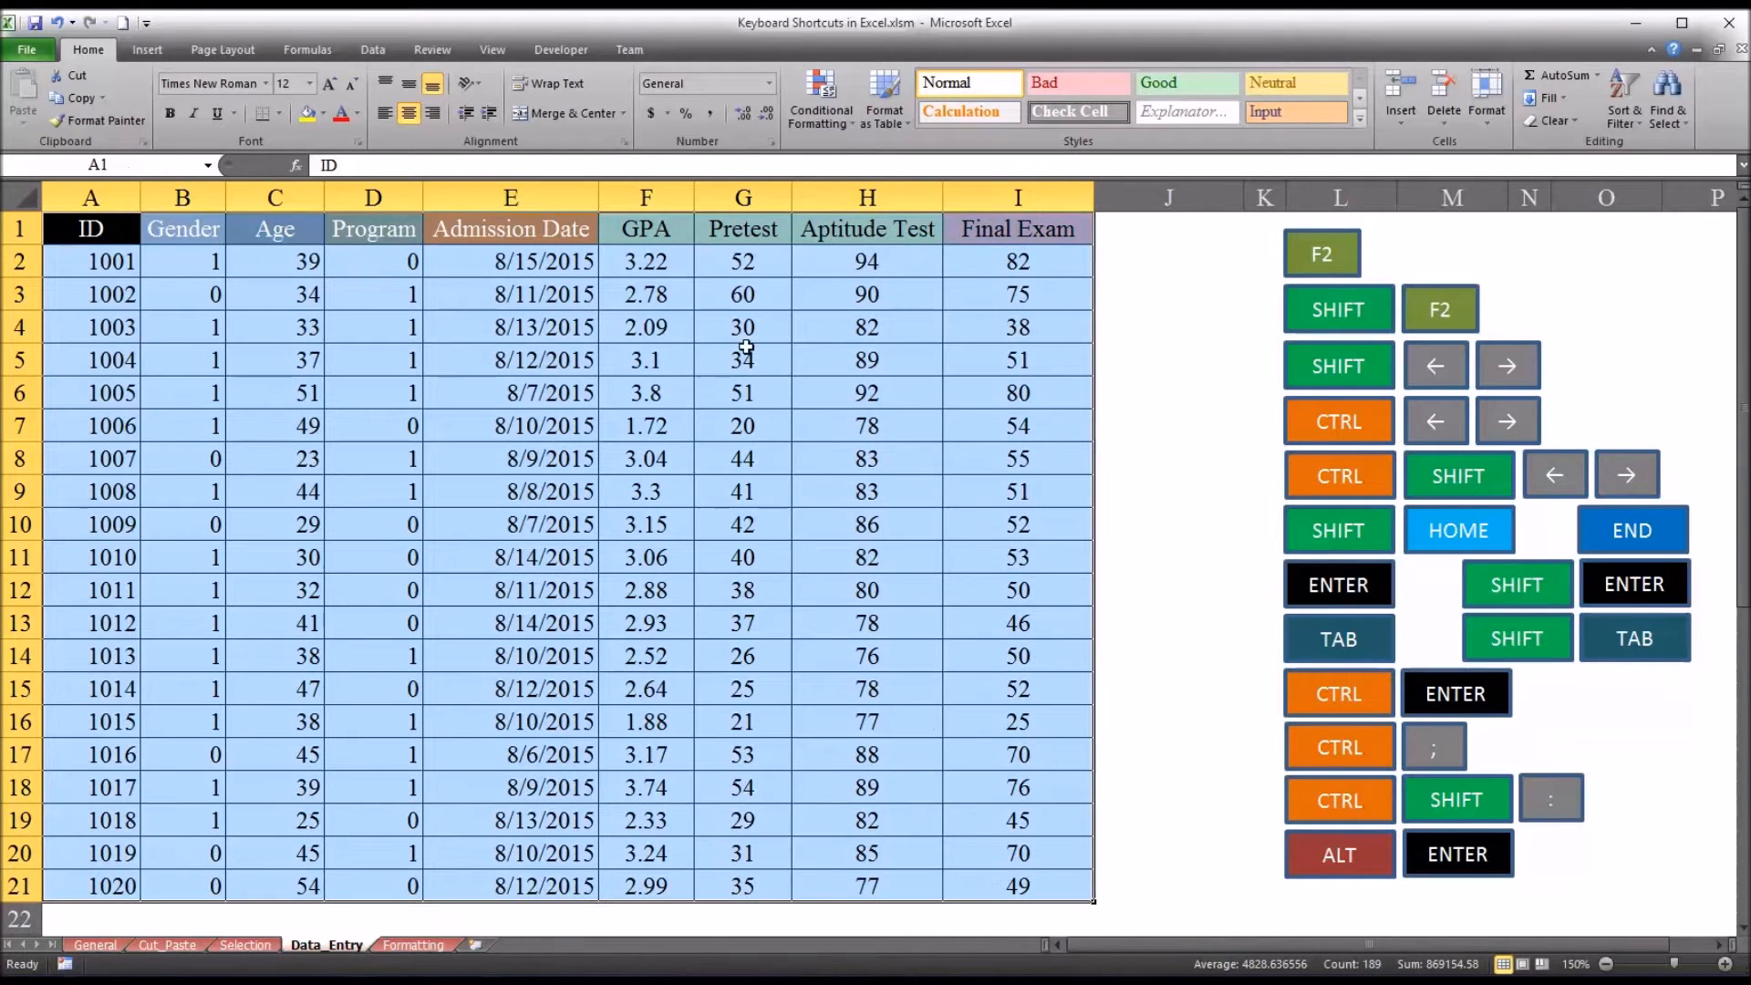
Deselect the table, finish the Aptitude Test edit, and dismiss the empty H10 comment.
{"action": "left_click", "coordinate": [1168, 229]}
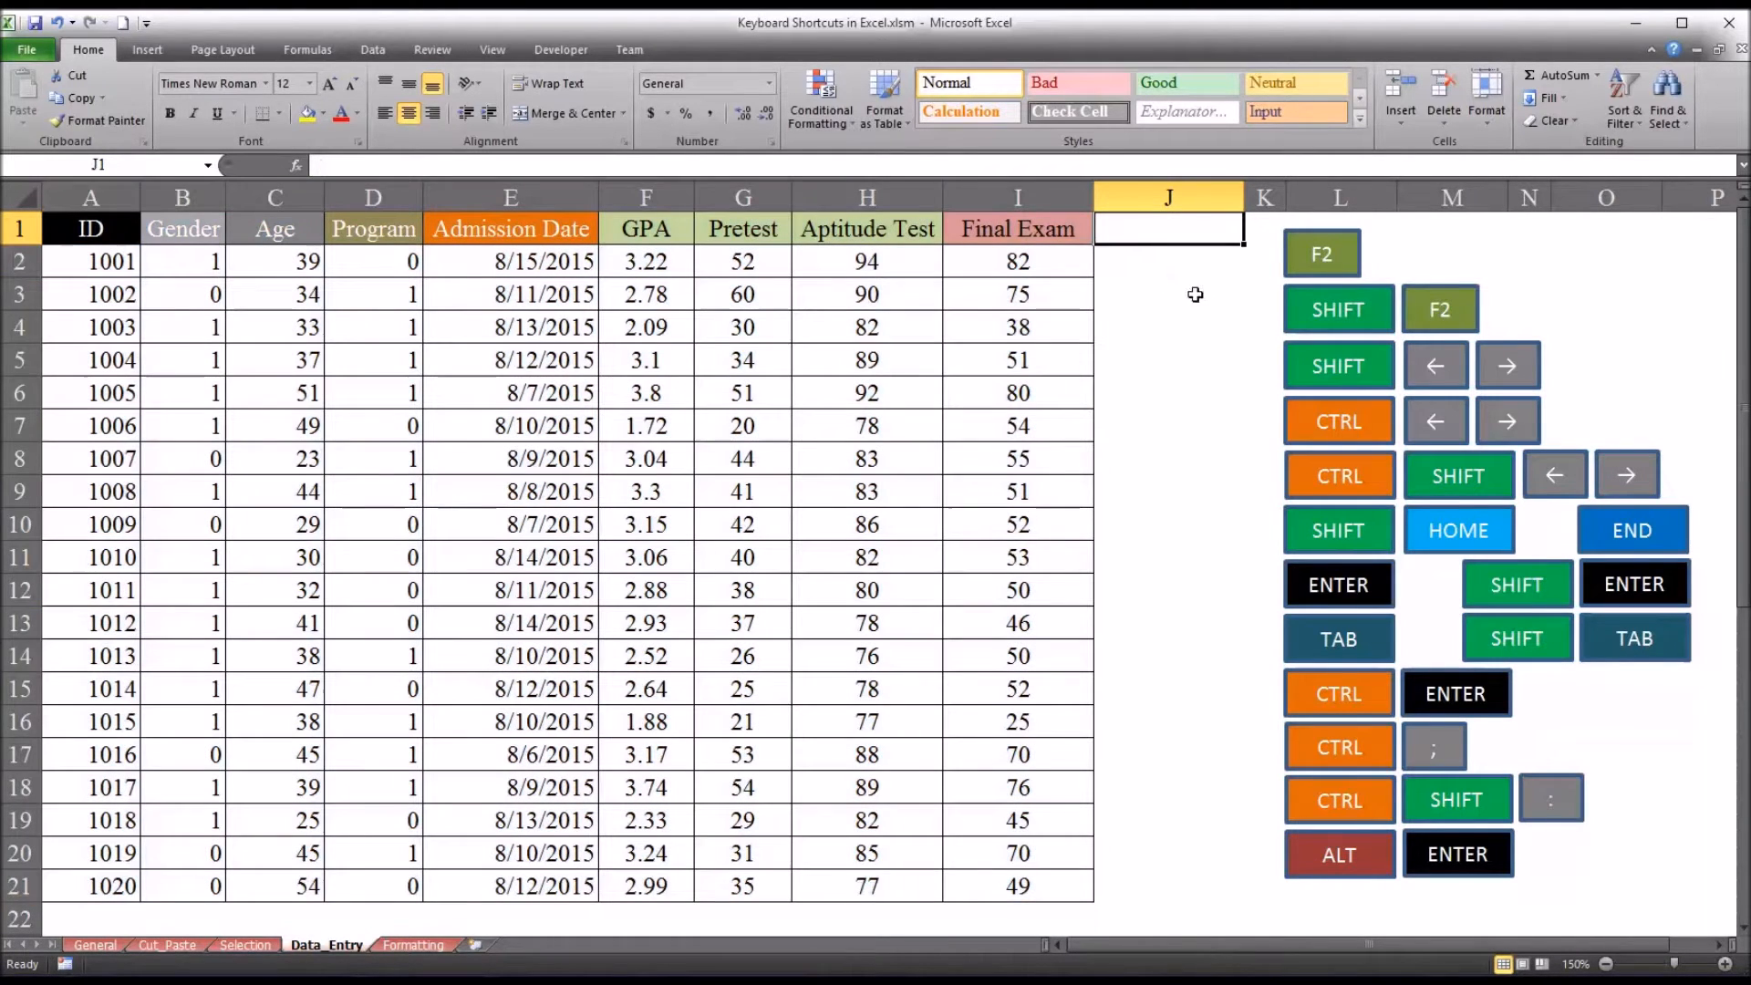
{"action": "mouse_move", "coordinate": [1265, 363]}
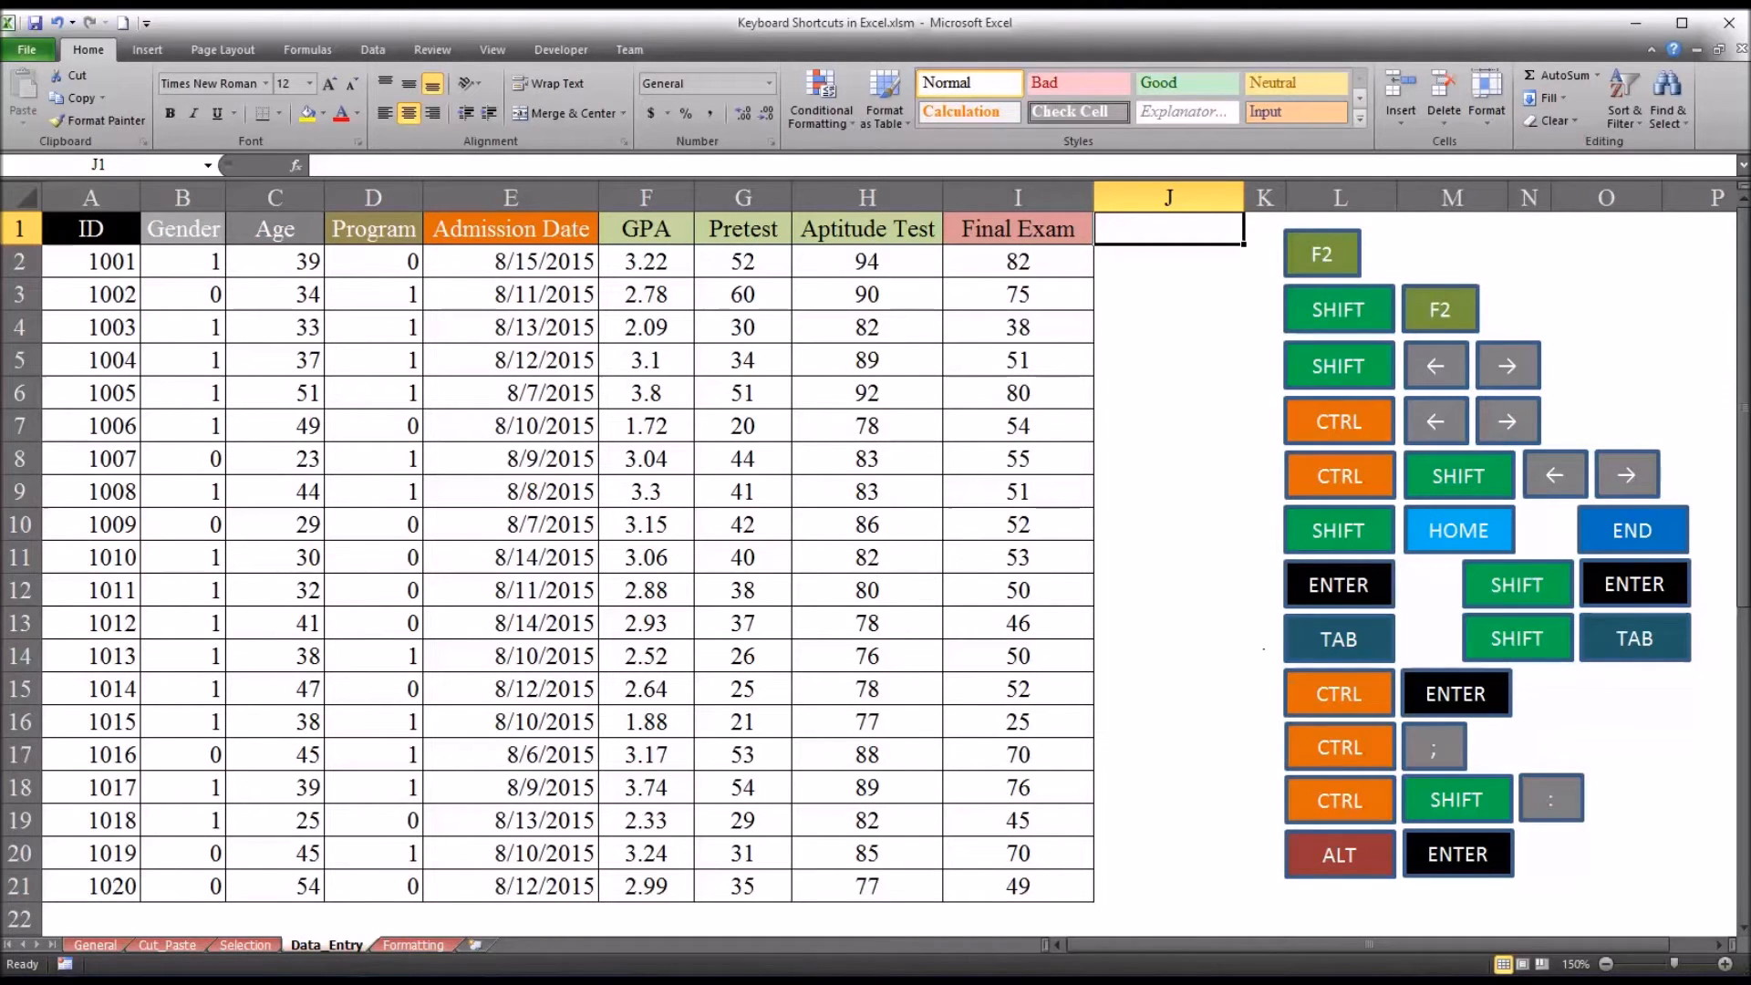
{"action": "mouse_move", "coordinate": [1268, 284]}
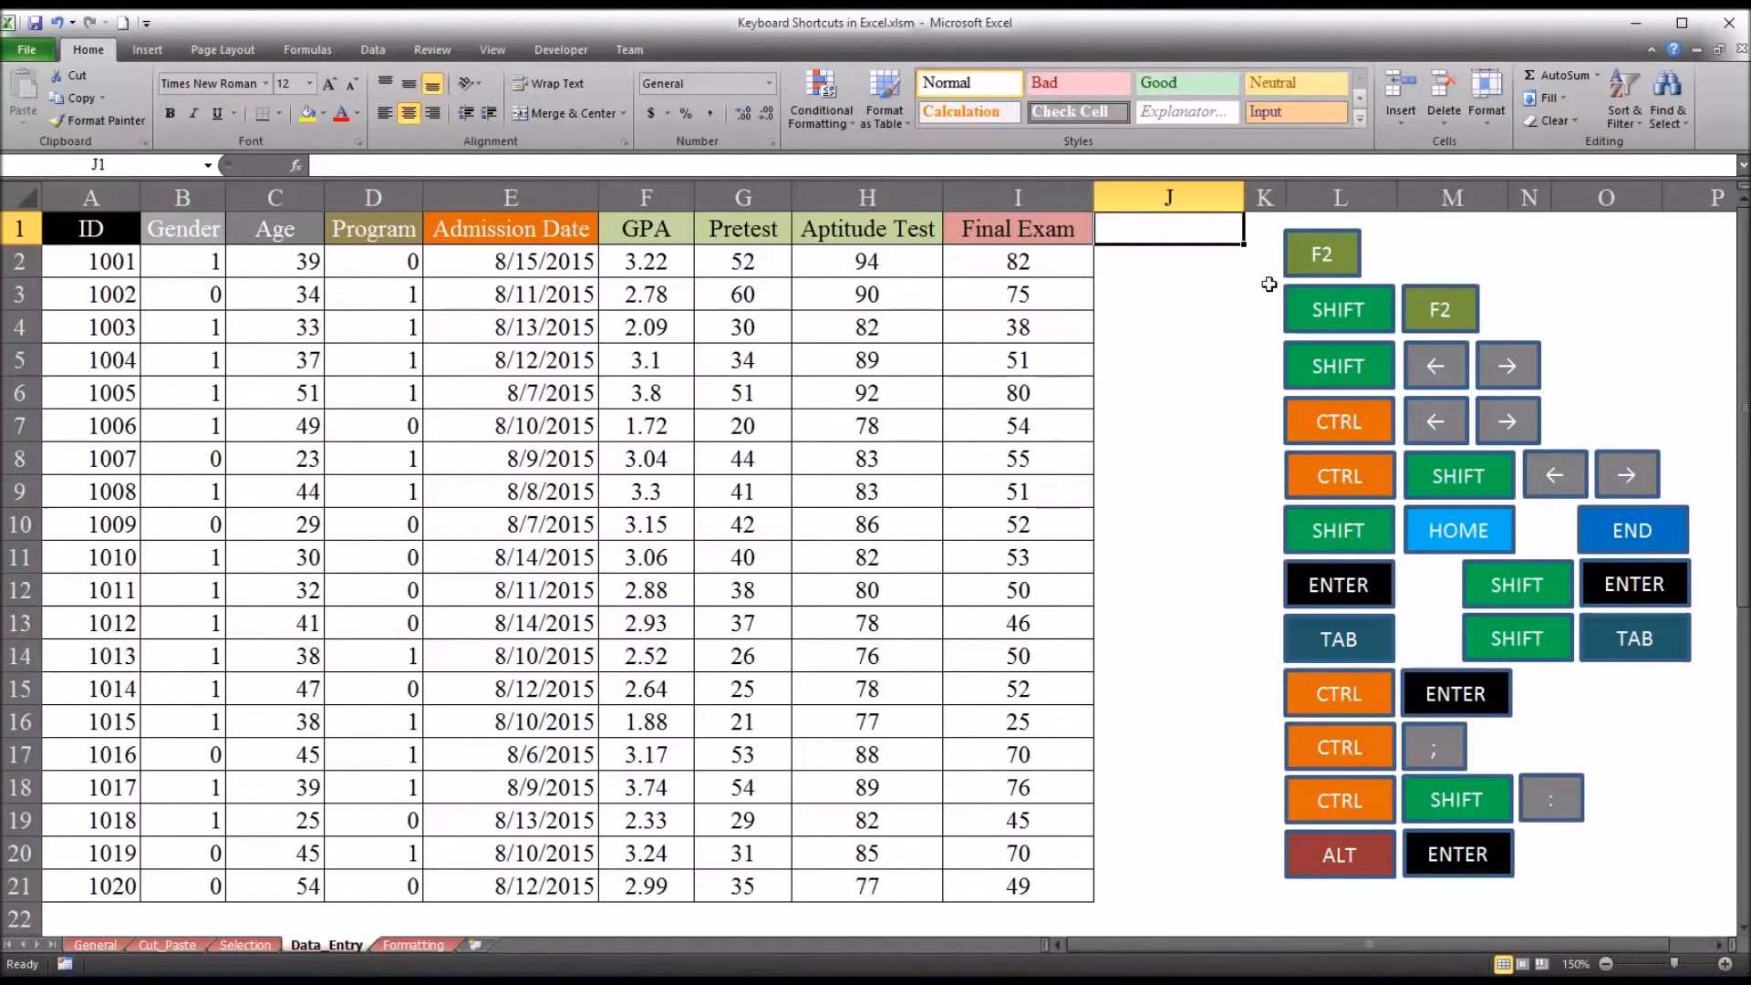
{"action": "mouse_move", "coordinate": [860, 459]}
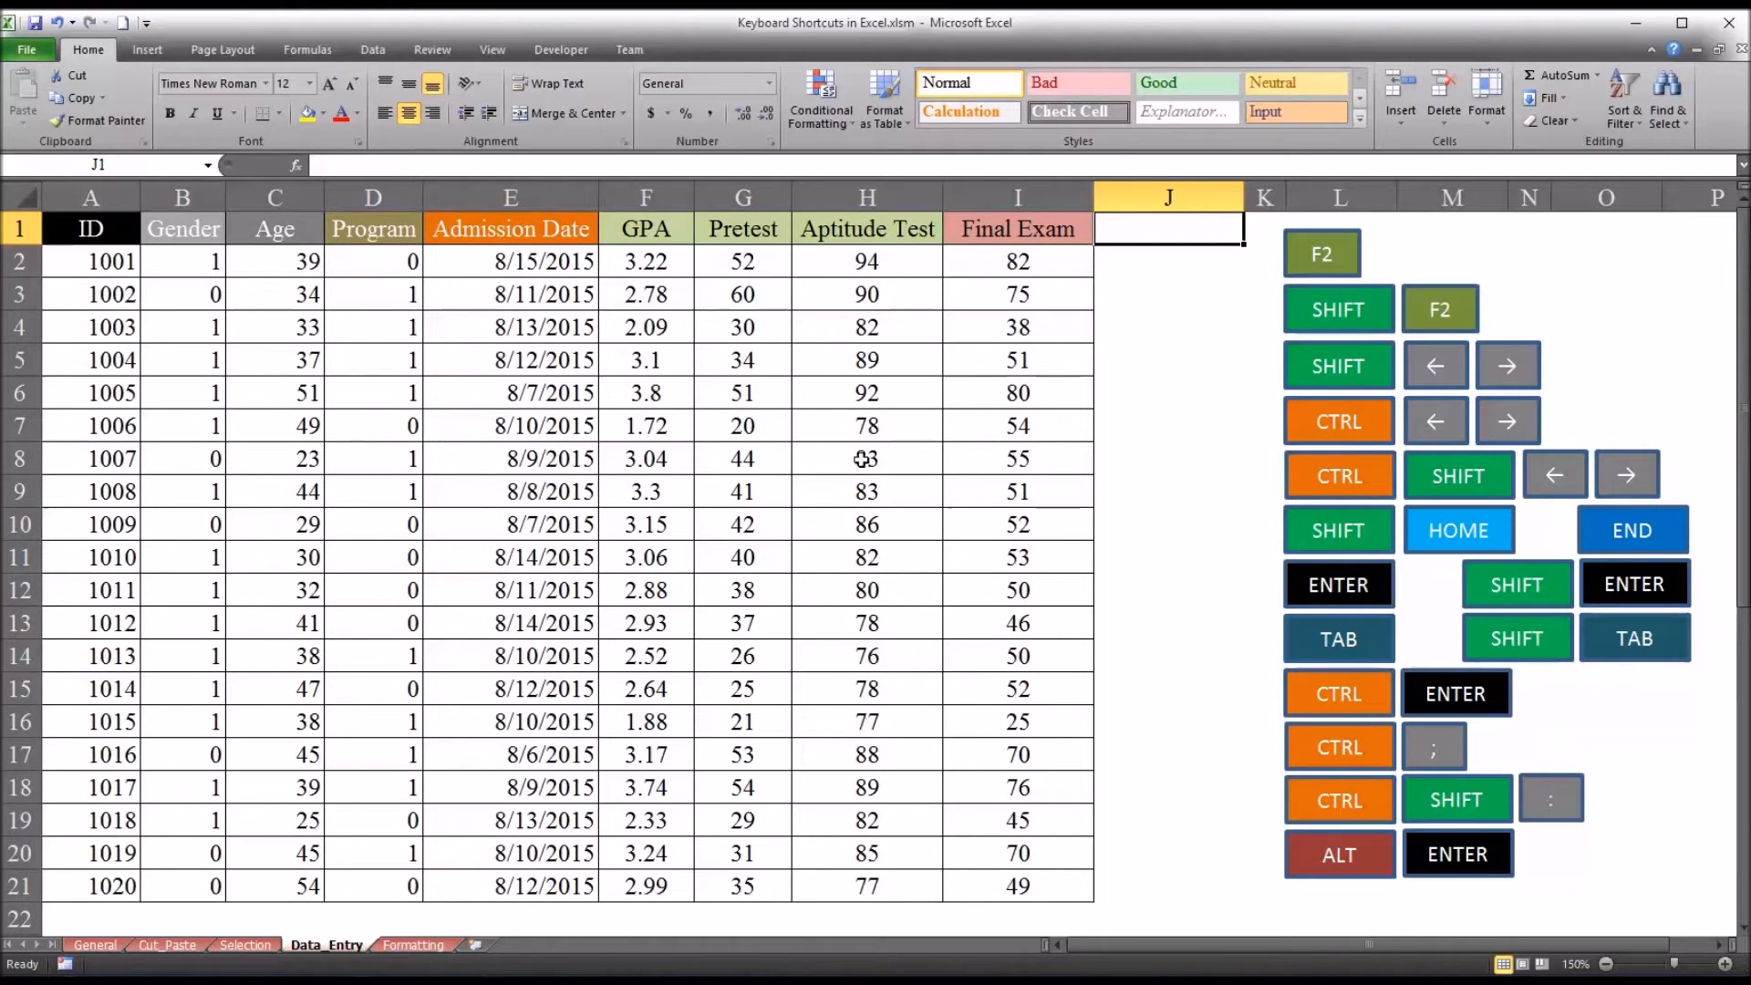
{"action": "left_click", "coordinate": [865, 458]}
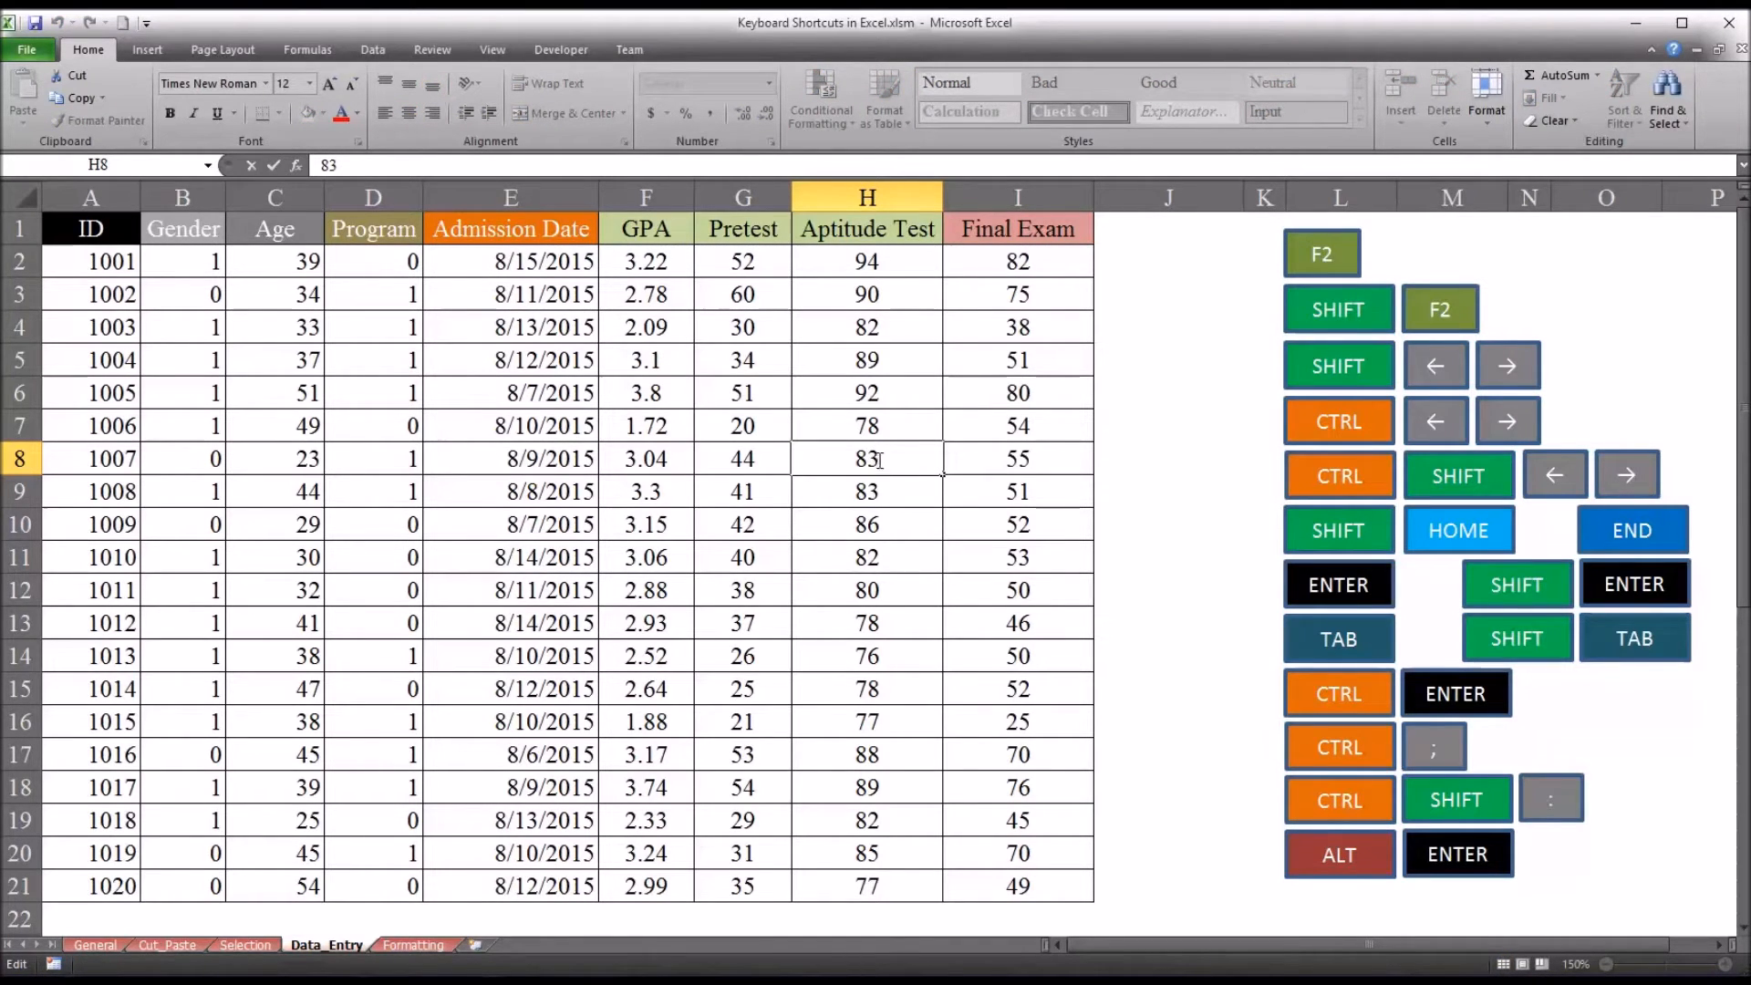
{"action": "mouse_move", "coordinate": [910, 499]}
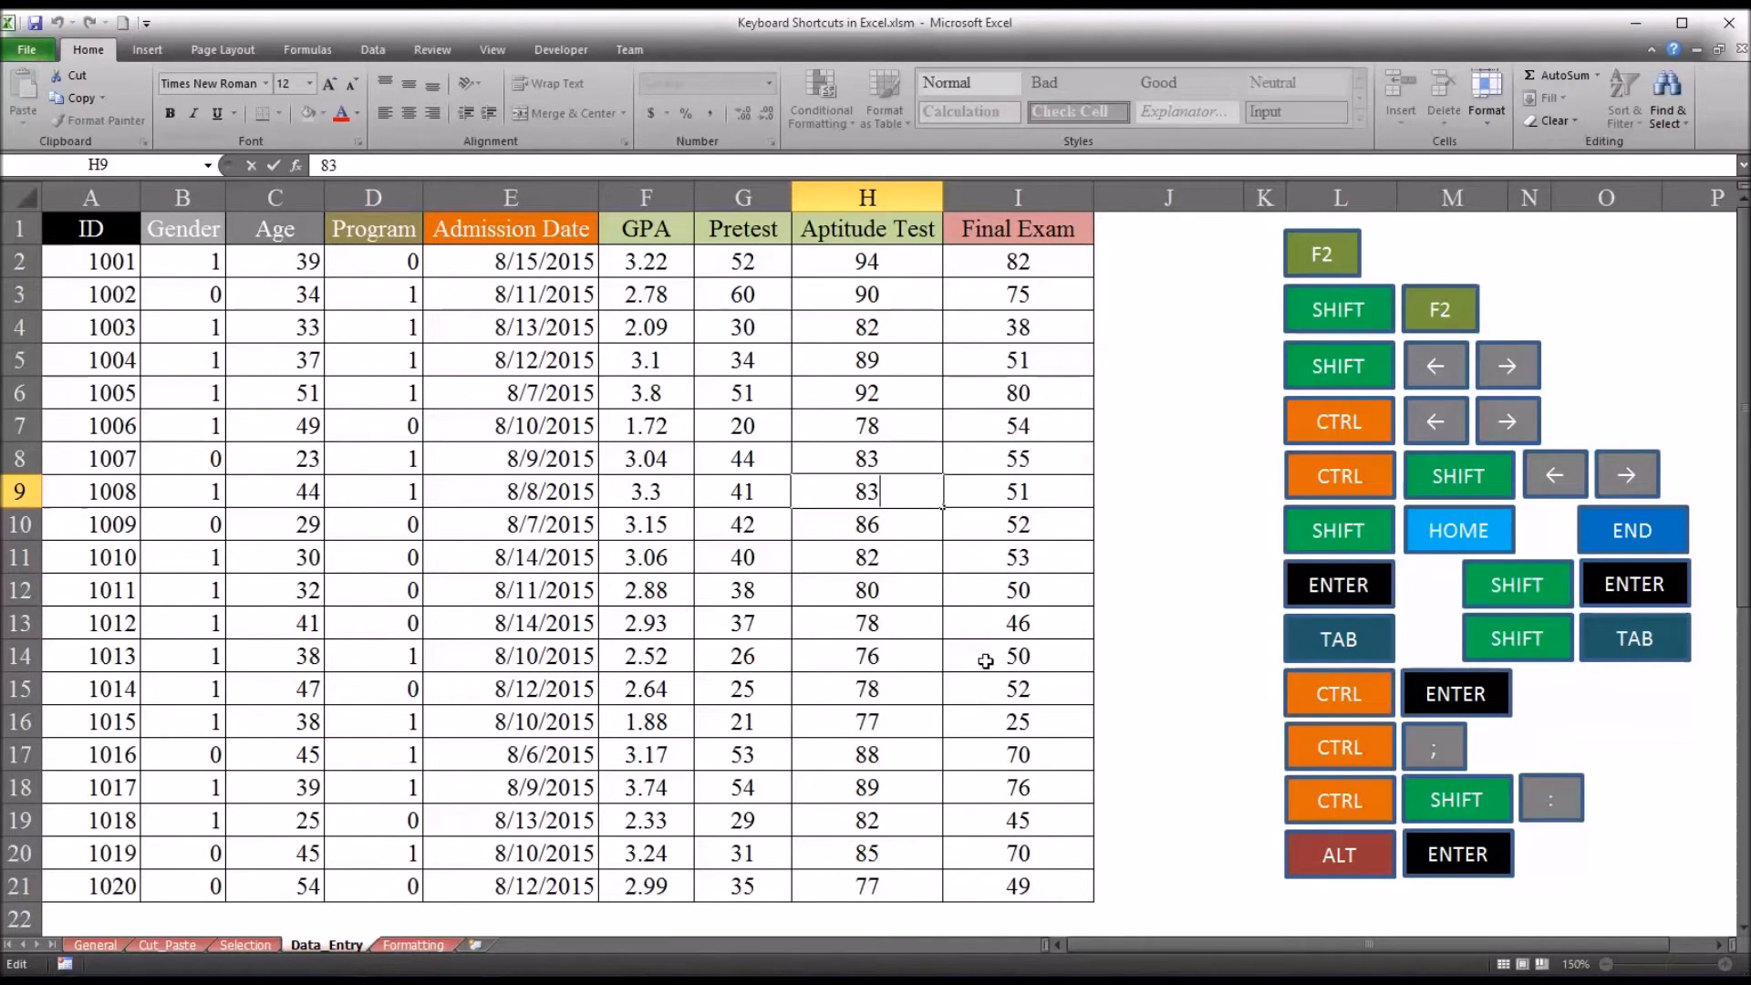
{"action": "mouse_move", "coordinate": [1108, 675]}
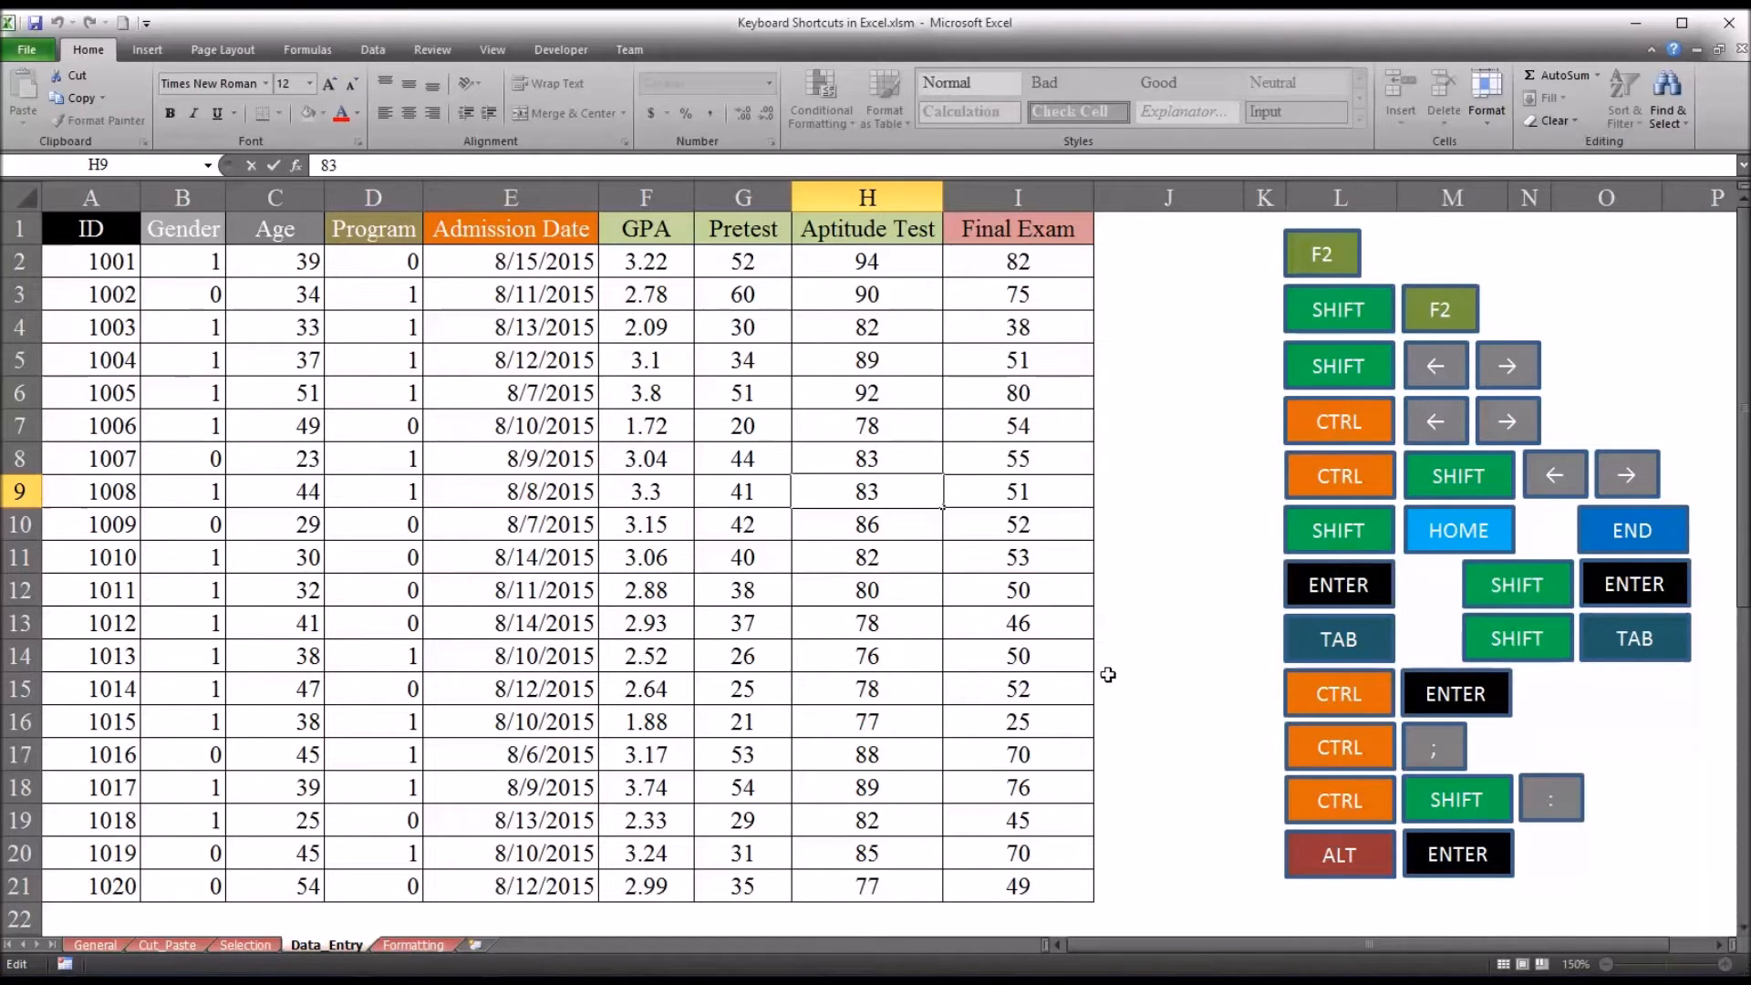
{"action": "key", "text": "enter"}
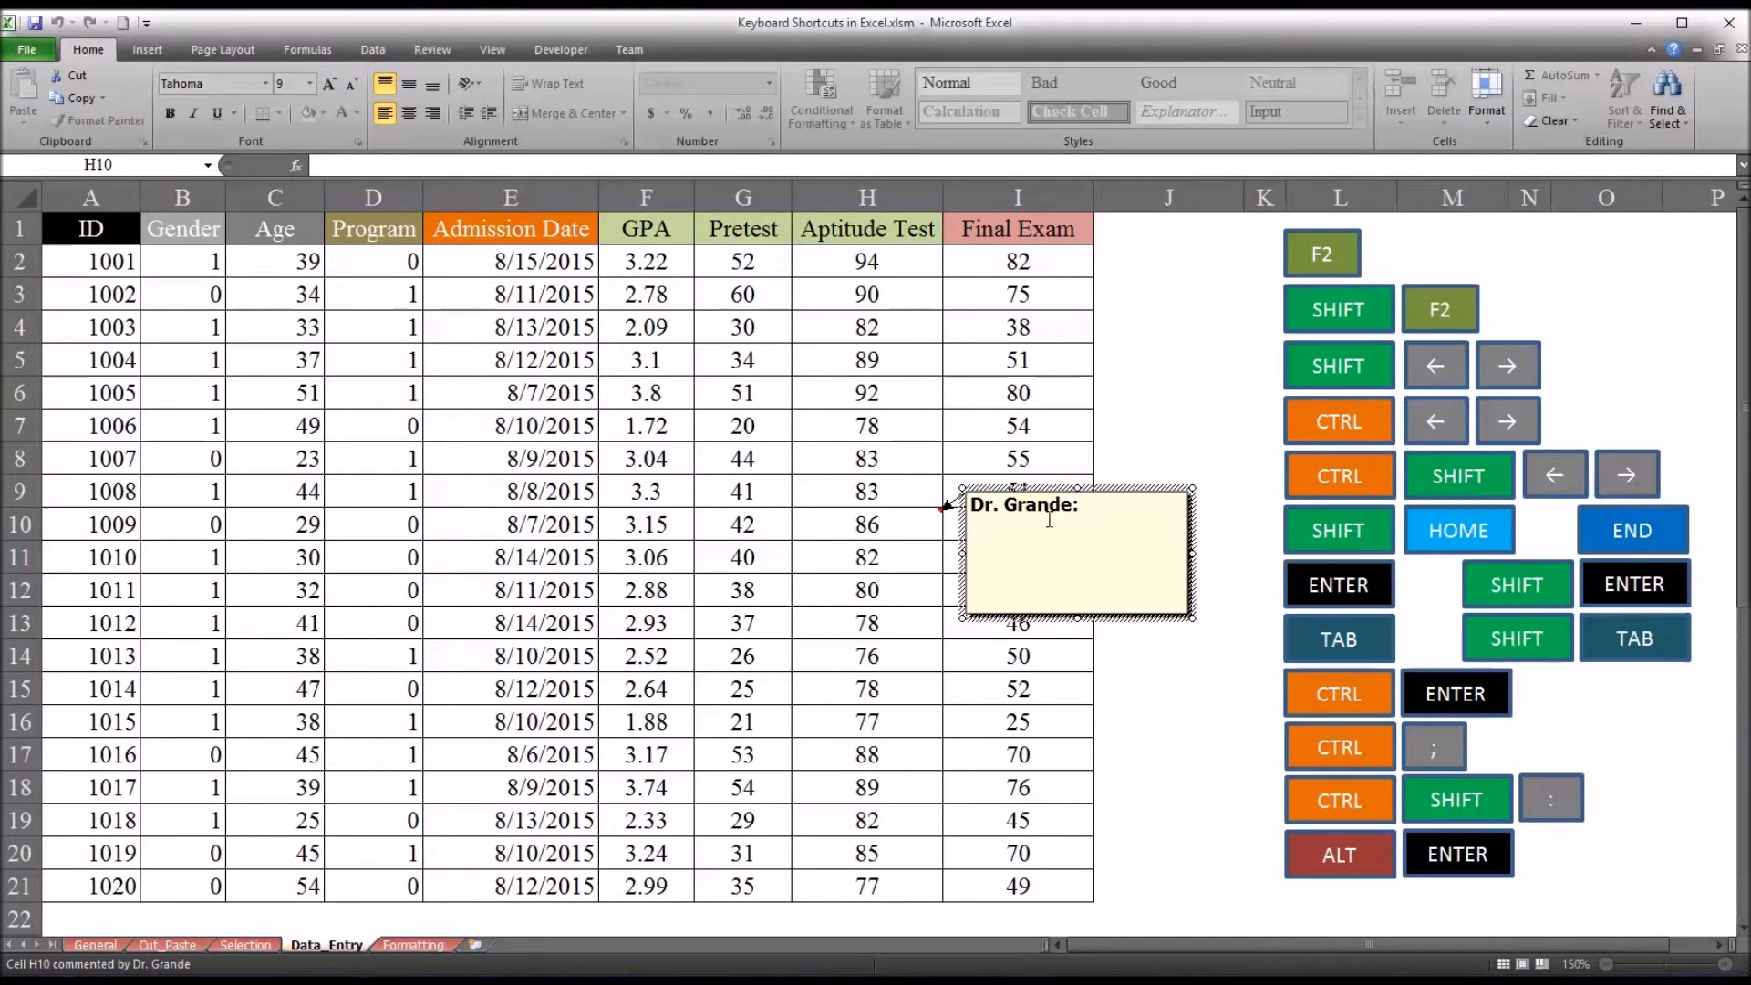
{"action": "mouse_move", "coordinate": [1150, 625]}
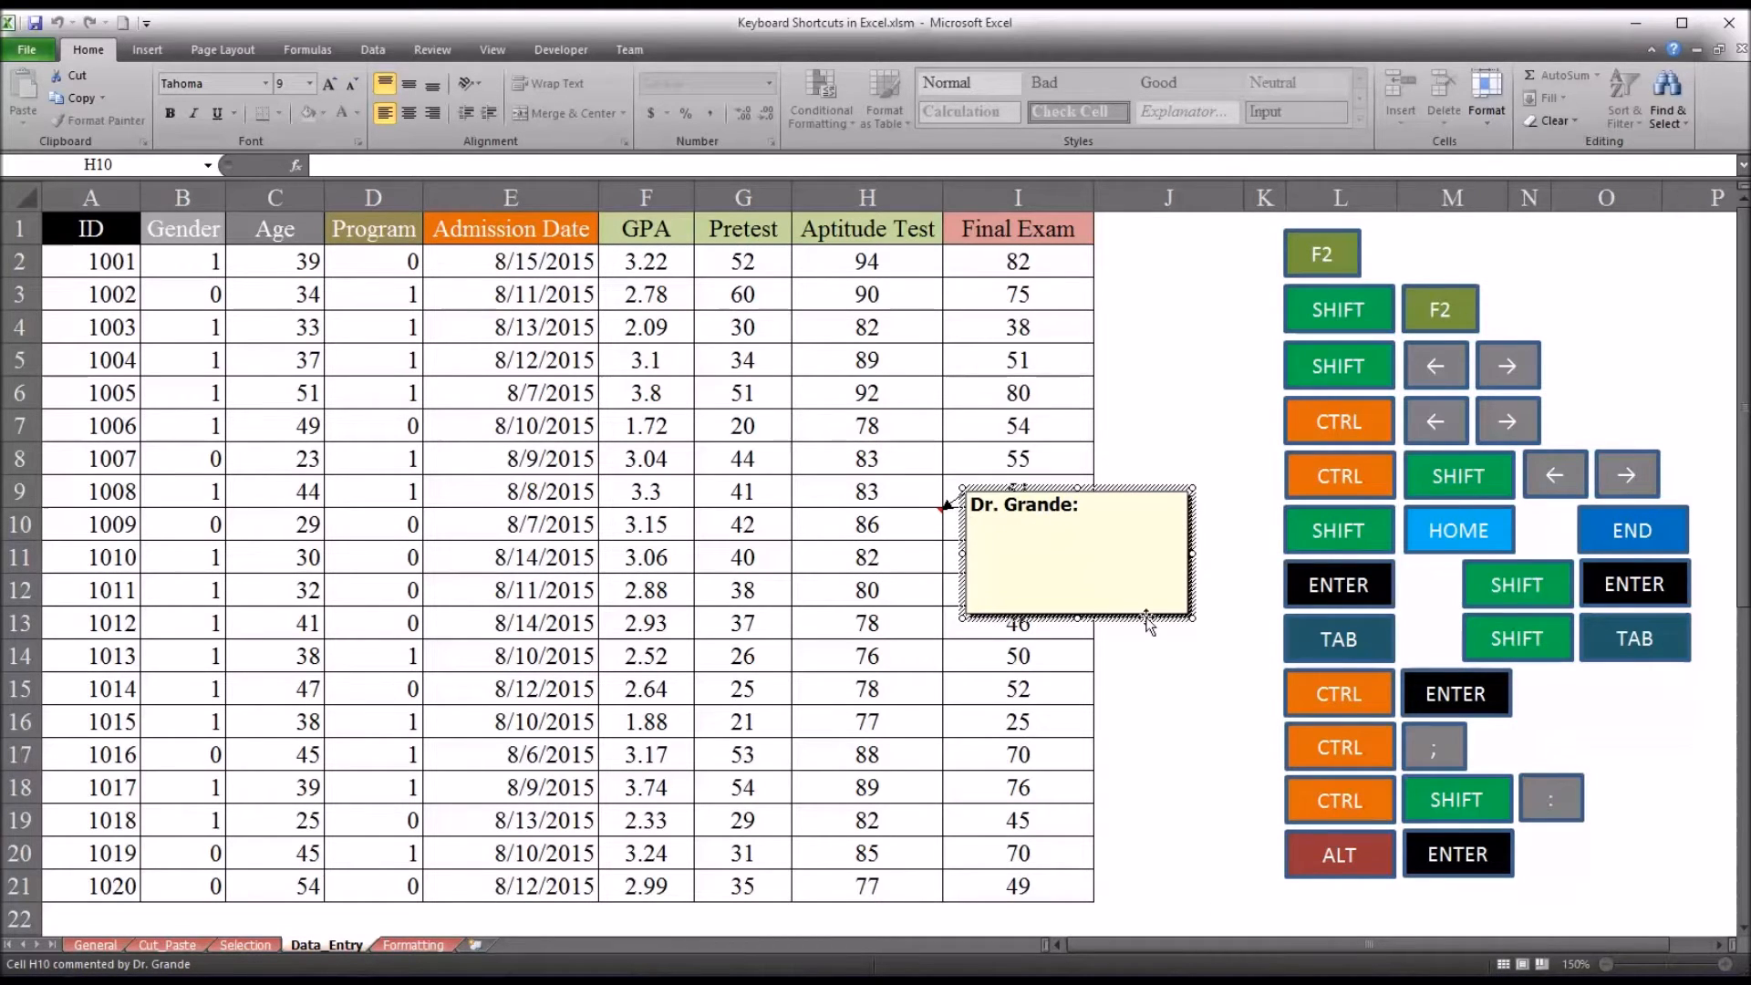
{"action": "left_click", "coordinate": [865, 524]}
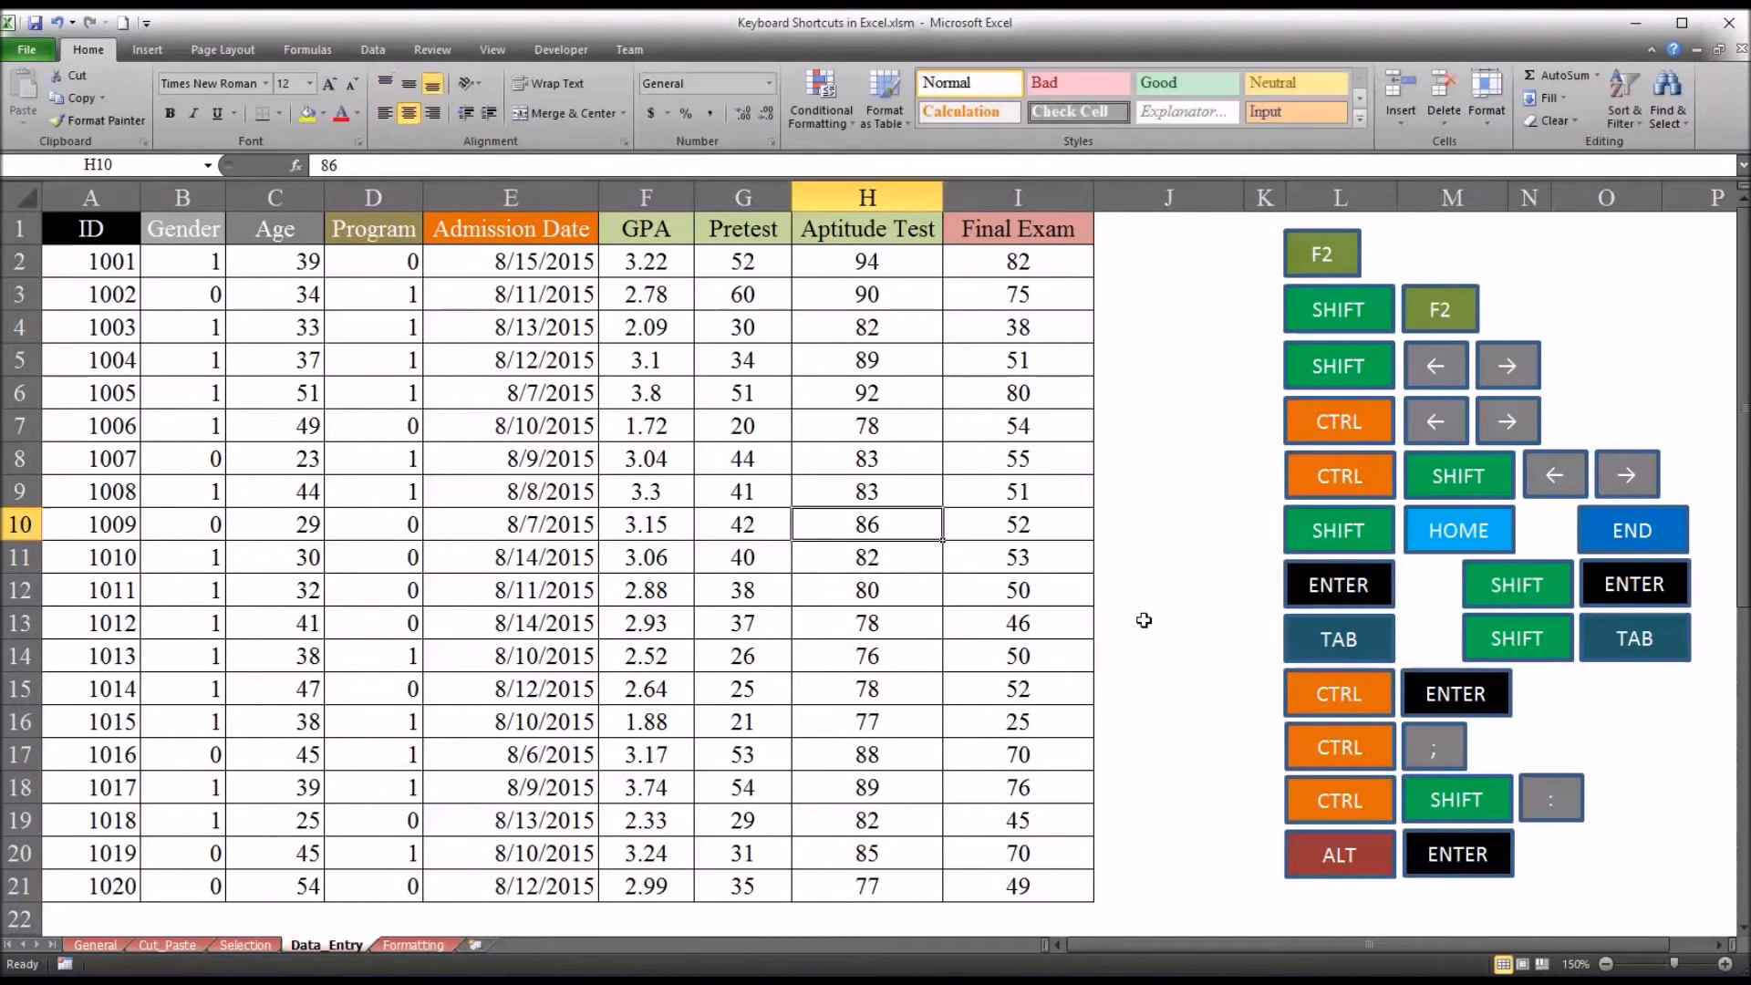
{"action": "mouse_move", "coordinate": [1095, 595]}
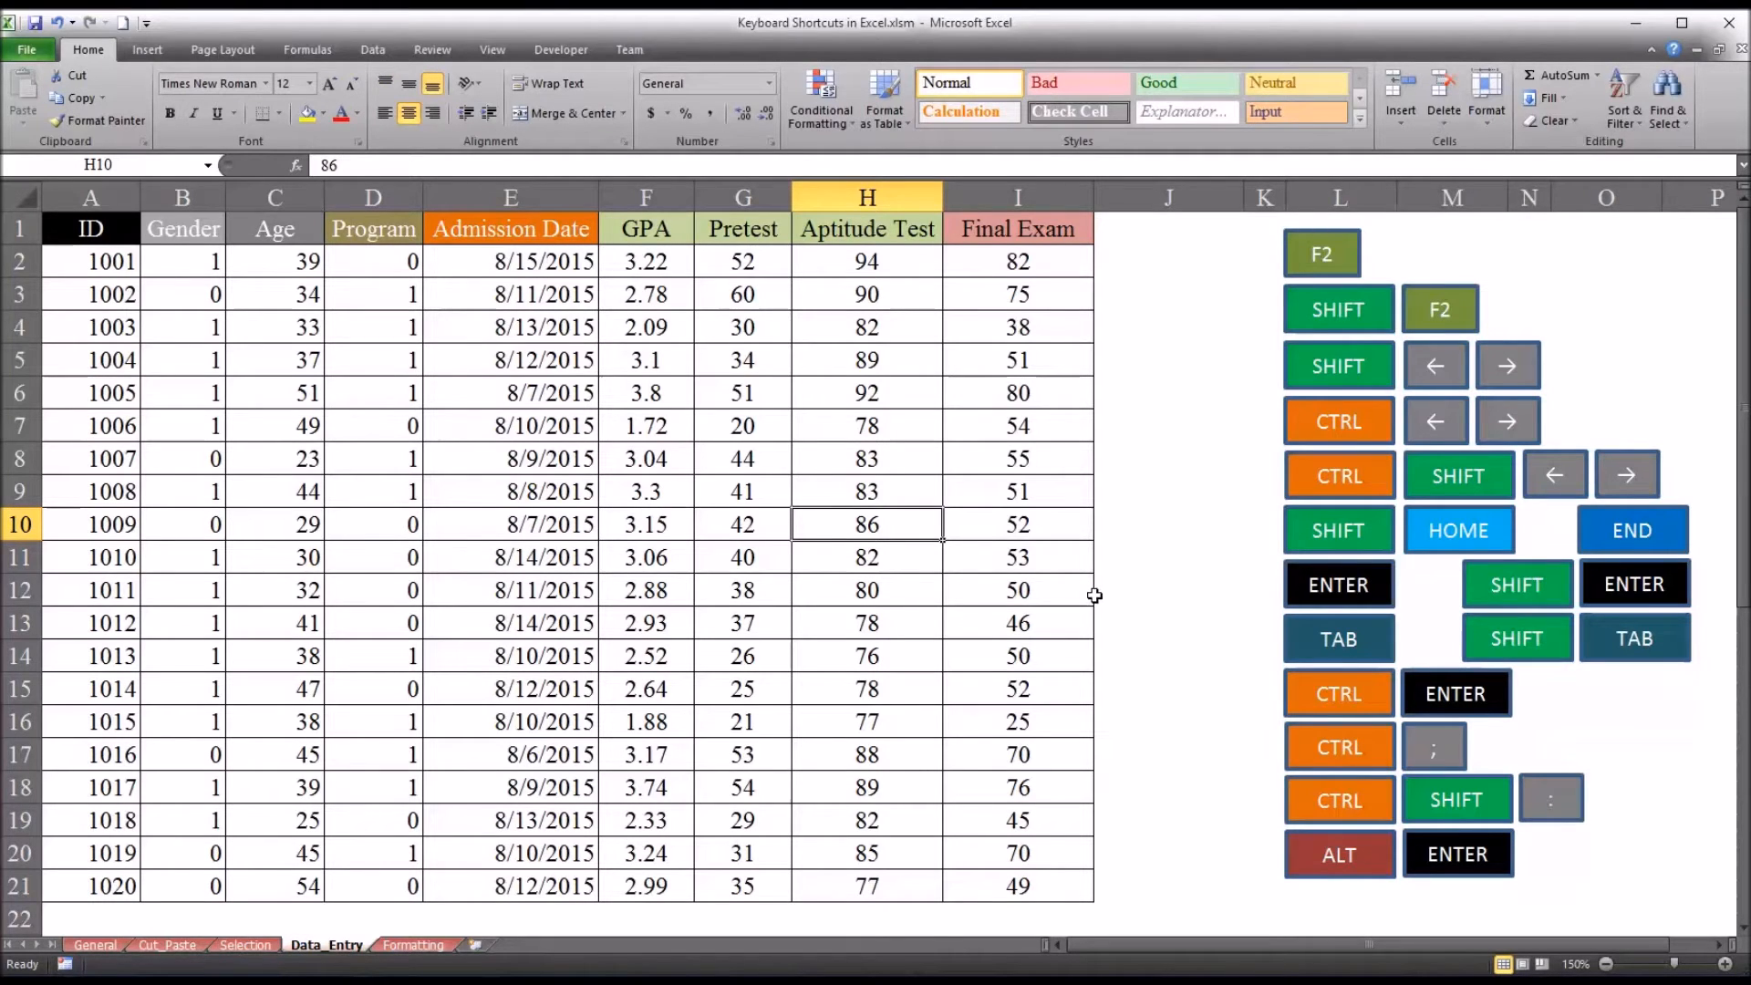
{"action": "mouse_move", "coordinate": [954, 646]}
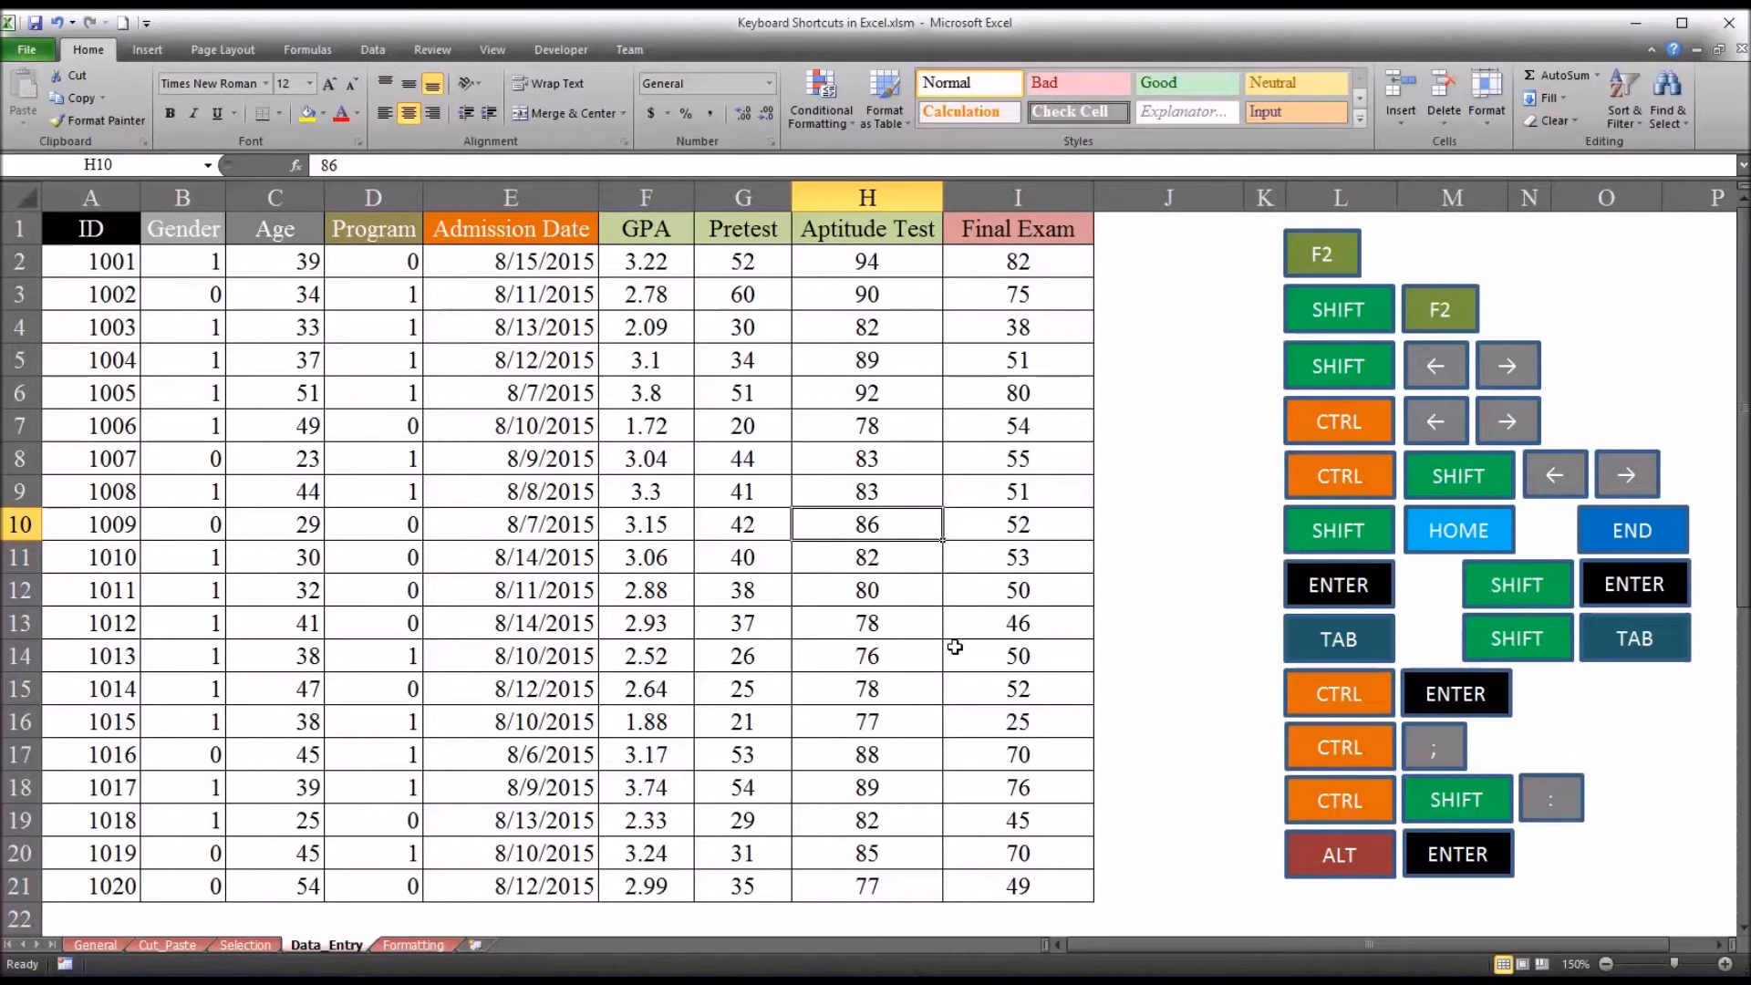
{"action": "mouse_move", "coordinate": [1265, 622]}
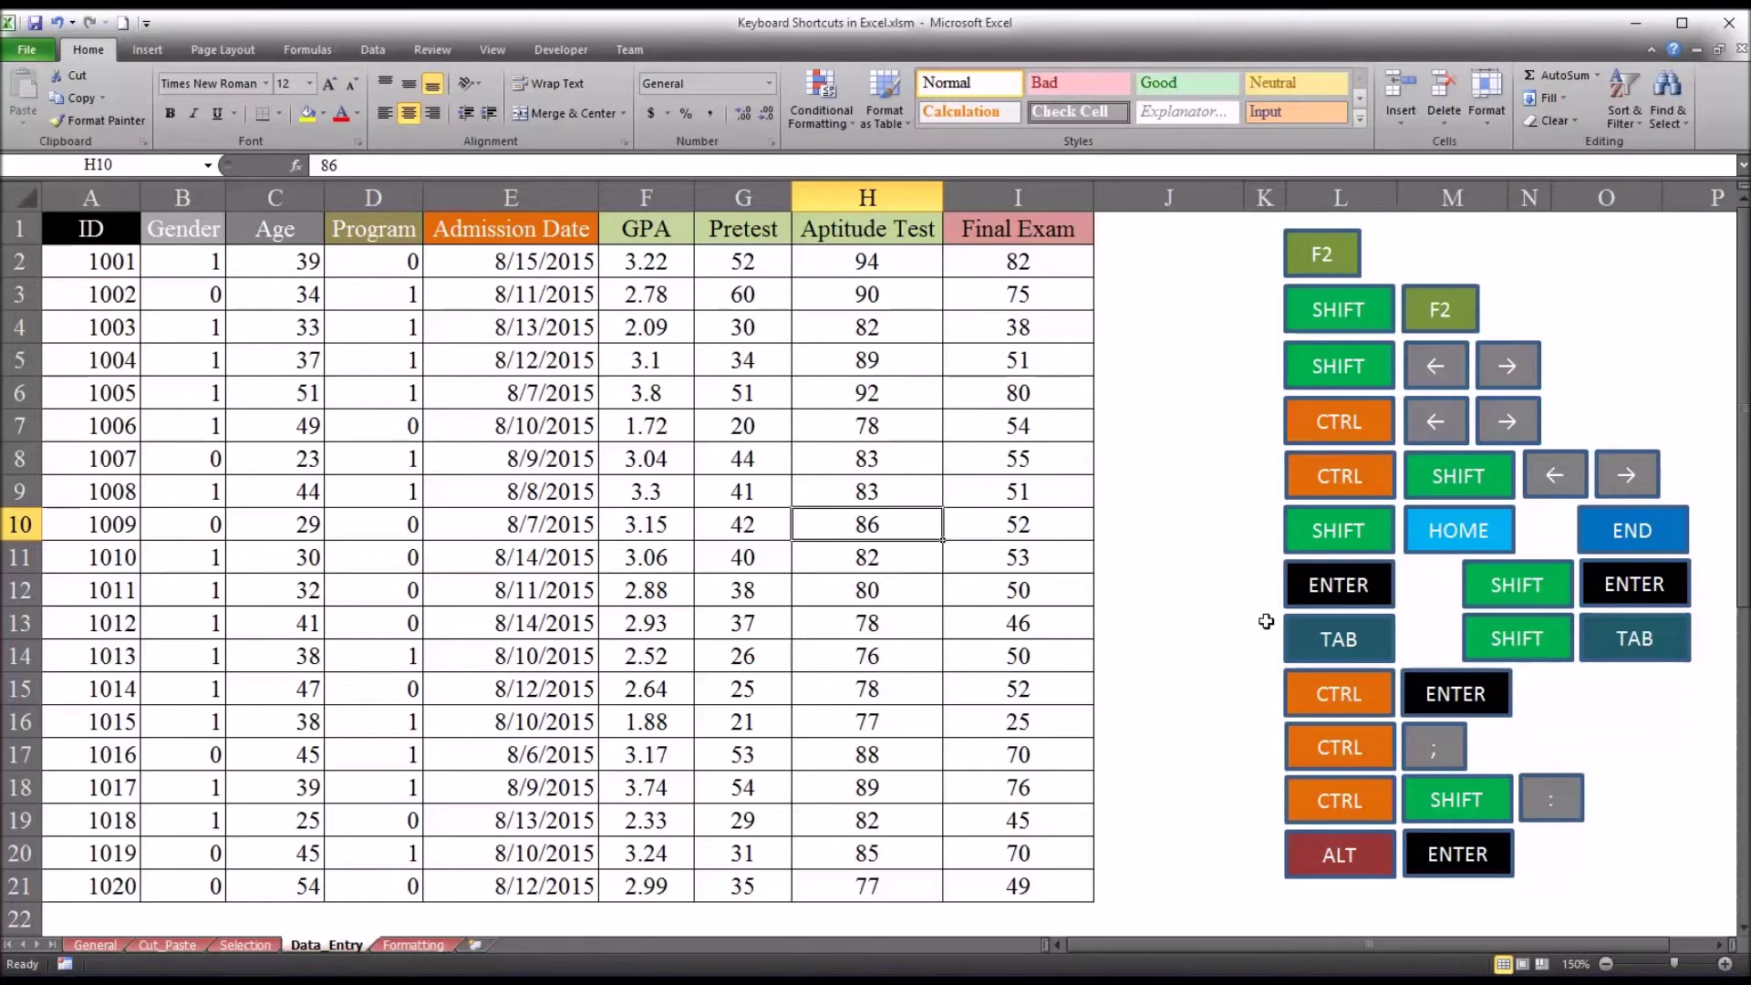
{"action": "mouse_move", "coordinate": [1390, 391]}
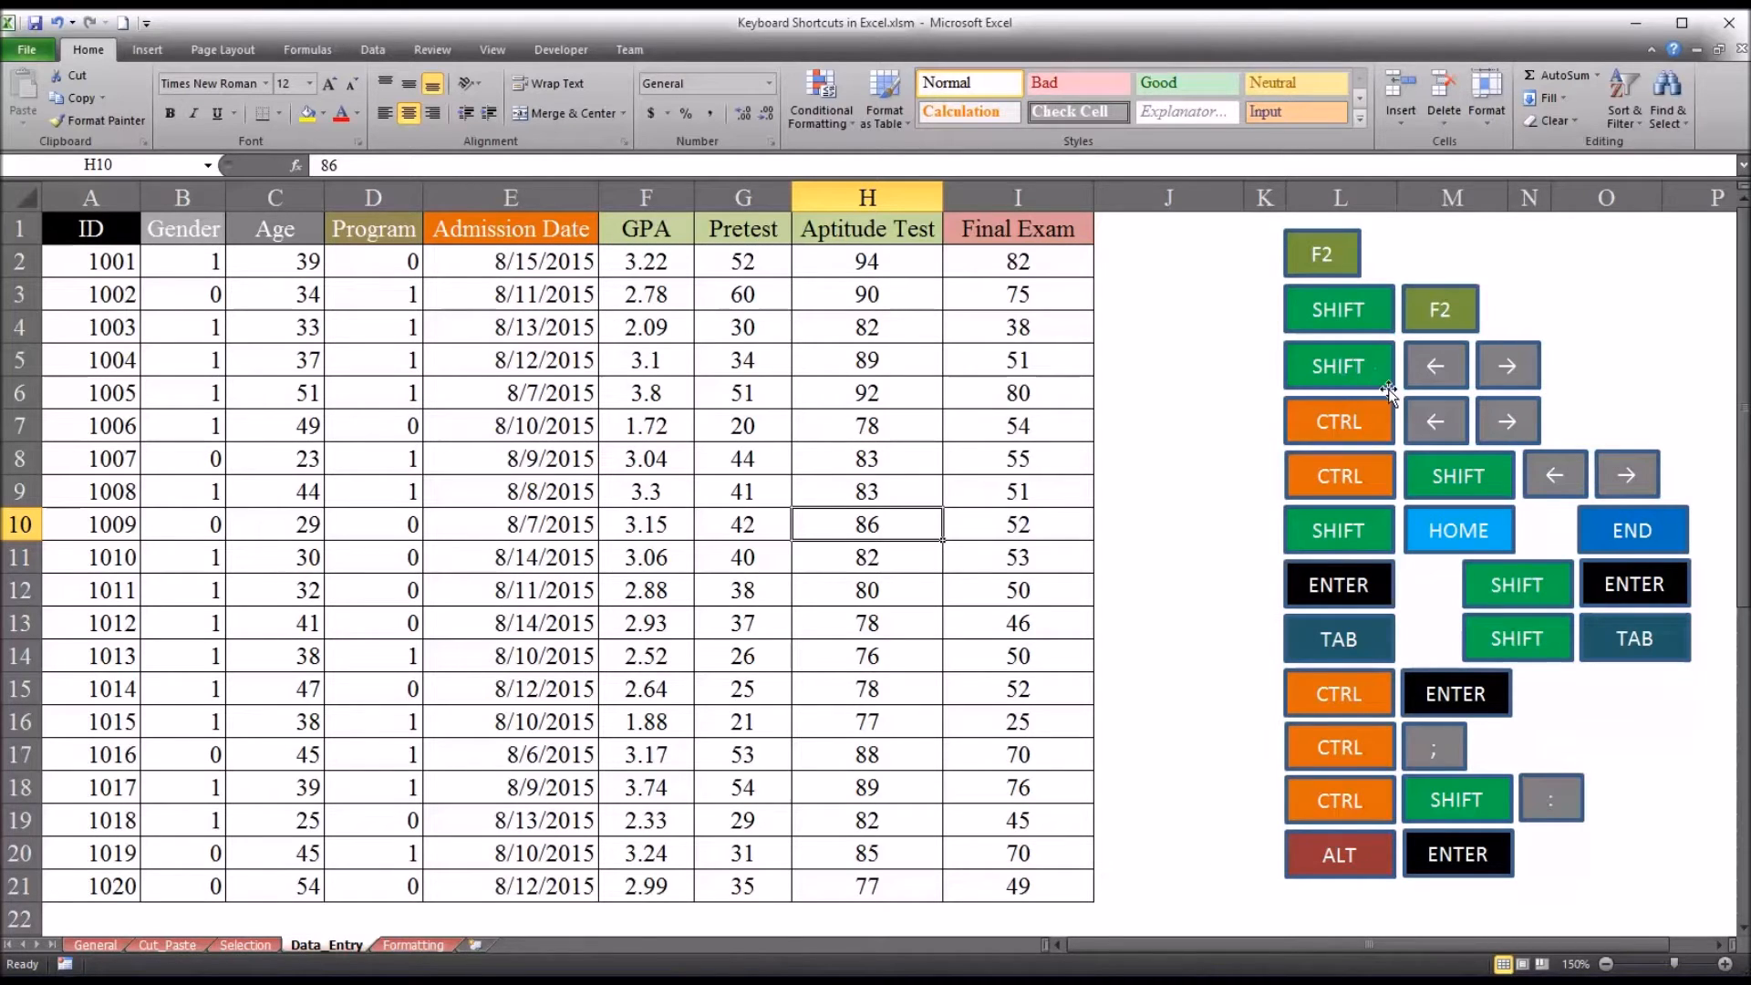
{"action": "mouse_move", "coordinate": [1474, 374]}
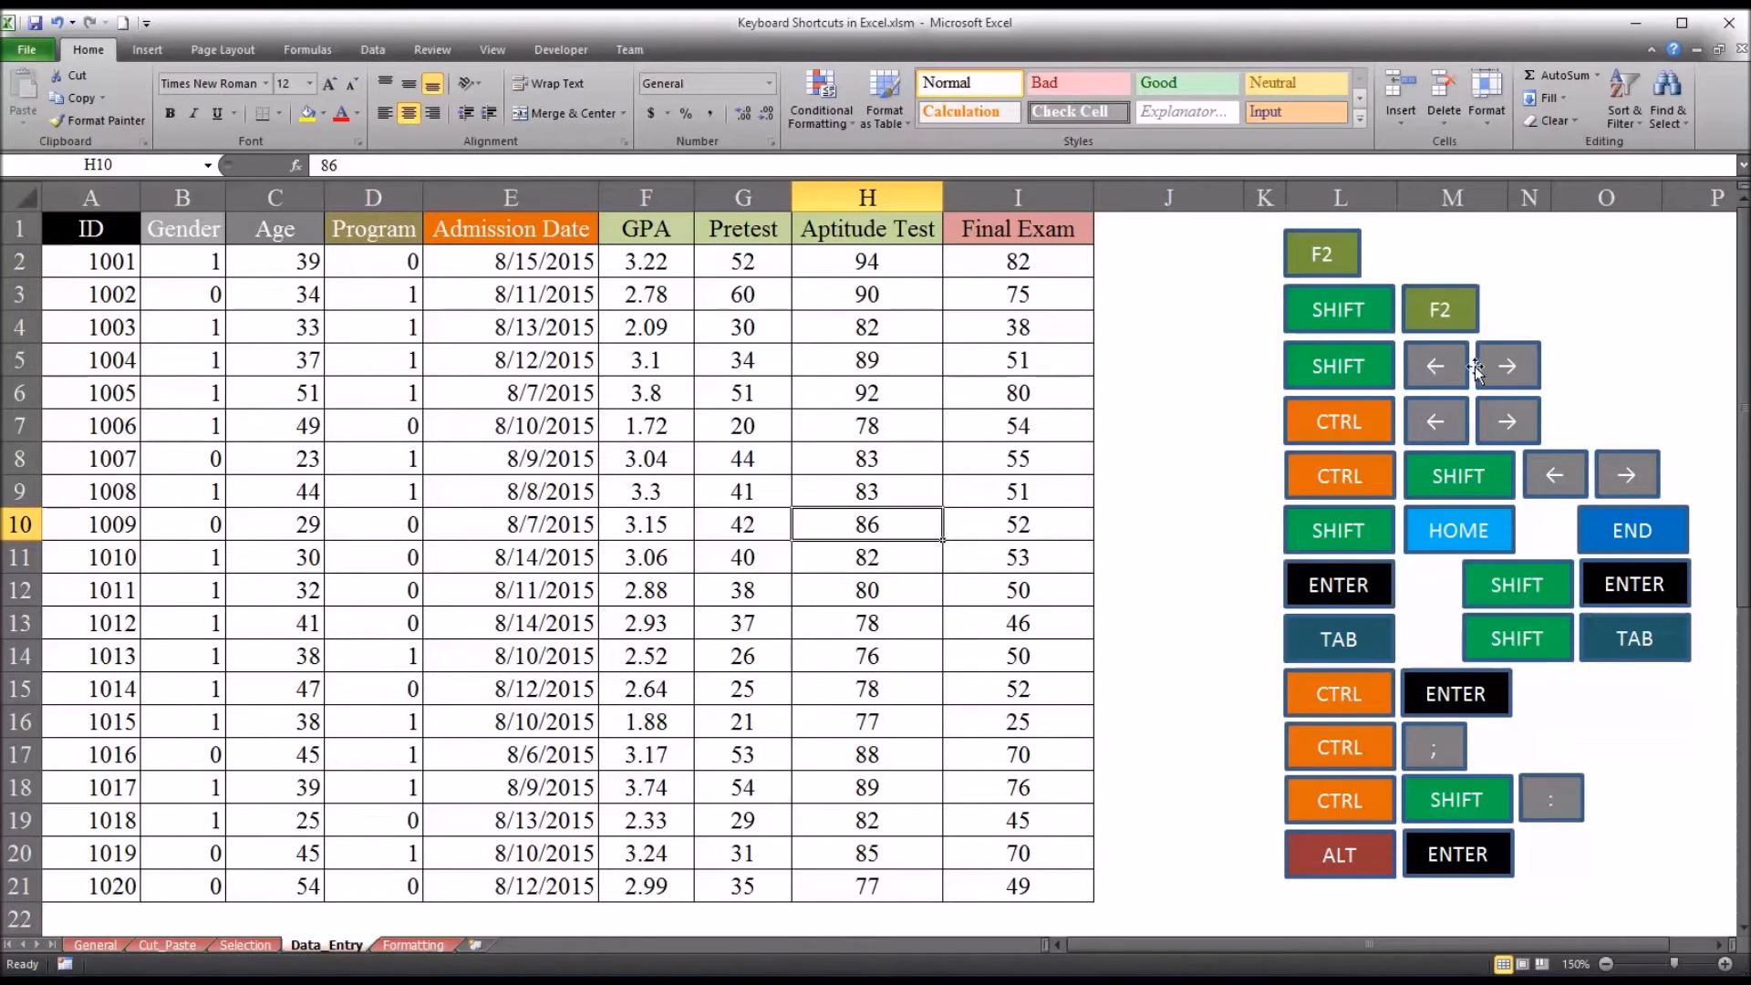
{"action": "mouse_move", "coordinate": [1463, 430]}
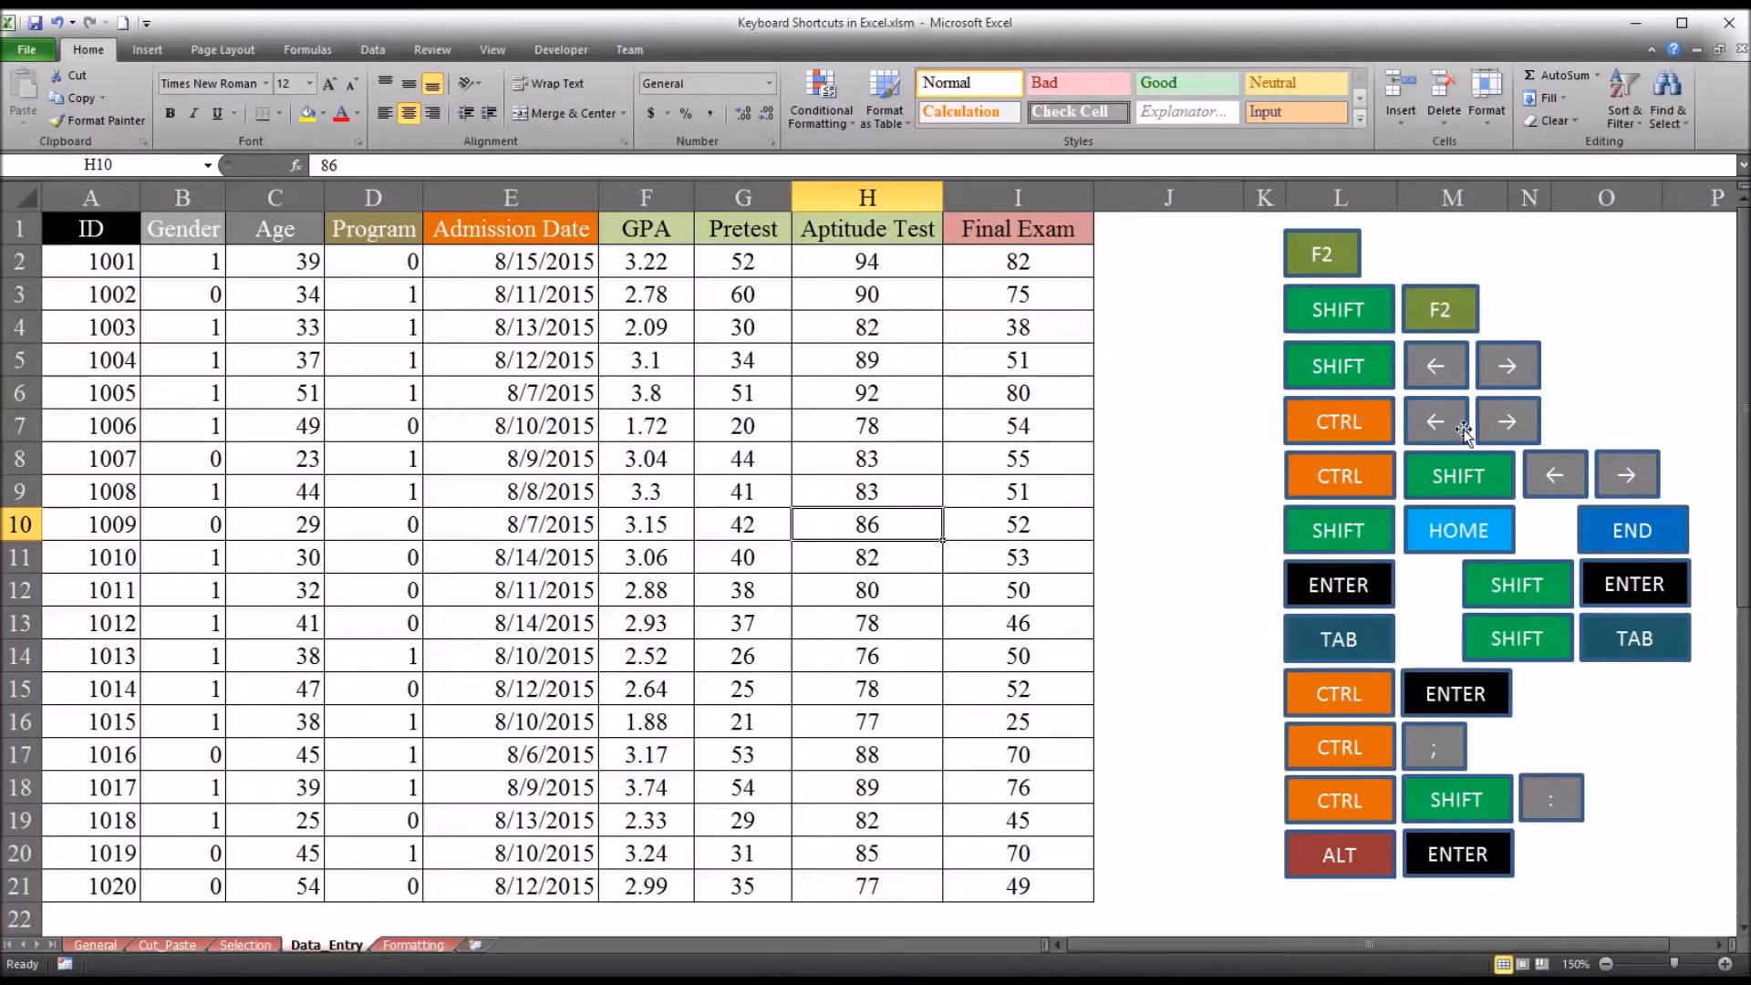
{"action": "mouse_move", "coordinate": [1390, 373]}
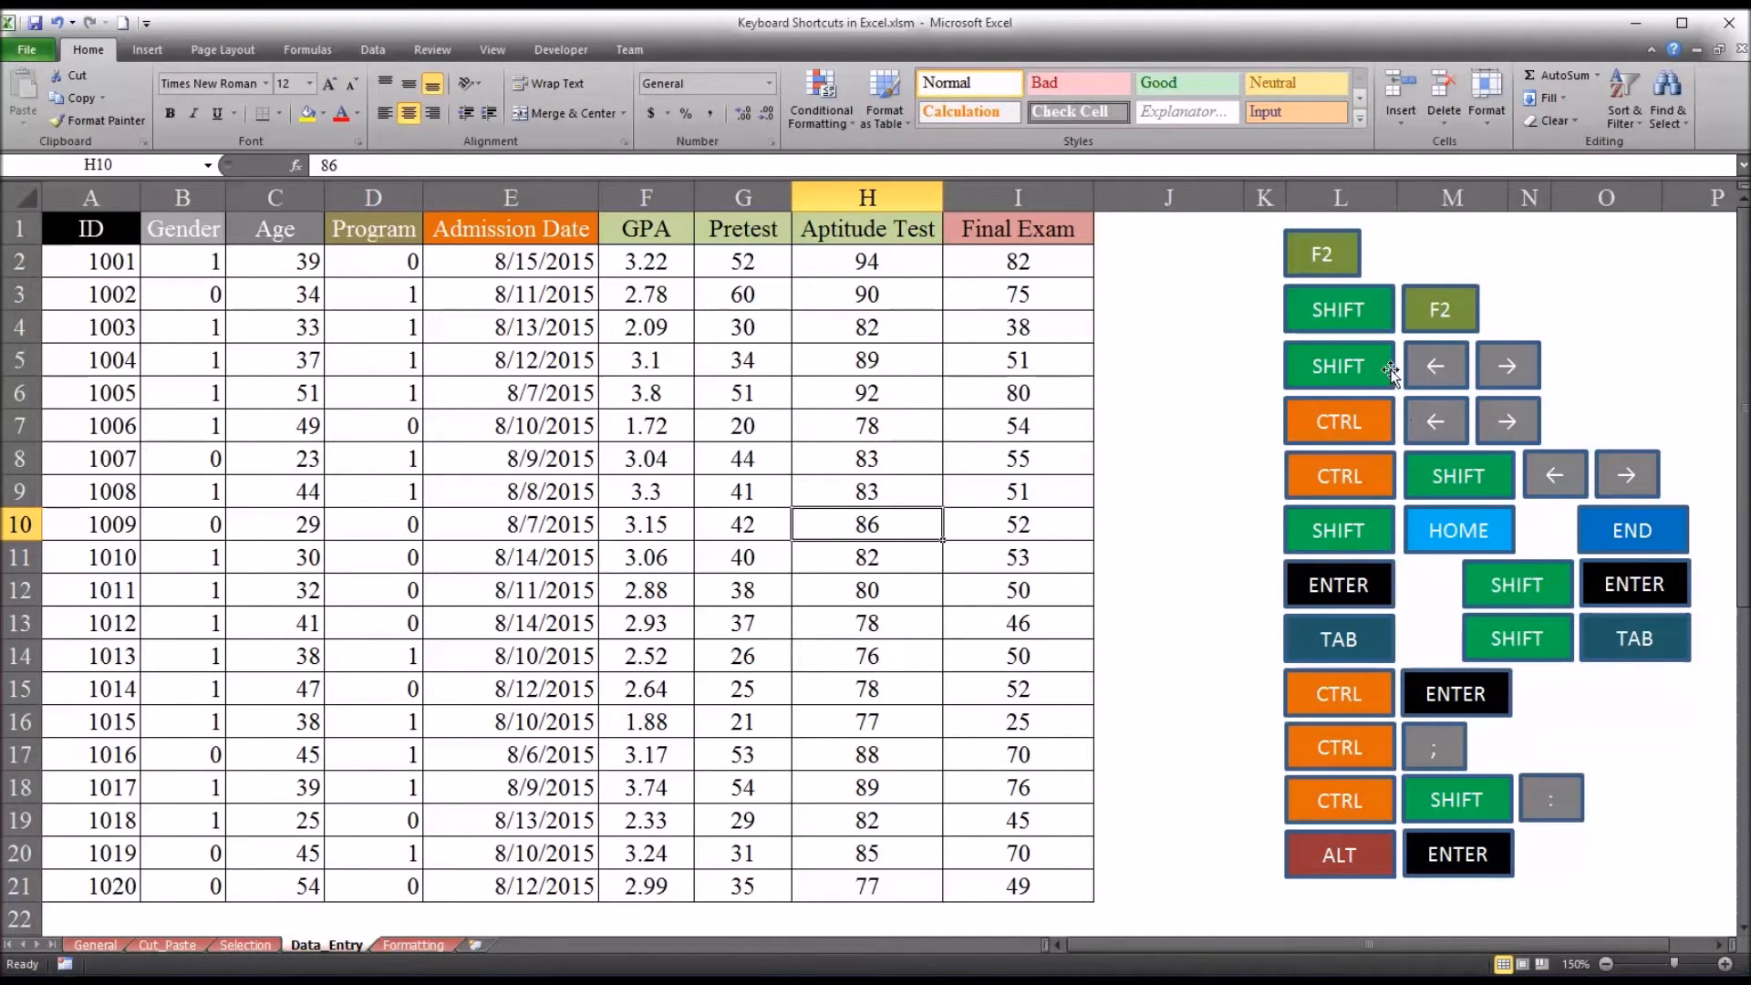
{"action": "mouse_move", "coordinate": [1433, 368]}
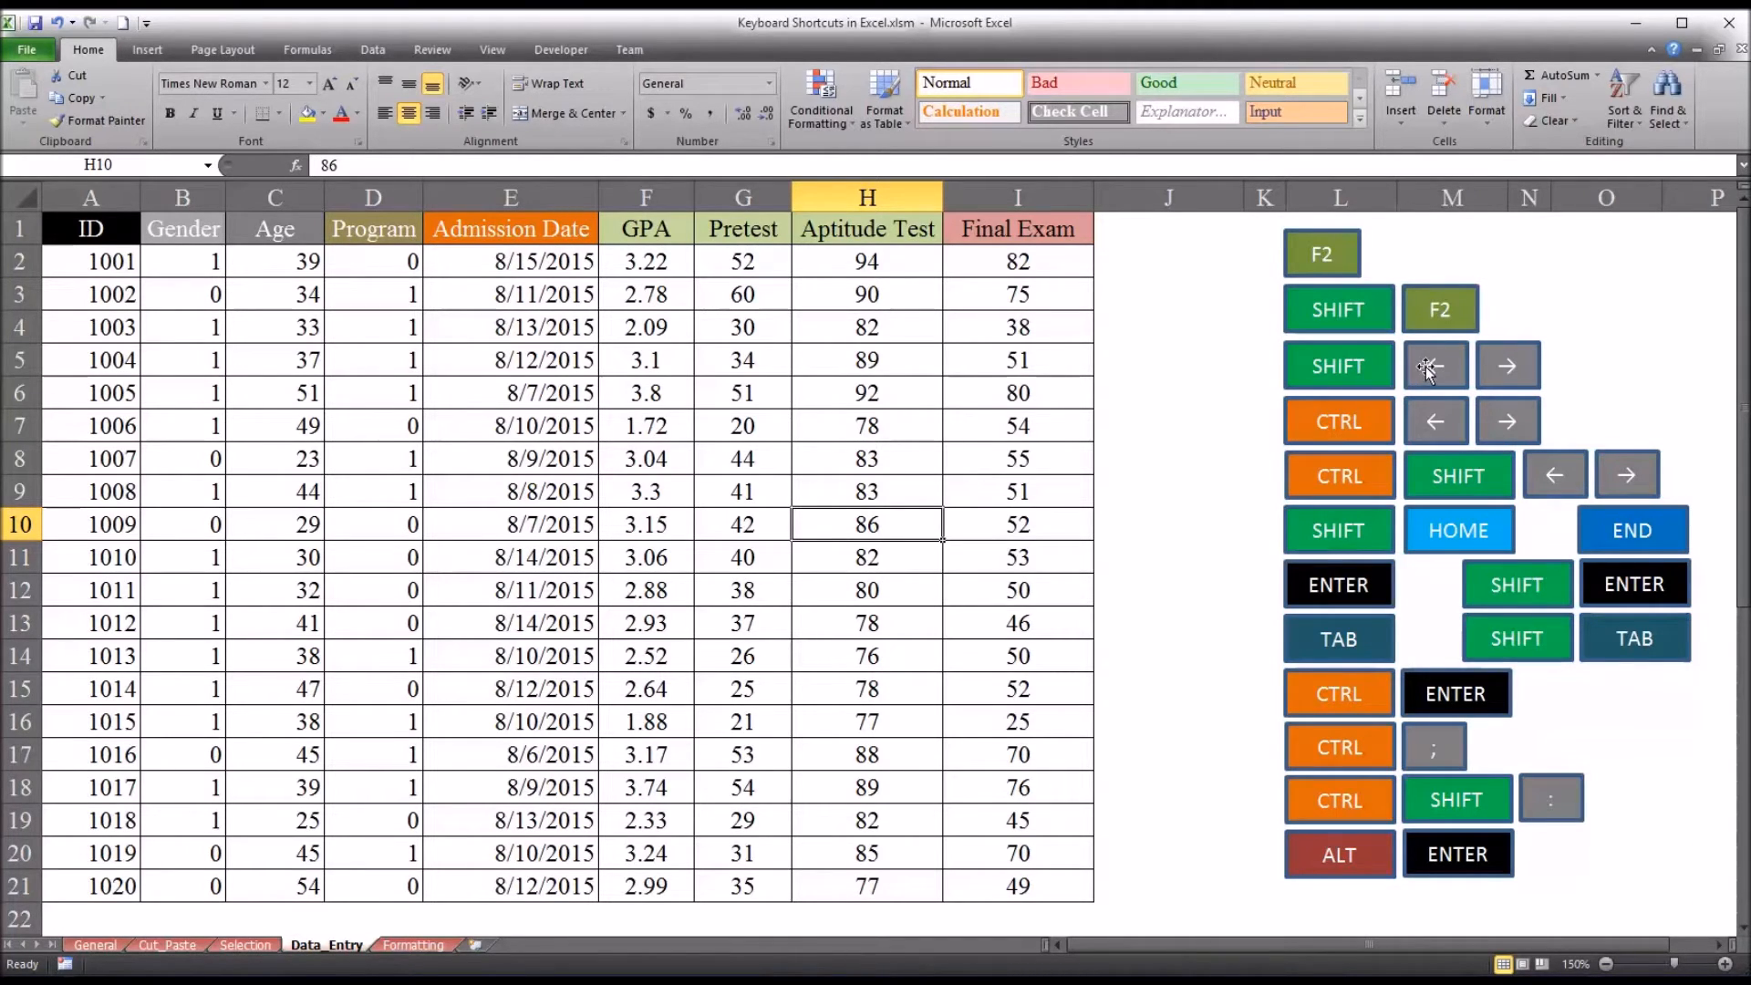
{"action": "mouse_move", "coordinate": [1494, 371]}
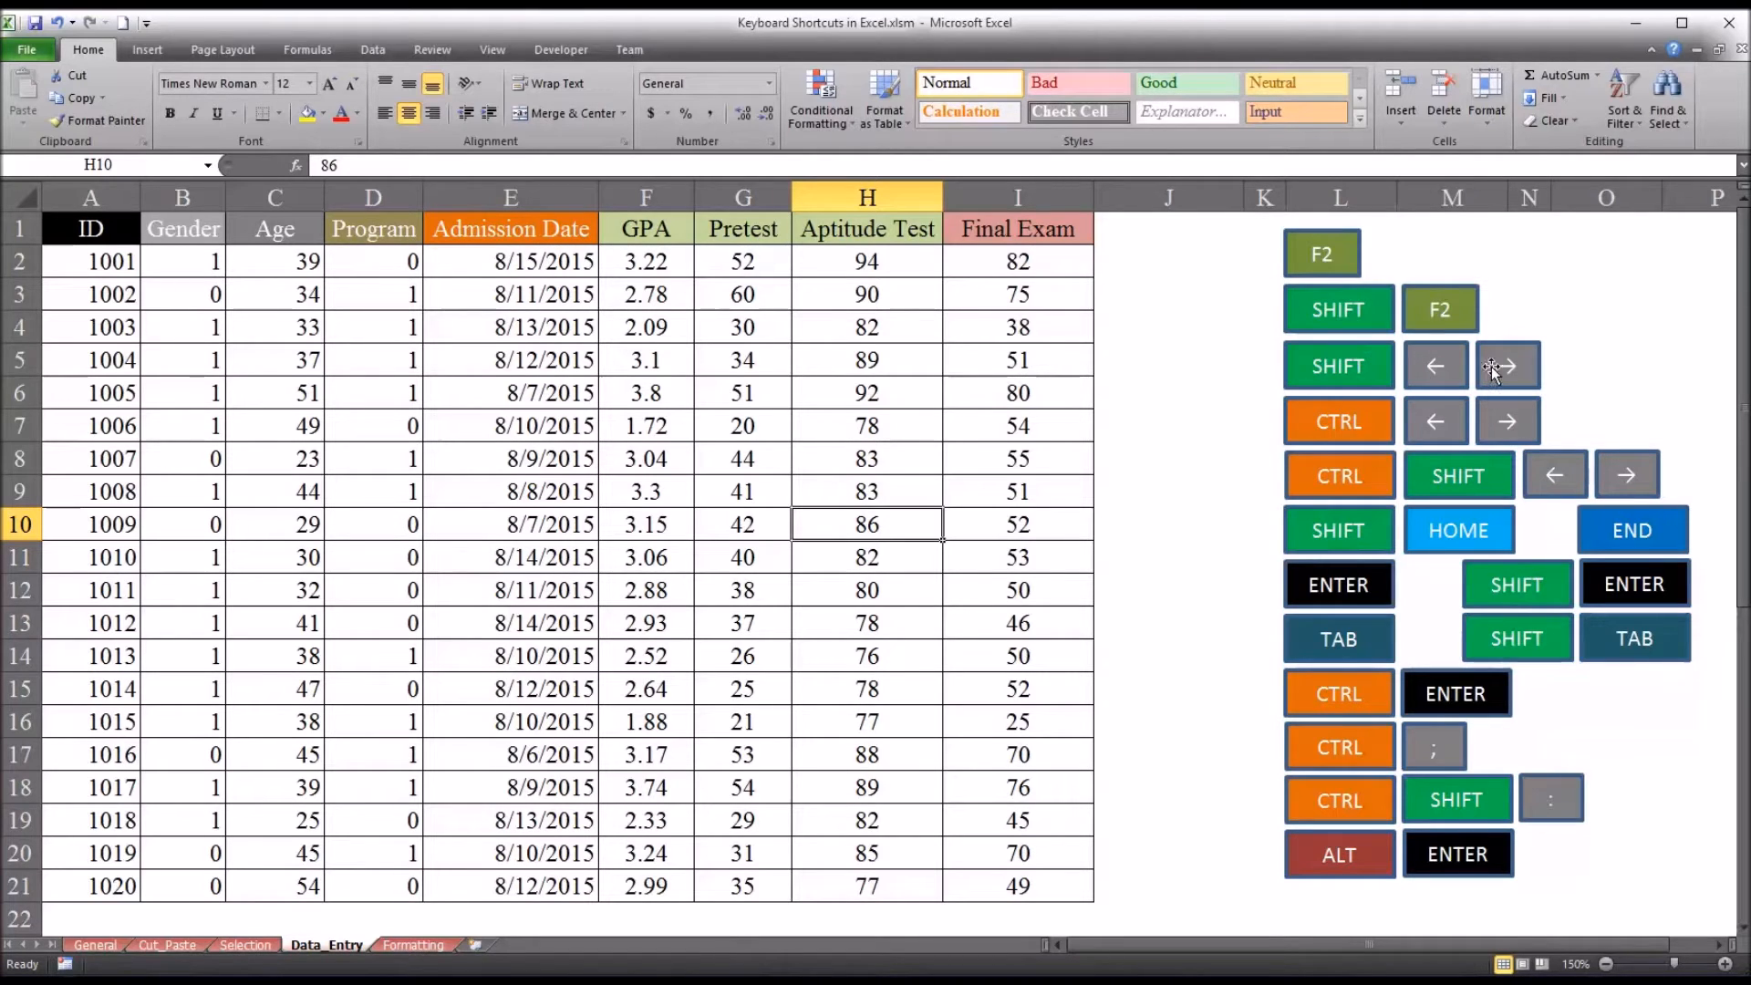
{"action": "mouse_move", "coordinate": [1424, 429]}
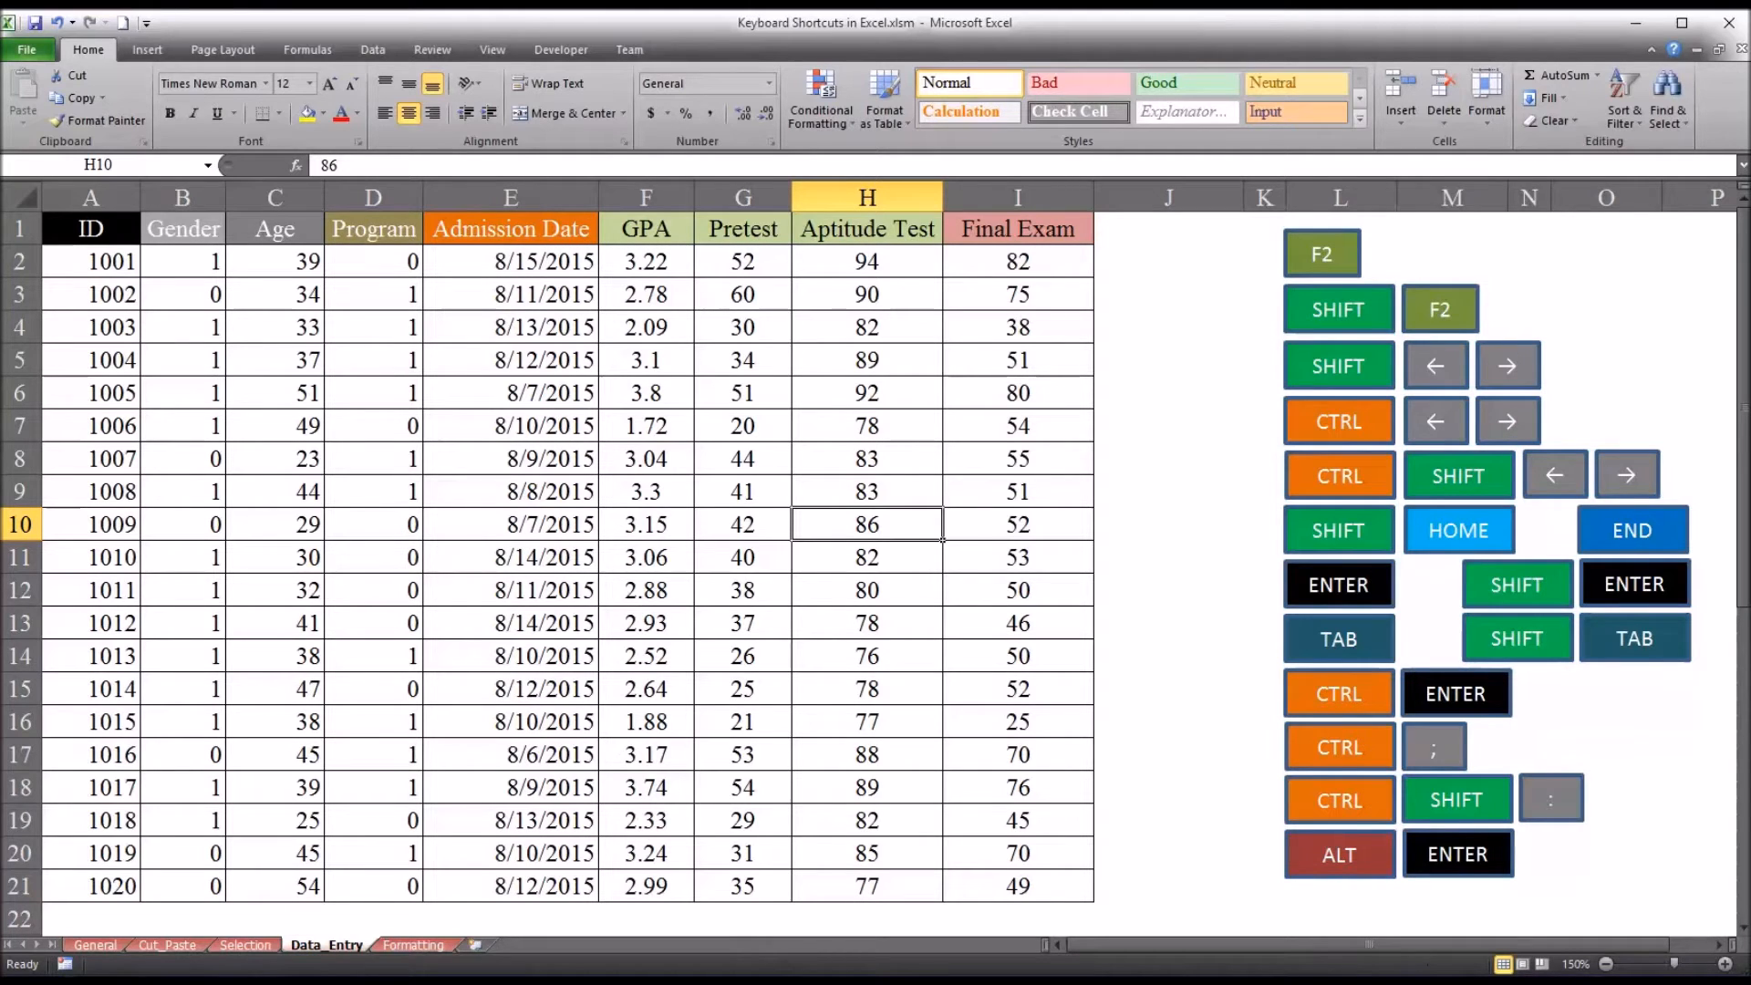
{"action": "mouse_move", "coordinate": [1250, 454]}
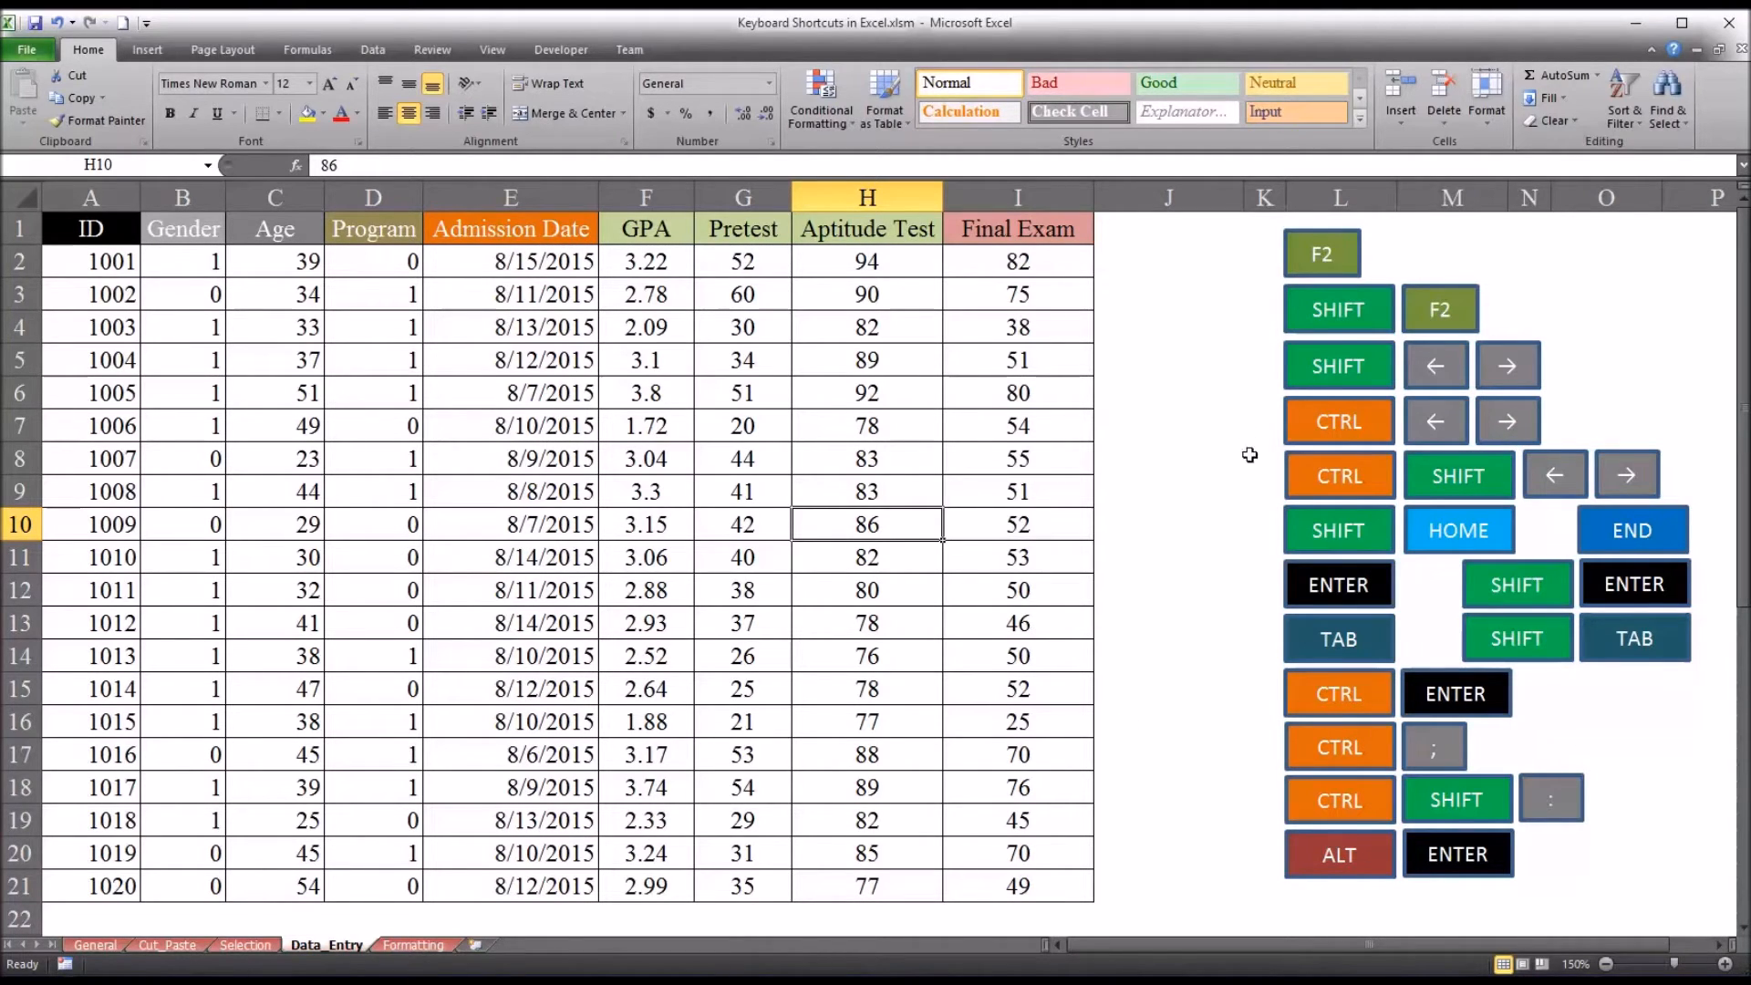
{"action": "mouse_move", "coordinate": [474, 509]}
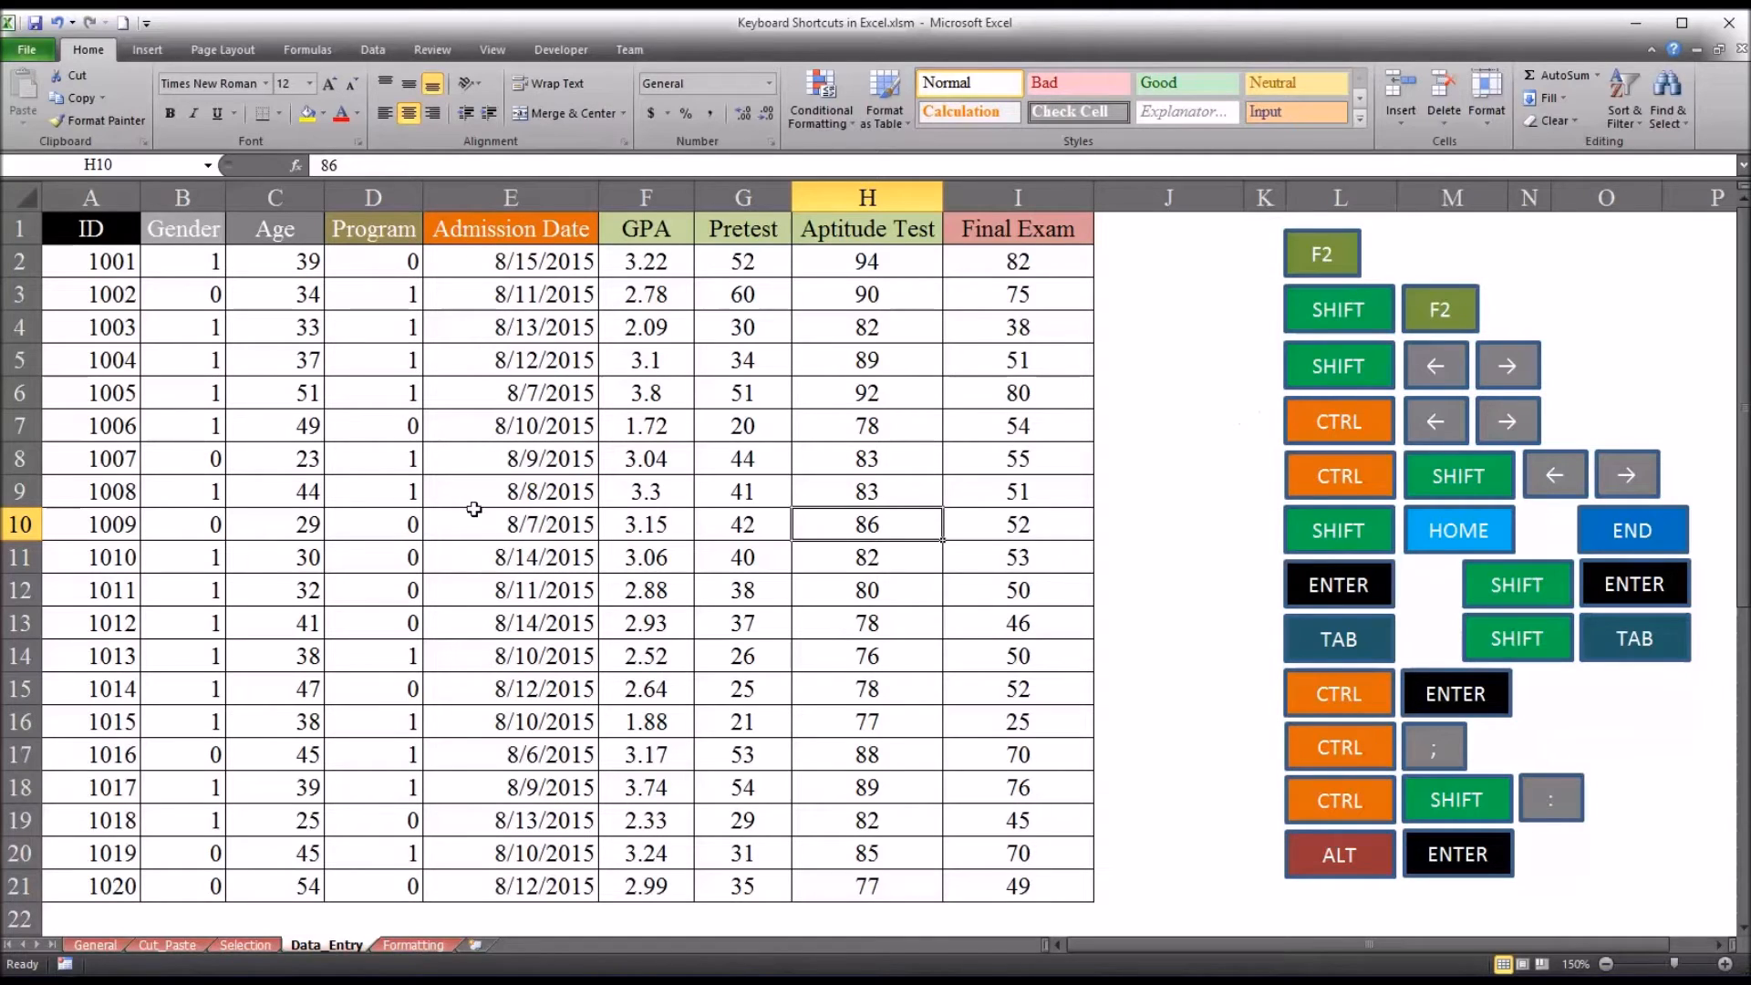
Overwrite student 1009's admission date in E10 with 'Date Unknown'.
{"action": "left_click", "coordinate": [510, 523]}
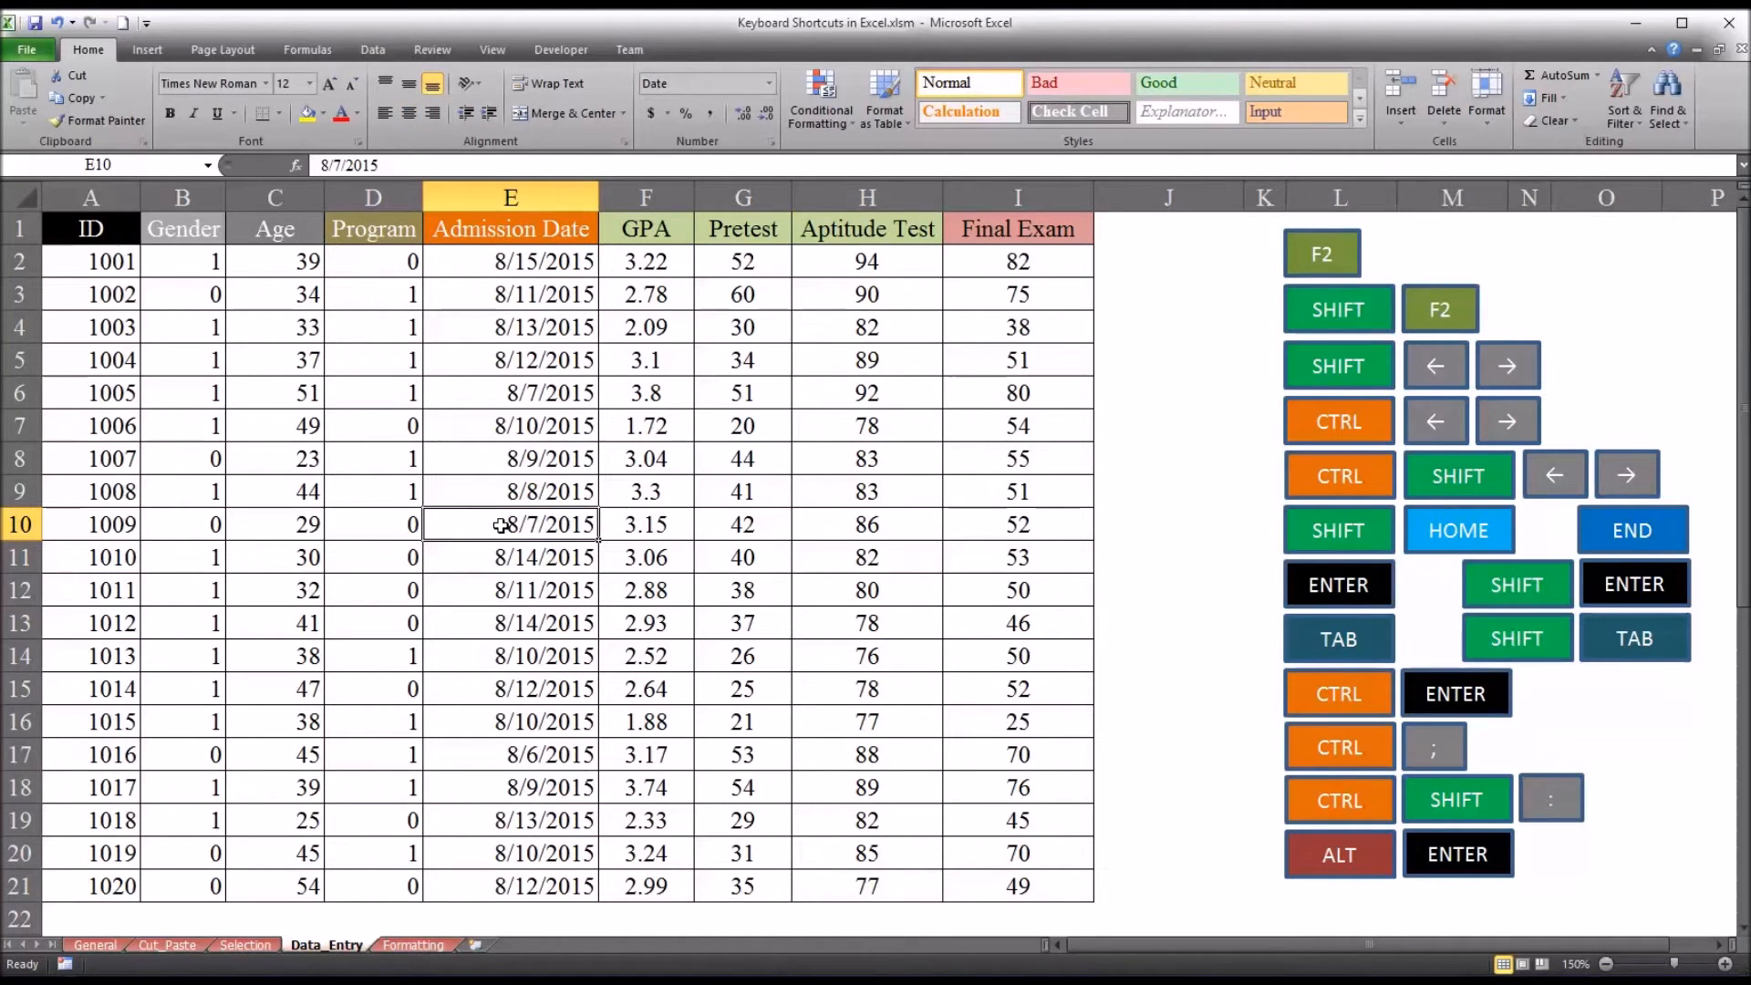
{"action": "type", "text": "Da"}
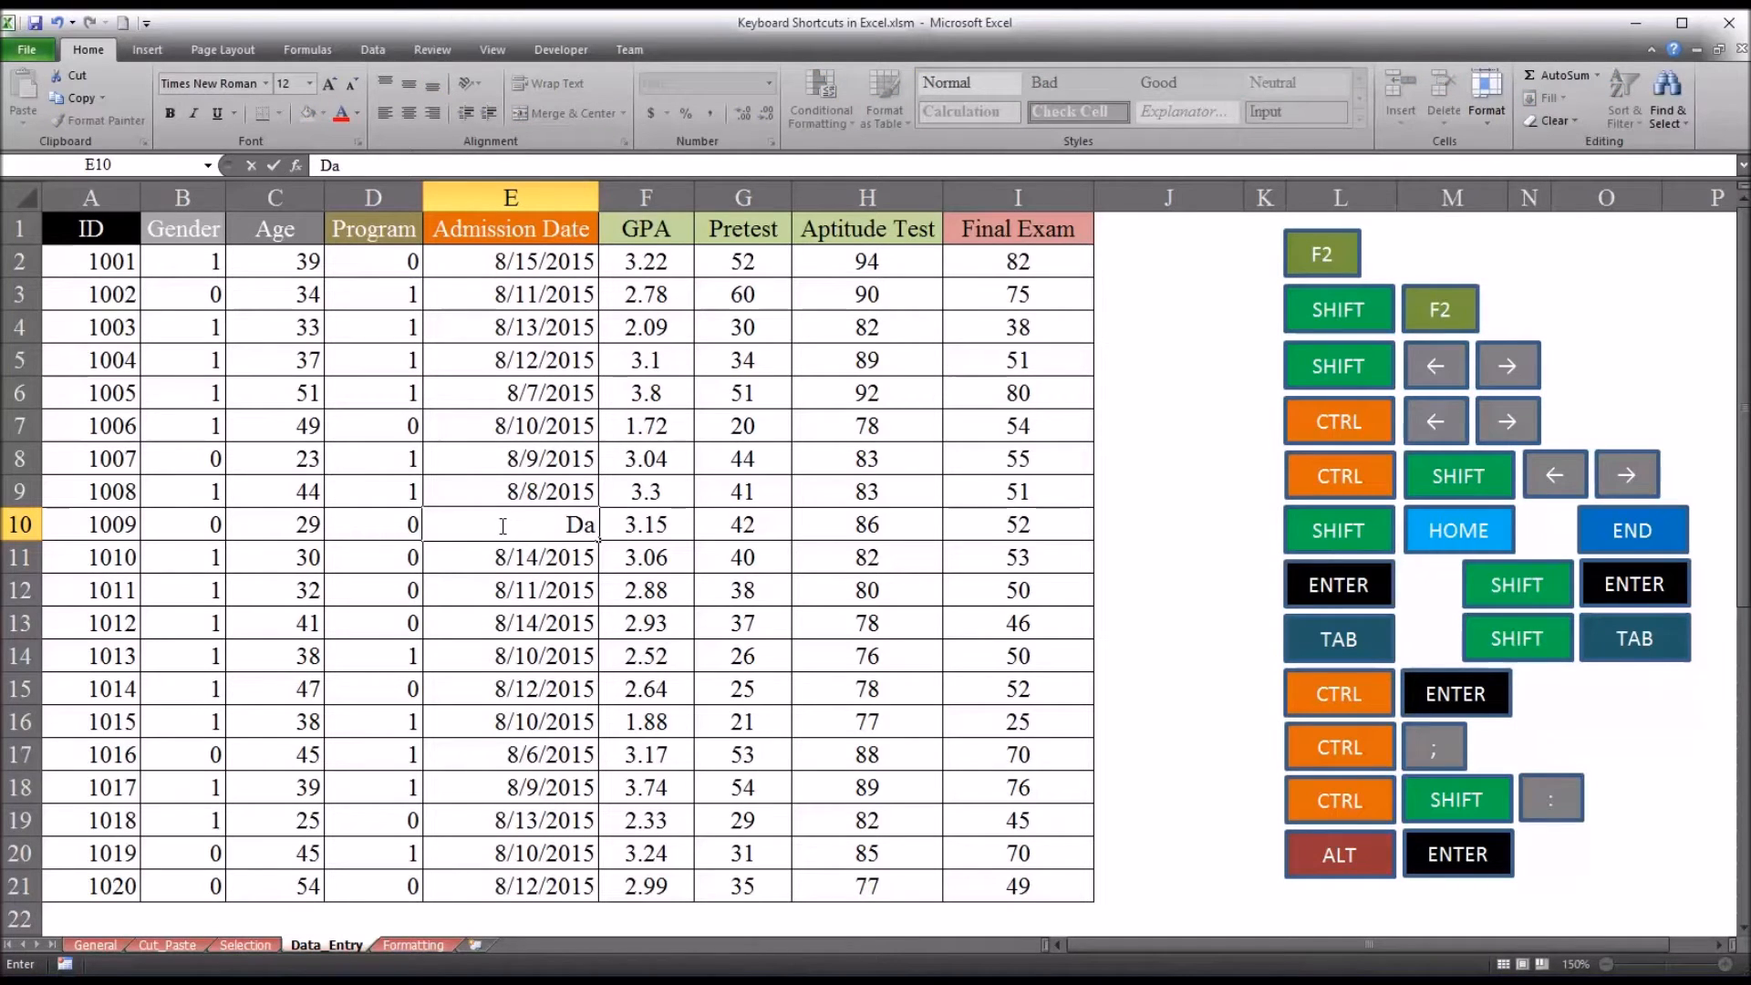
{"action": "type", "text": "te Unkn"}
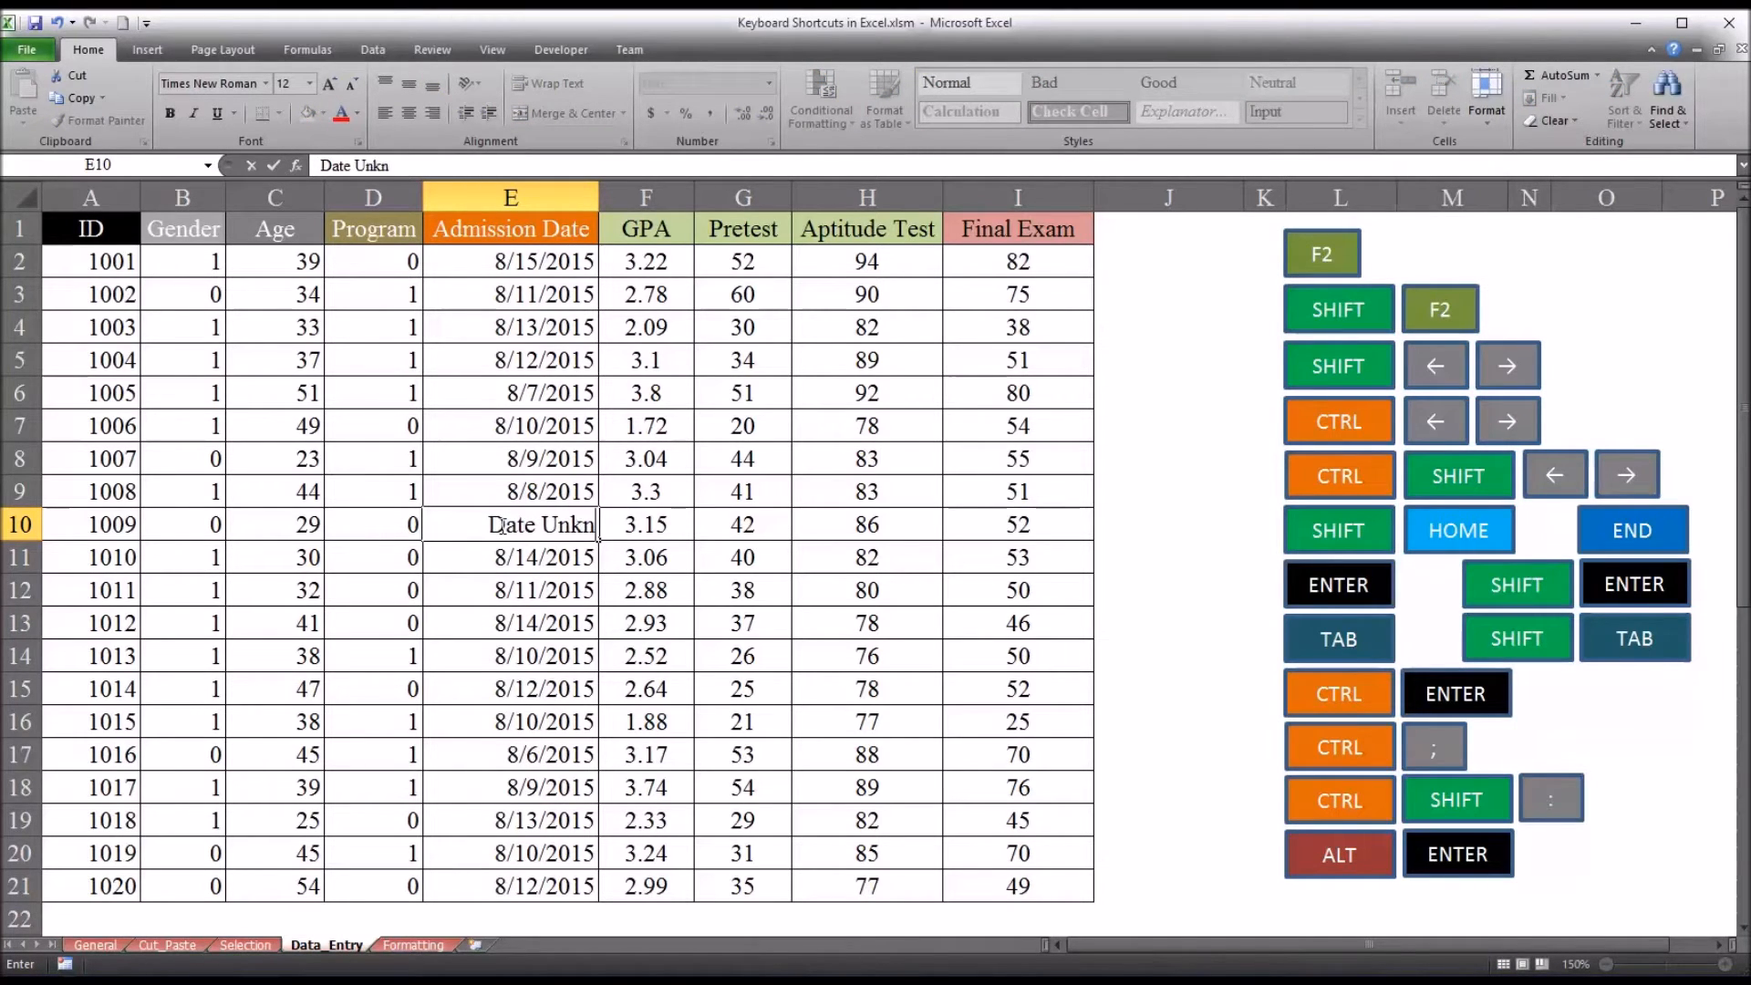
{"action": "type", "text": "own"}
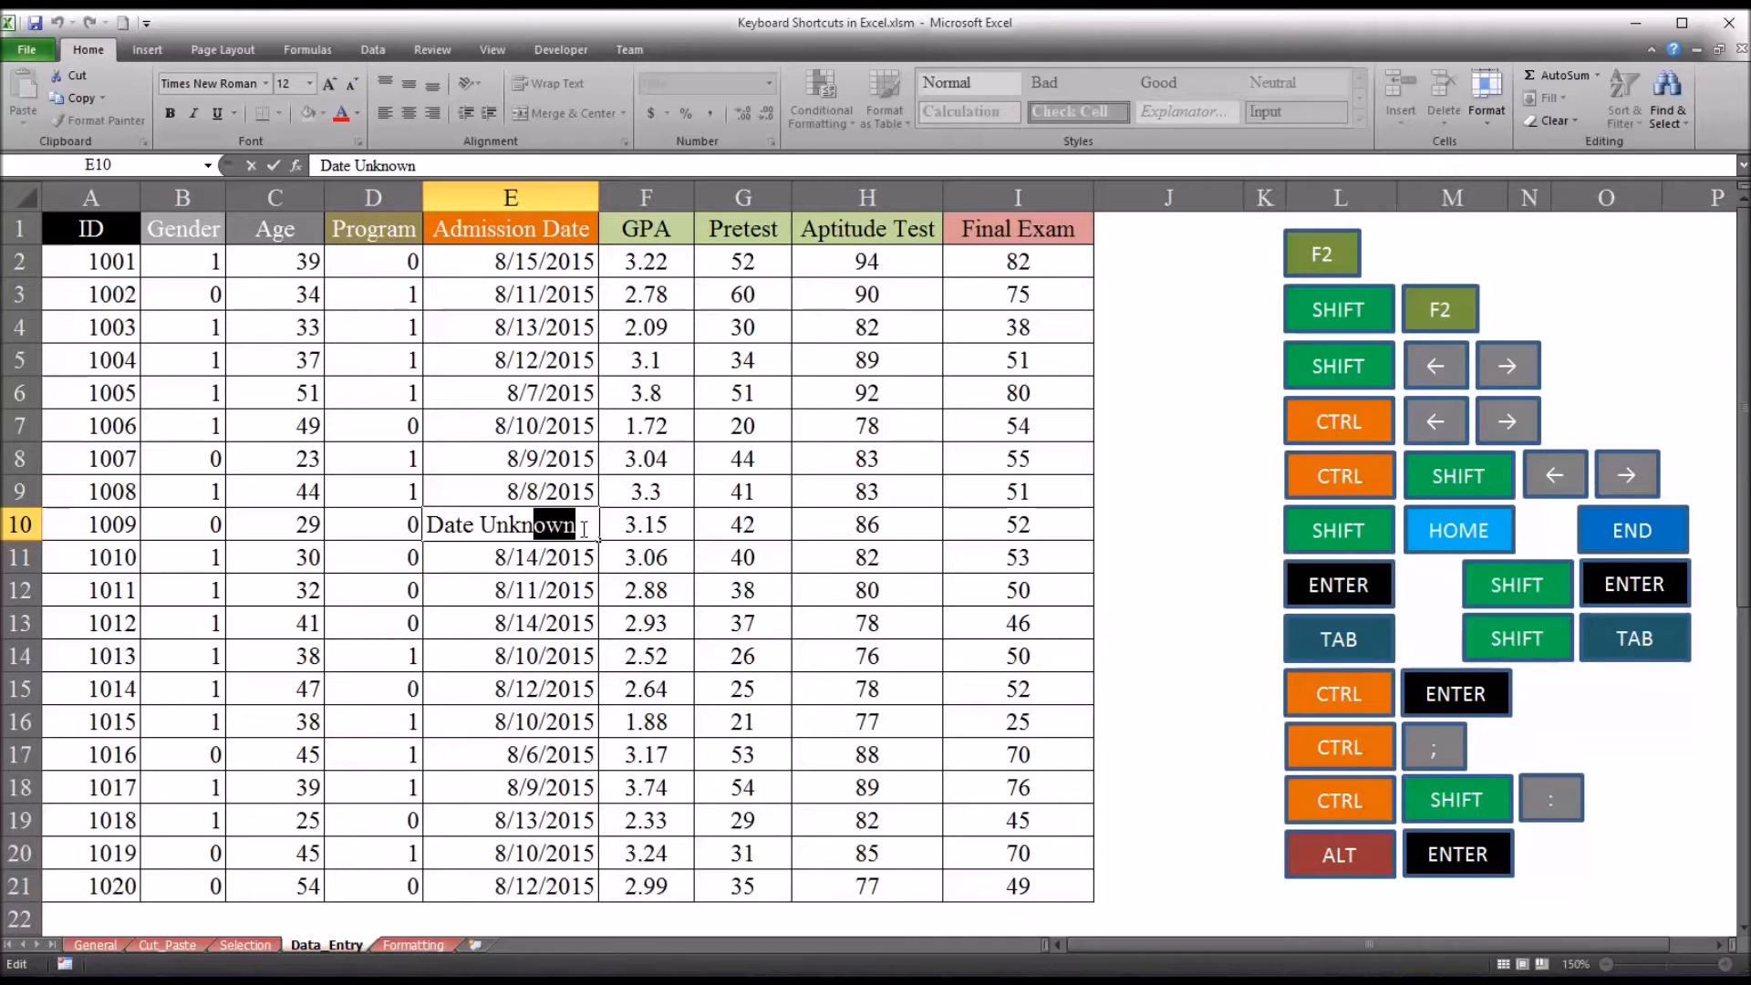
{"action": "double_click", "coordinate": [529, 525]}
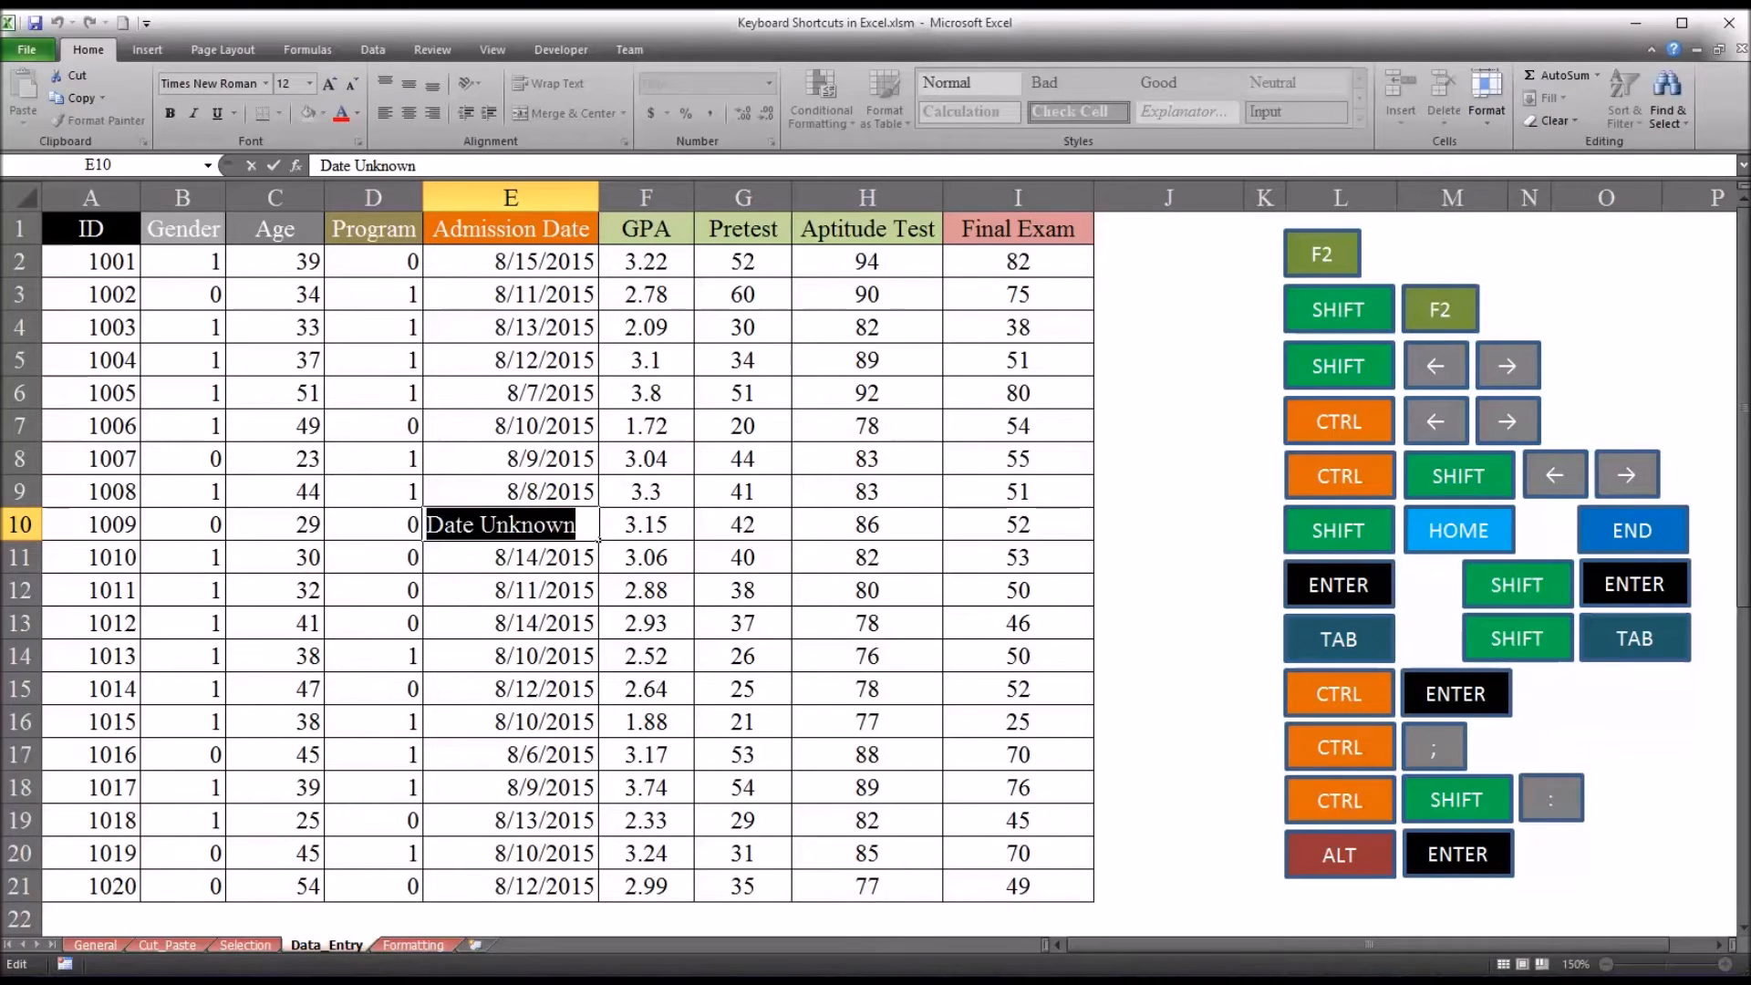
{"action": "mouse_move", "coordinate": [756, 716]}
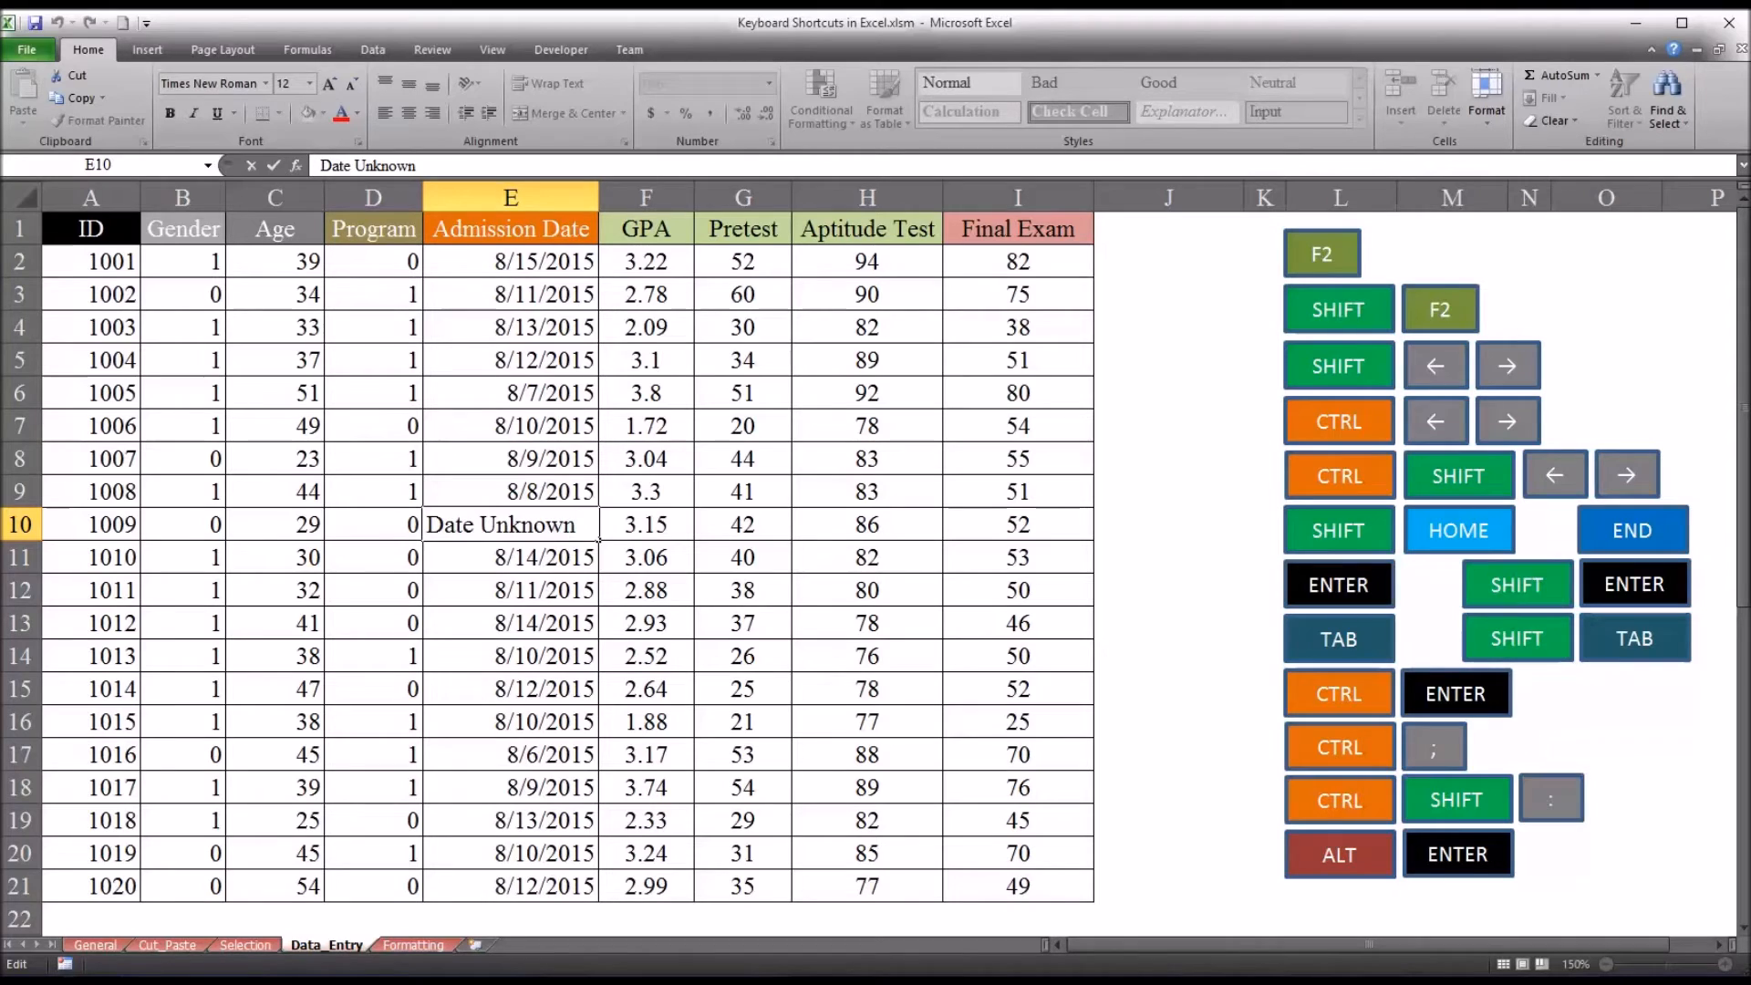
{"action": "mouse_move", "coordinate": [1265, 677]}
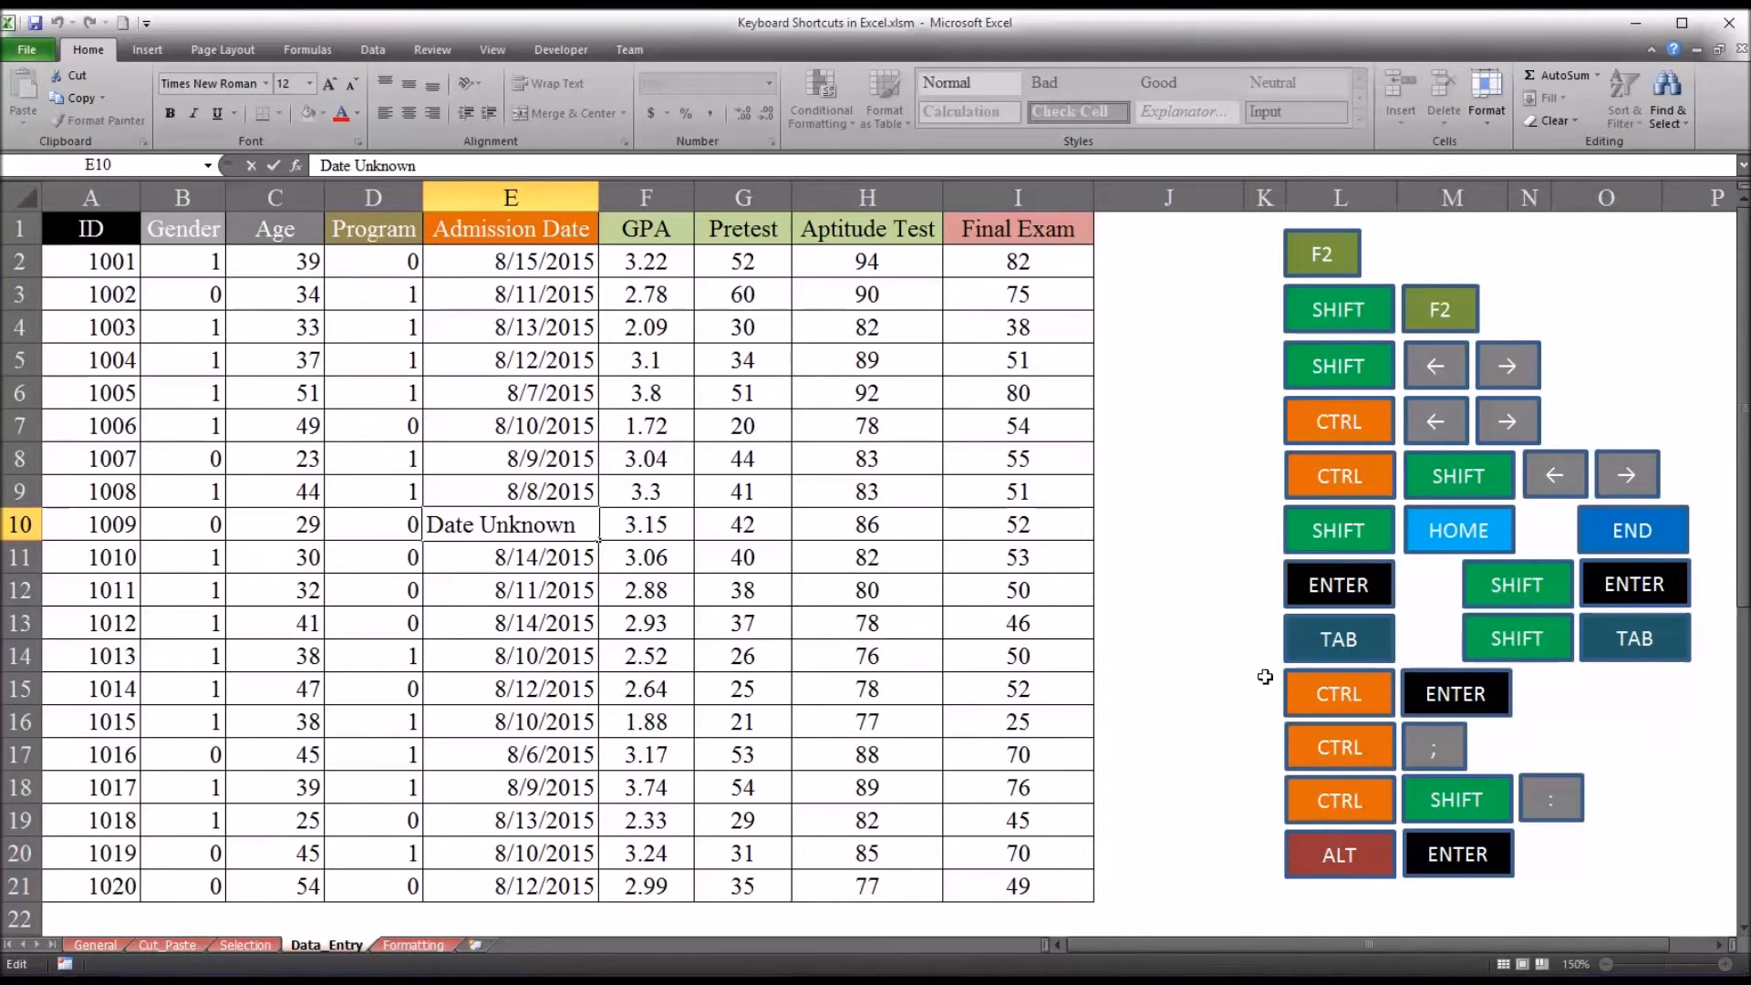
Commit 'Date Unknown' in E10, move along row 10, then reselect E10.
{"action": "key", "text": "enter"}
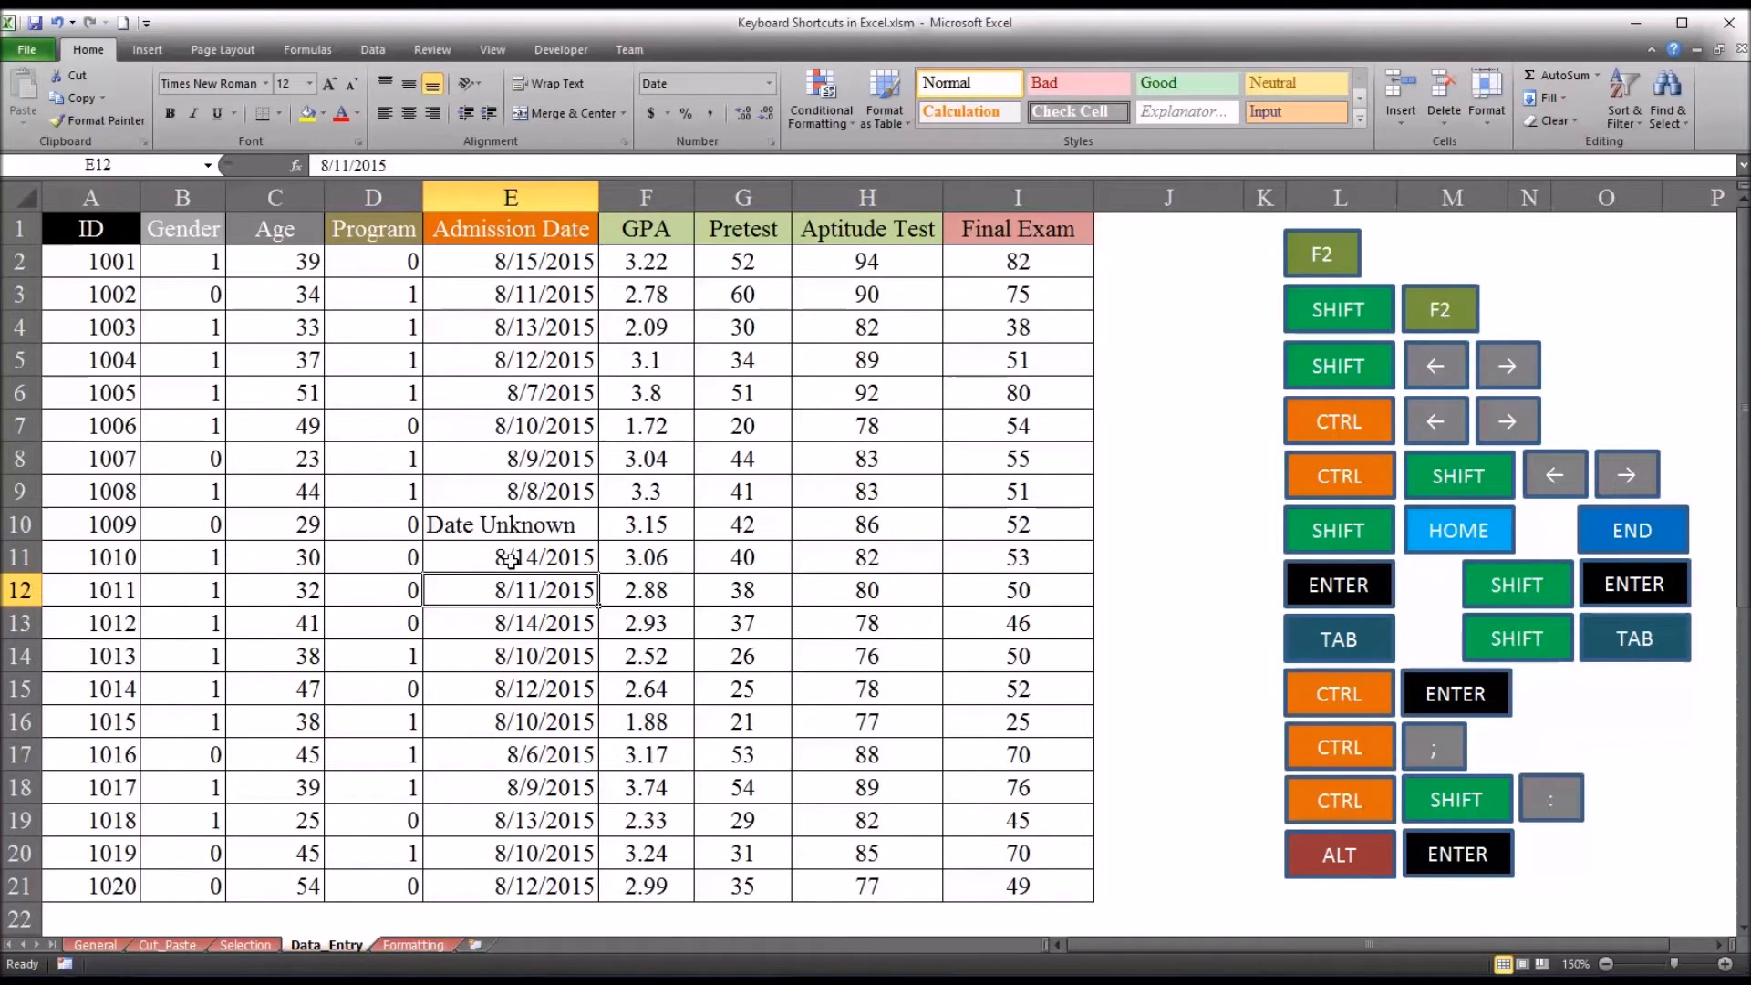
{"action": "left_click", "coordinate": [508, 523]}
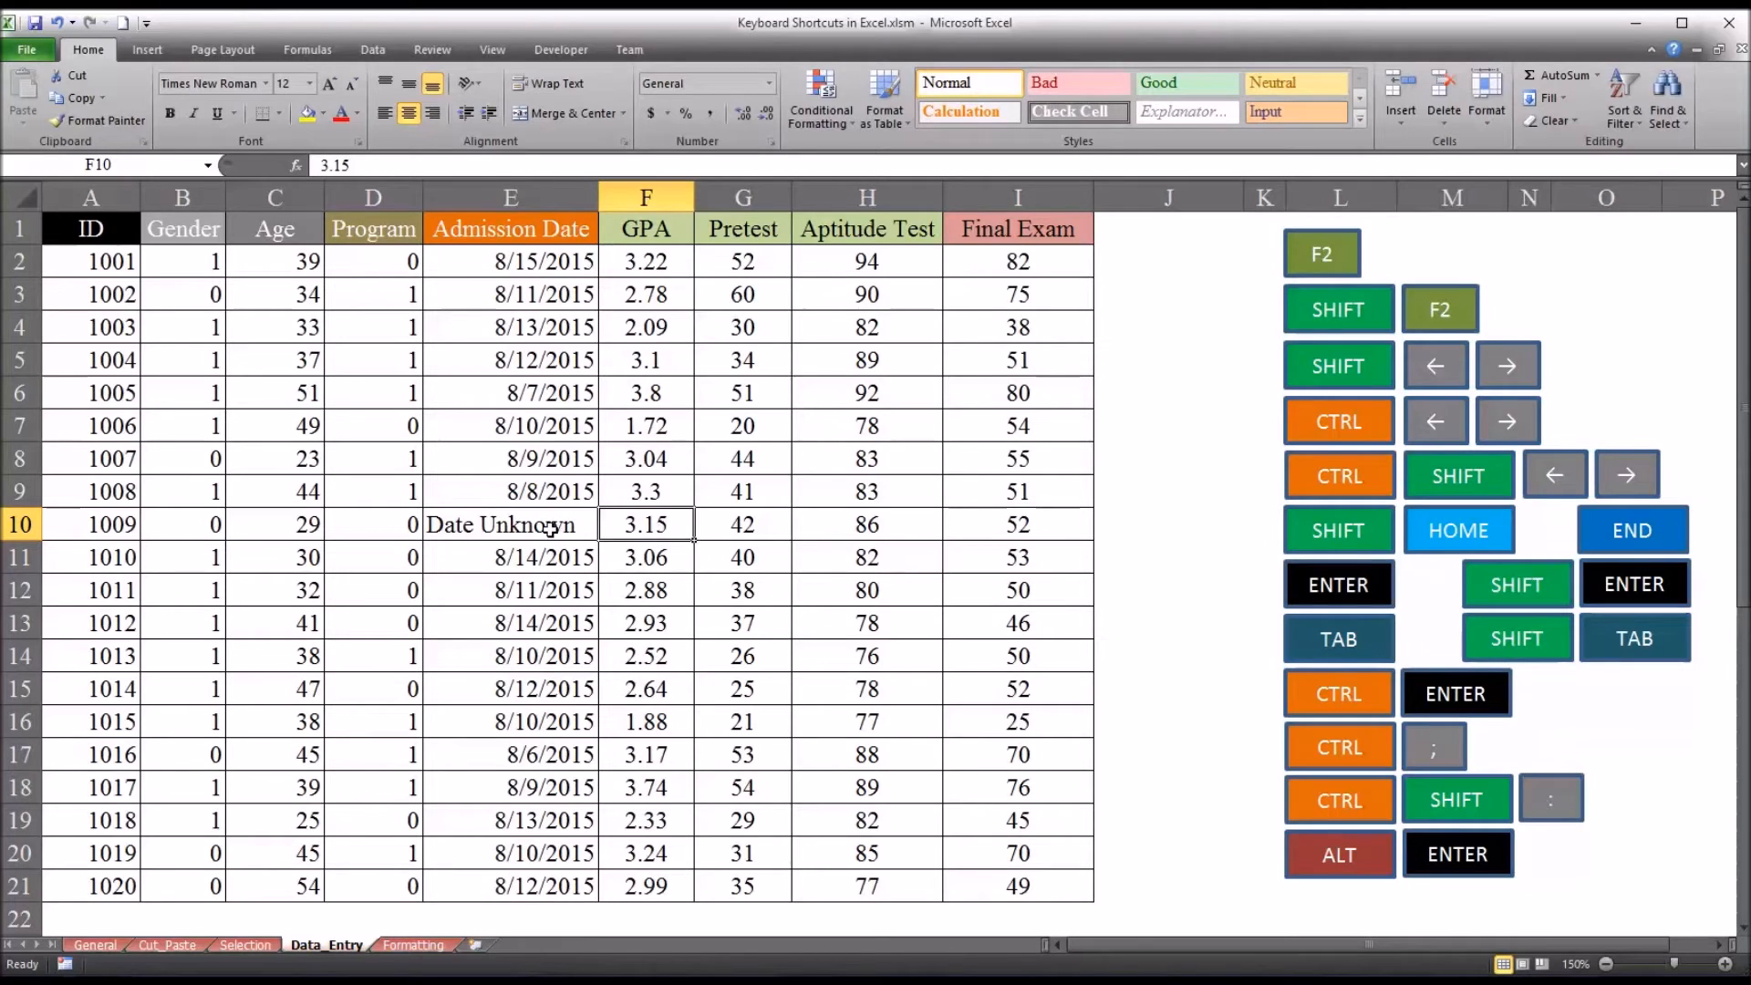
{"action": "key", "text": "Left"}
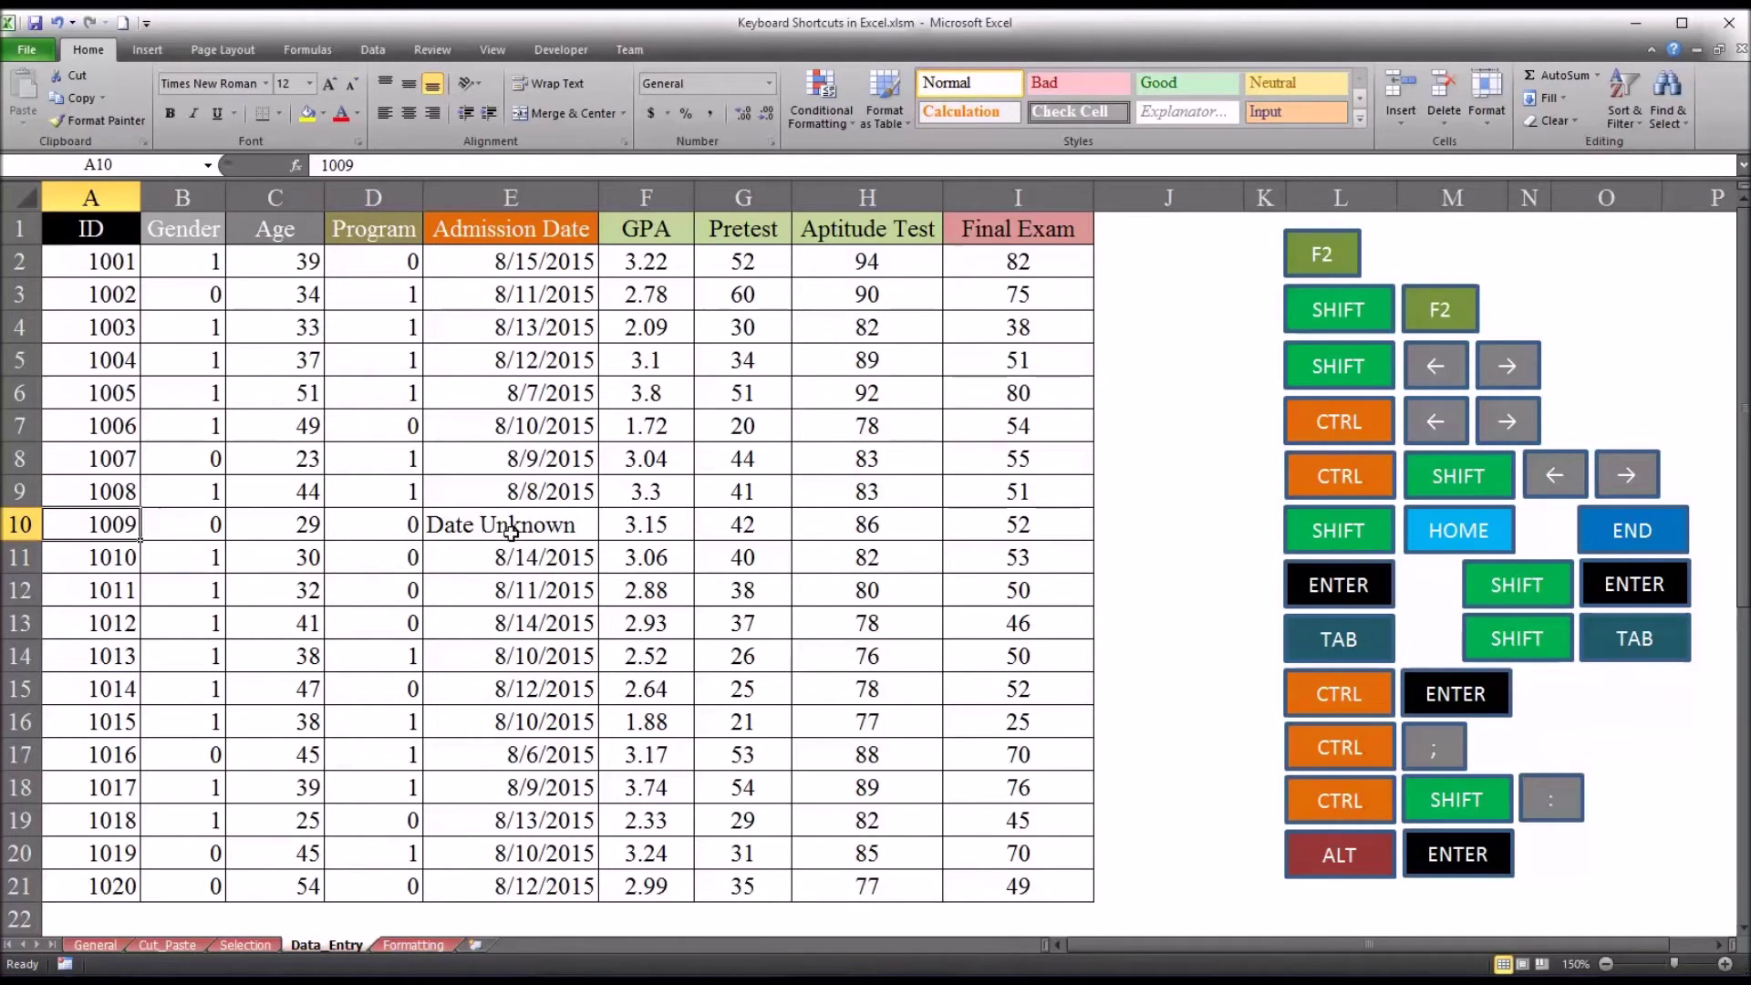
{"action": "left_click", "coordinate": [509, 523]}
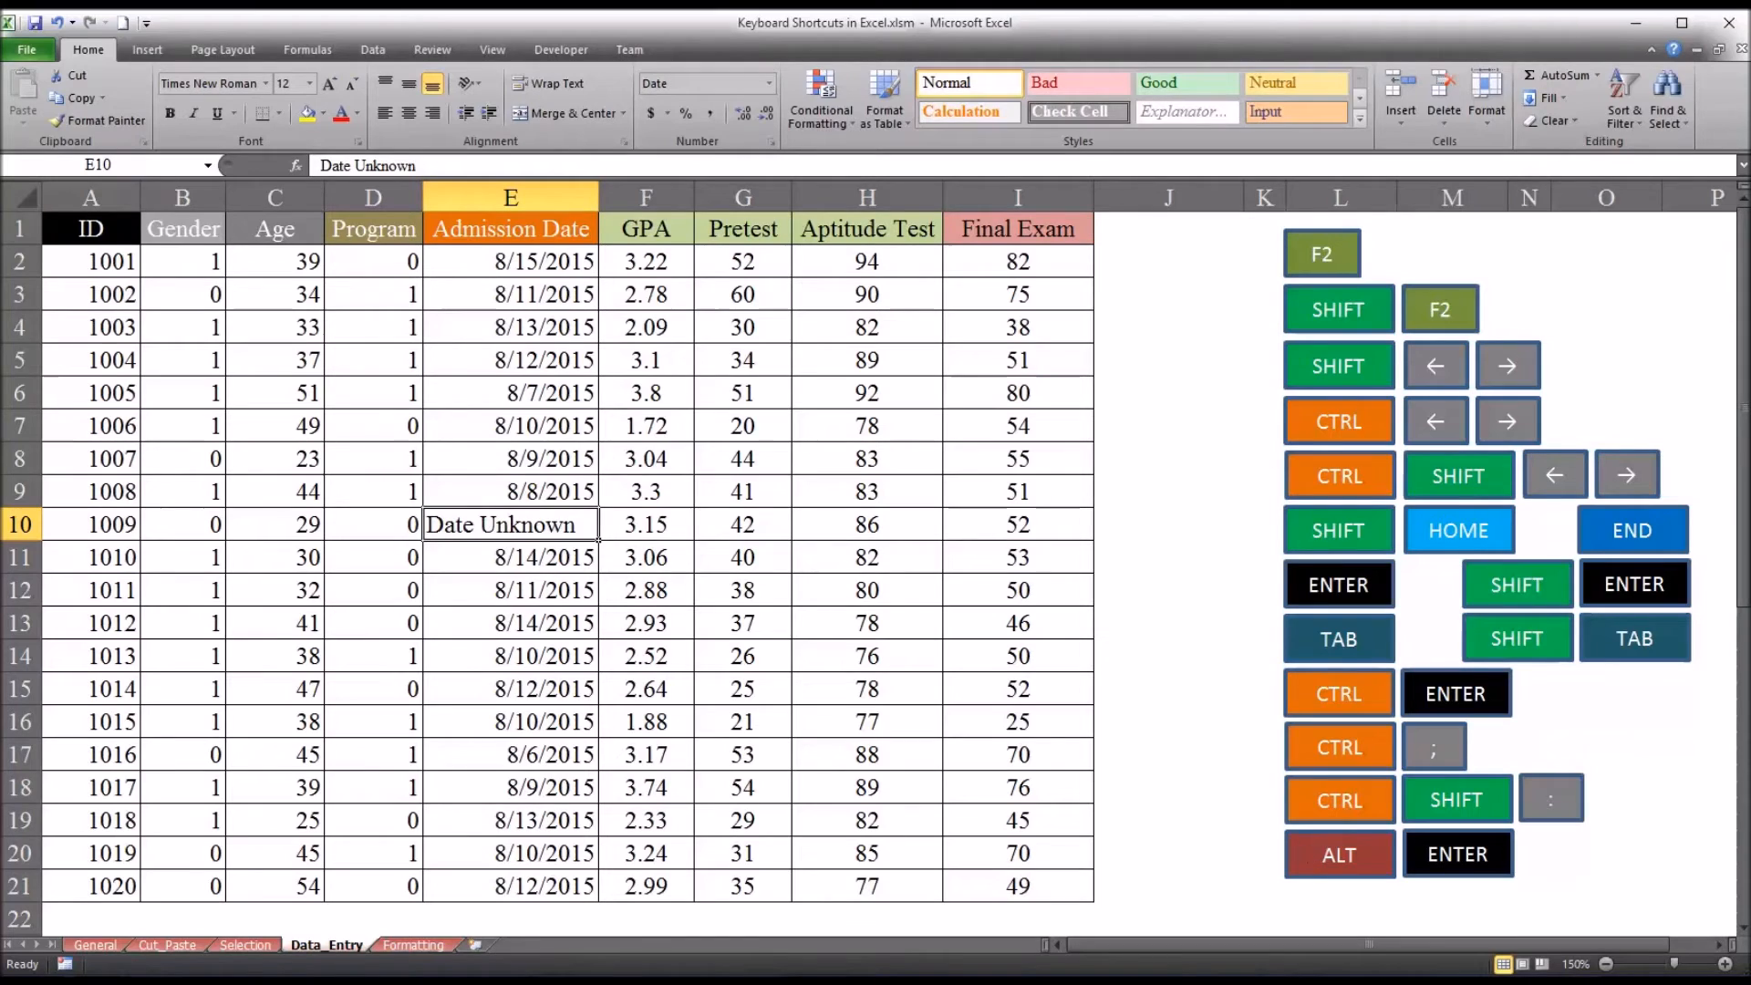
{"action": "mouse_move", "coordinate": [945, 568]}
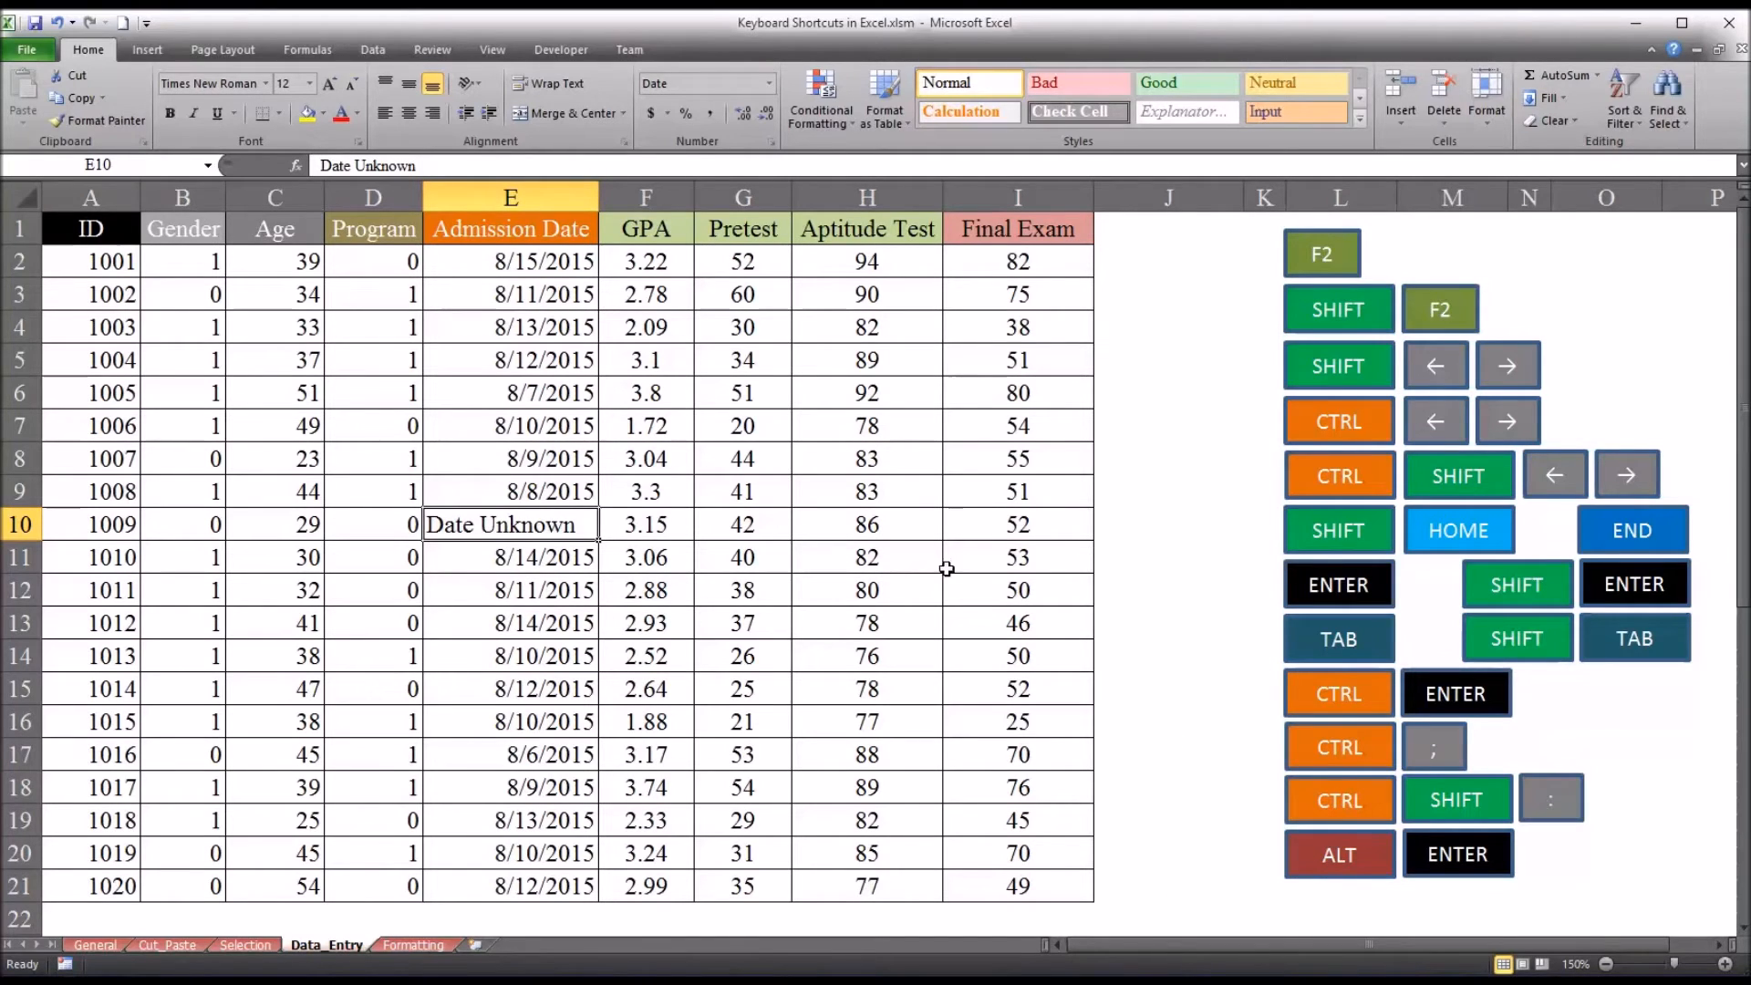
{"action": "mouse_move", "coordinate": [539, 513]}
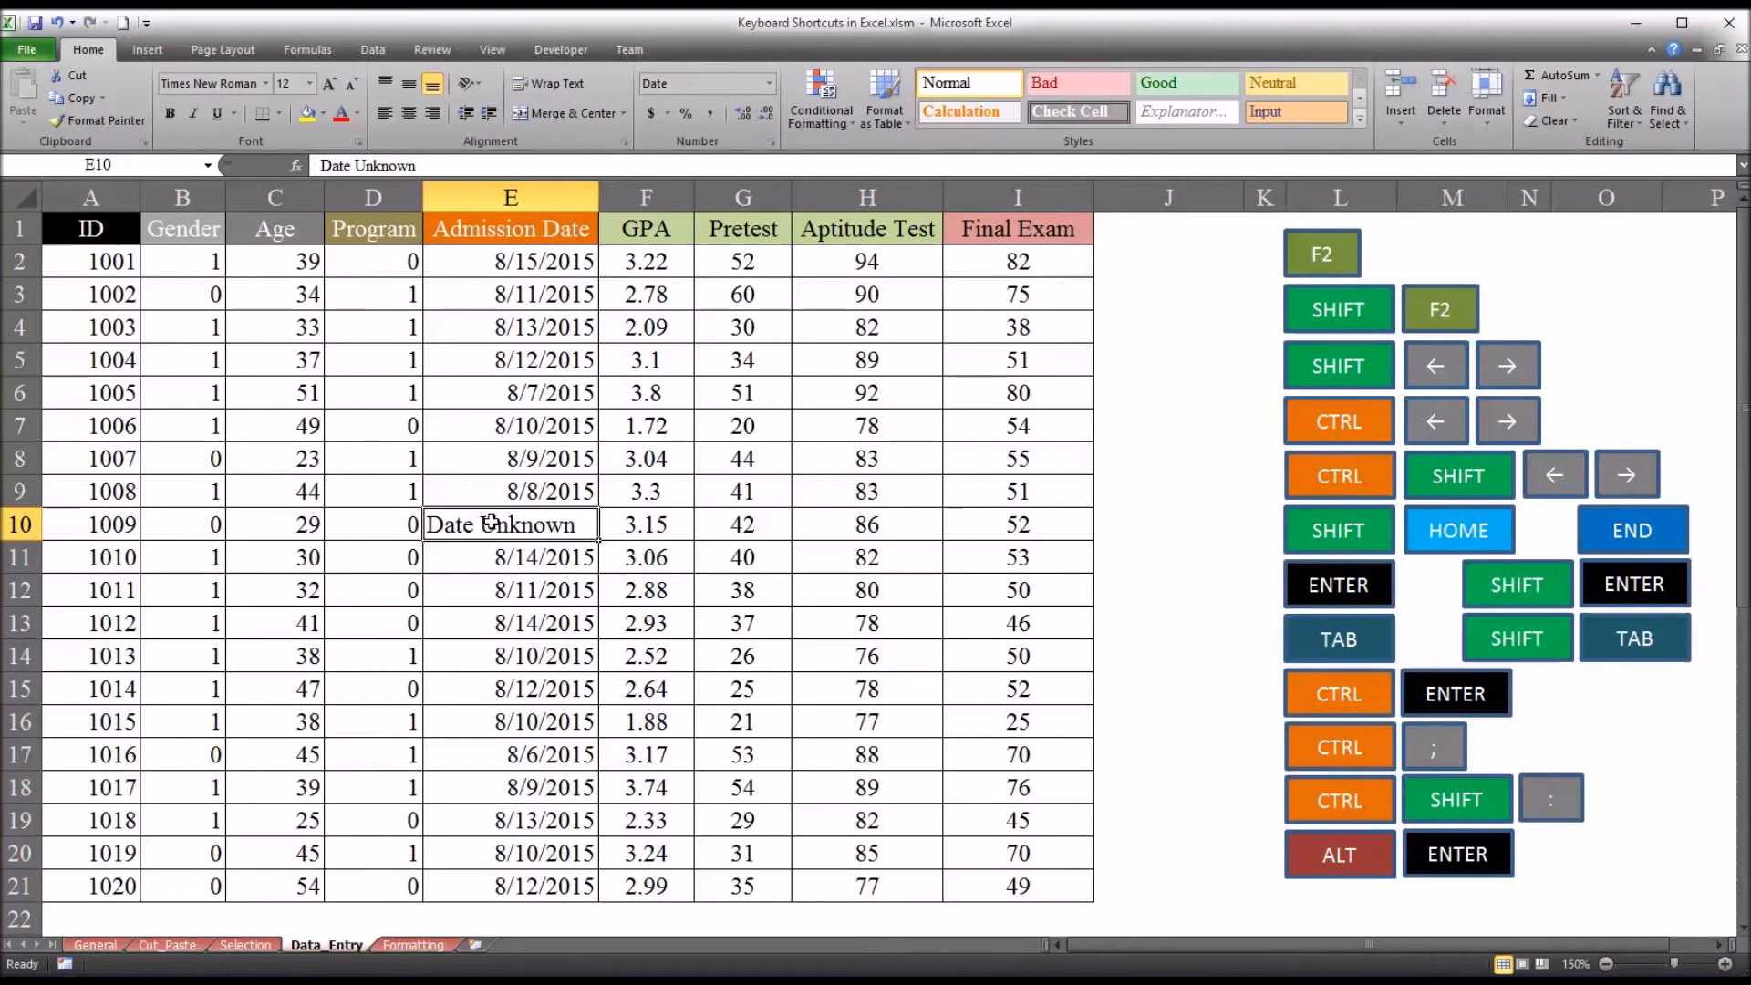
{"action": "mouse_move", "coordinate": [508, 526]}
{"action": "type", "text": "8/16/2015"}
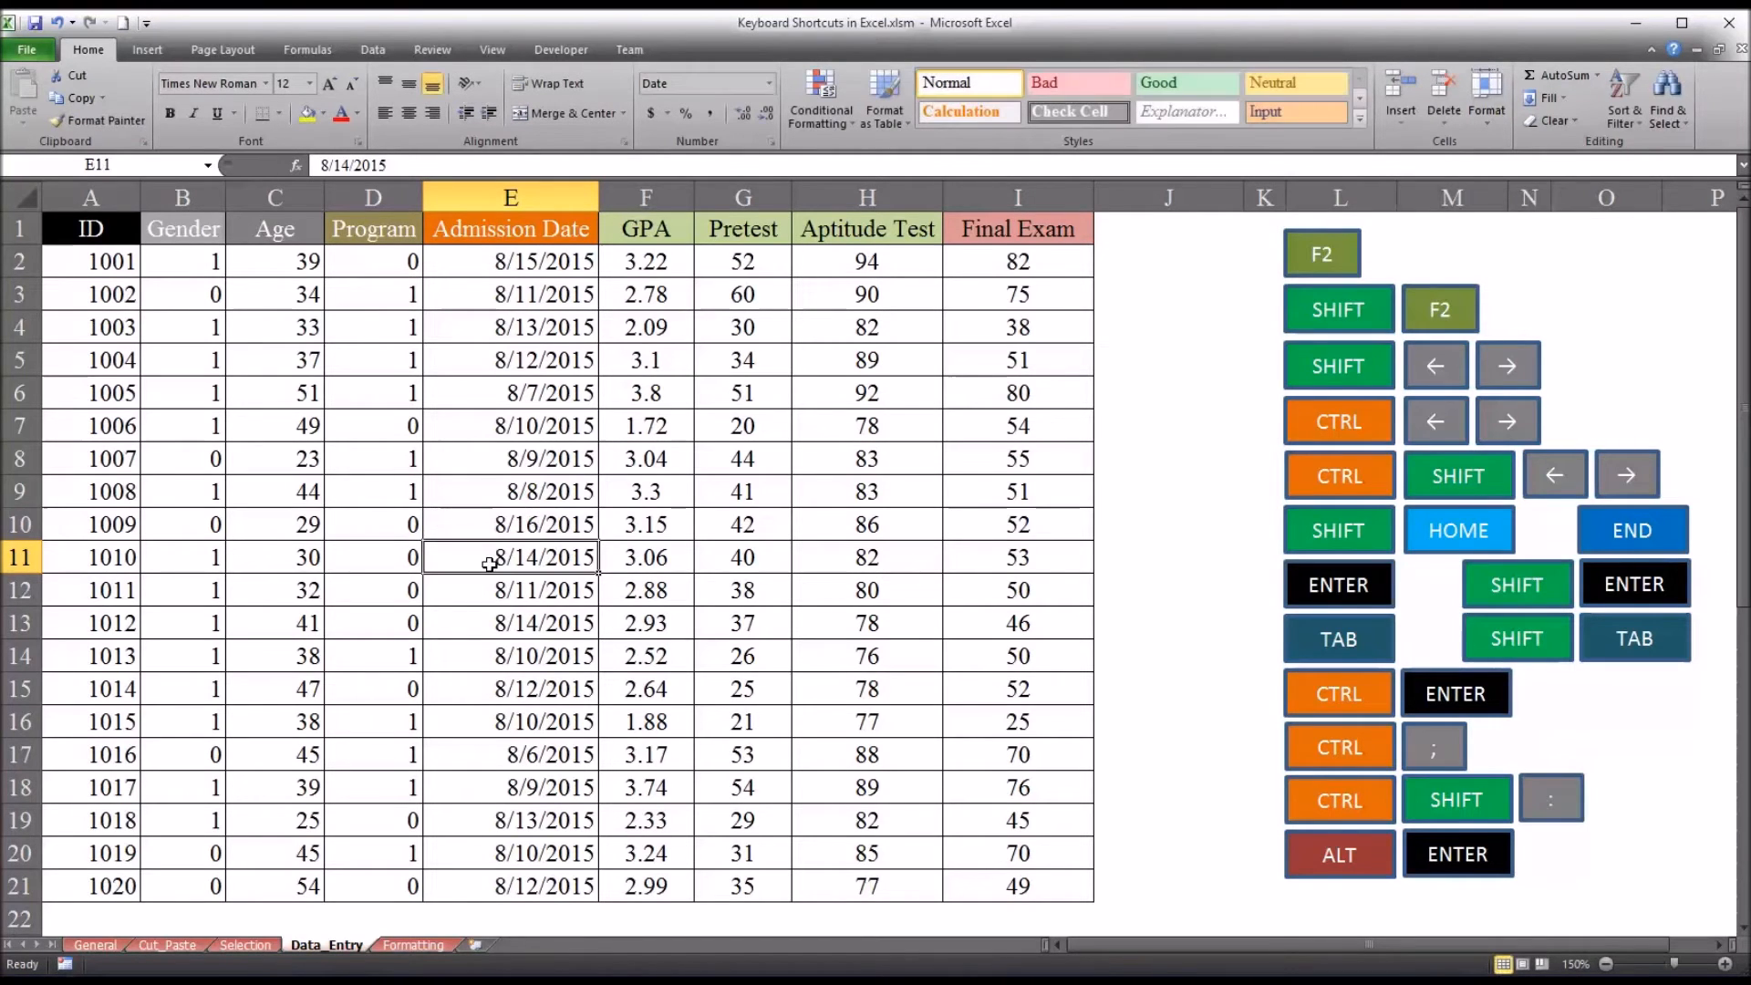
Return to cell E10, now showing today's date 8/16/2015.
{"action": "key", "text": "Up"}
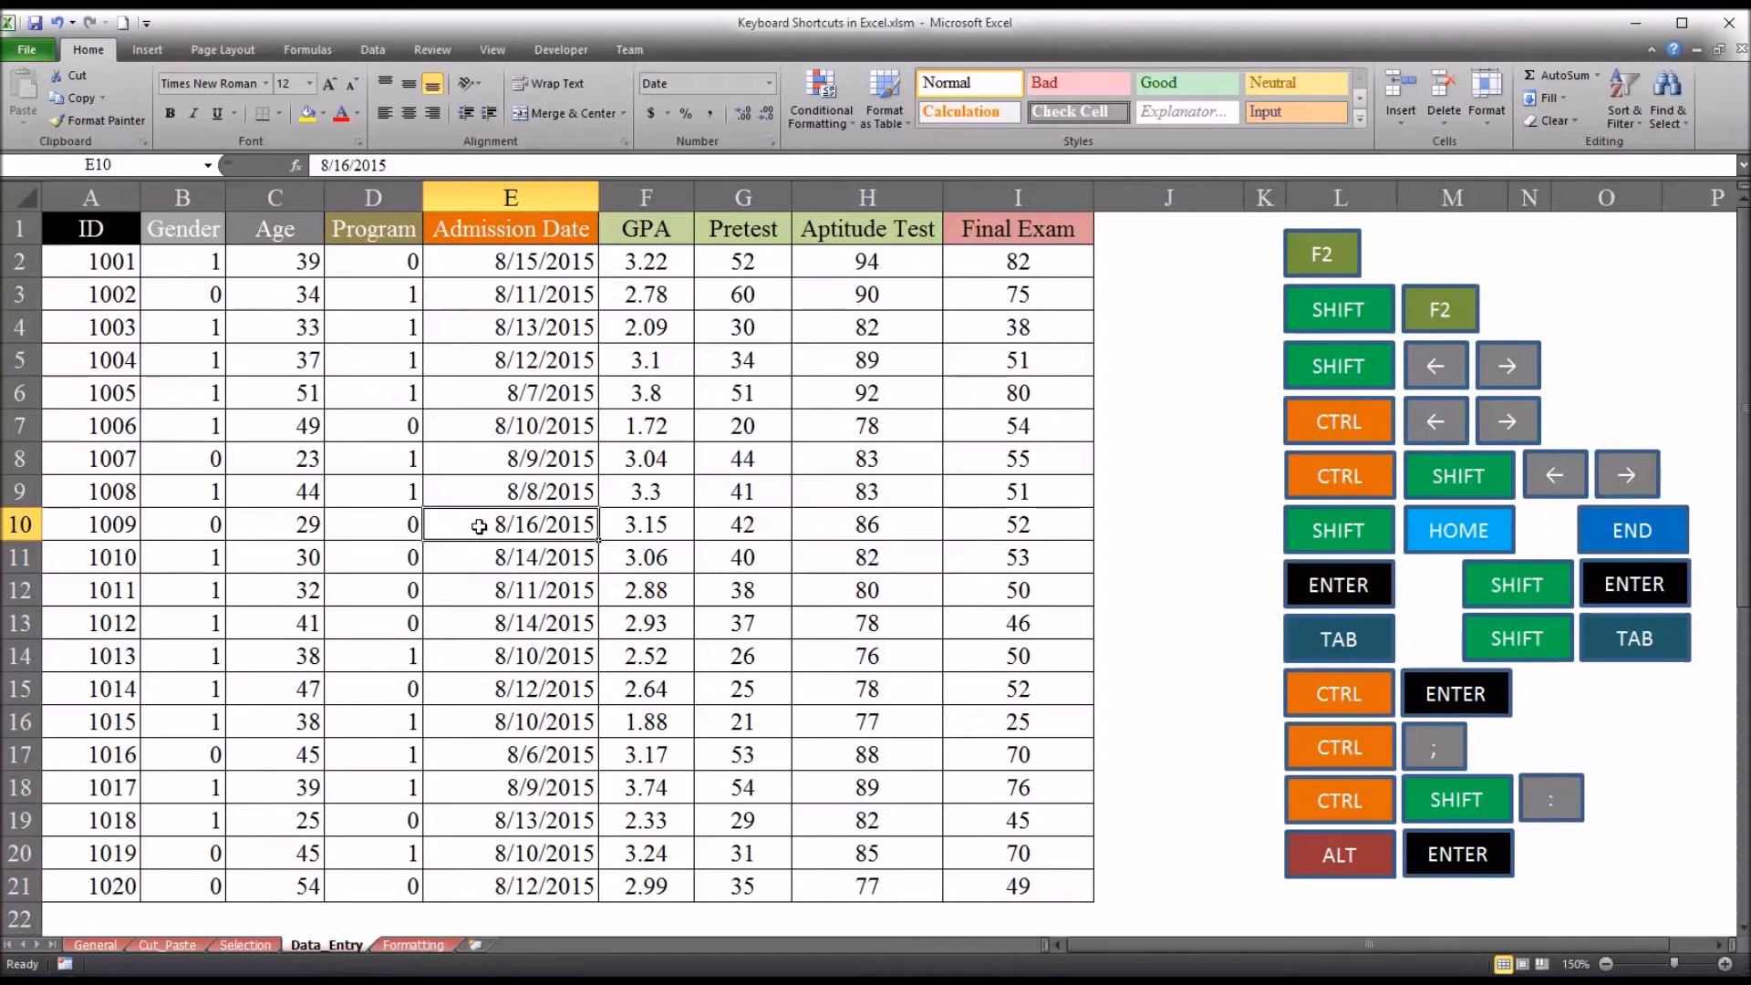
{"action": "mouse_move", "coordinate": [704, 462]}
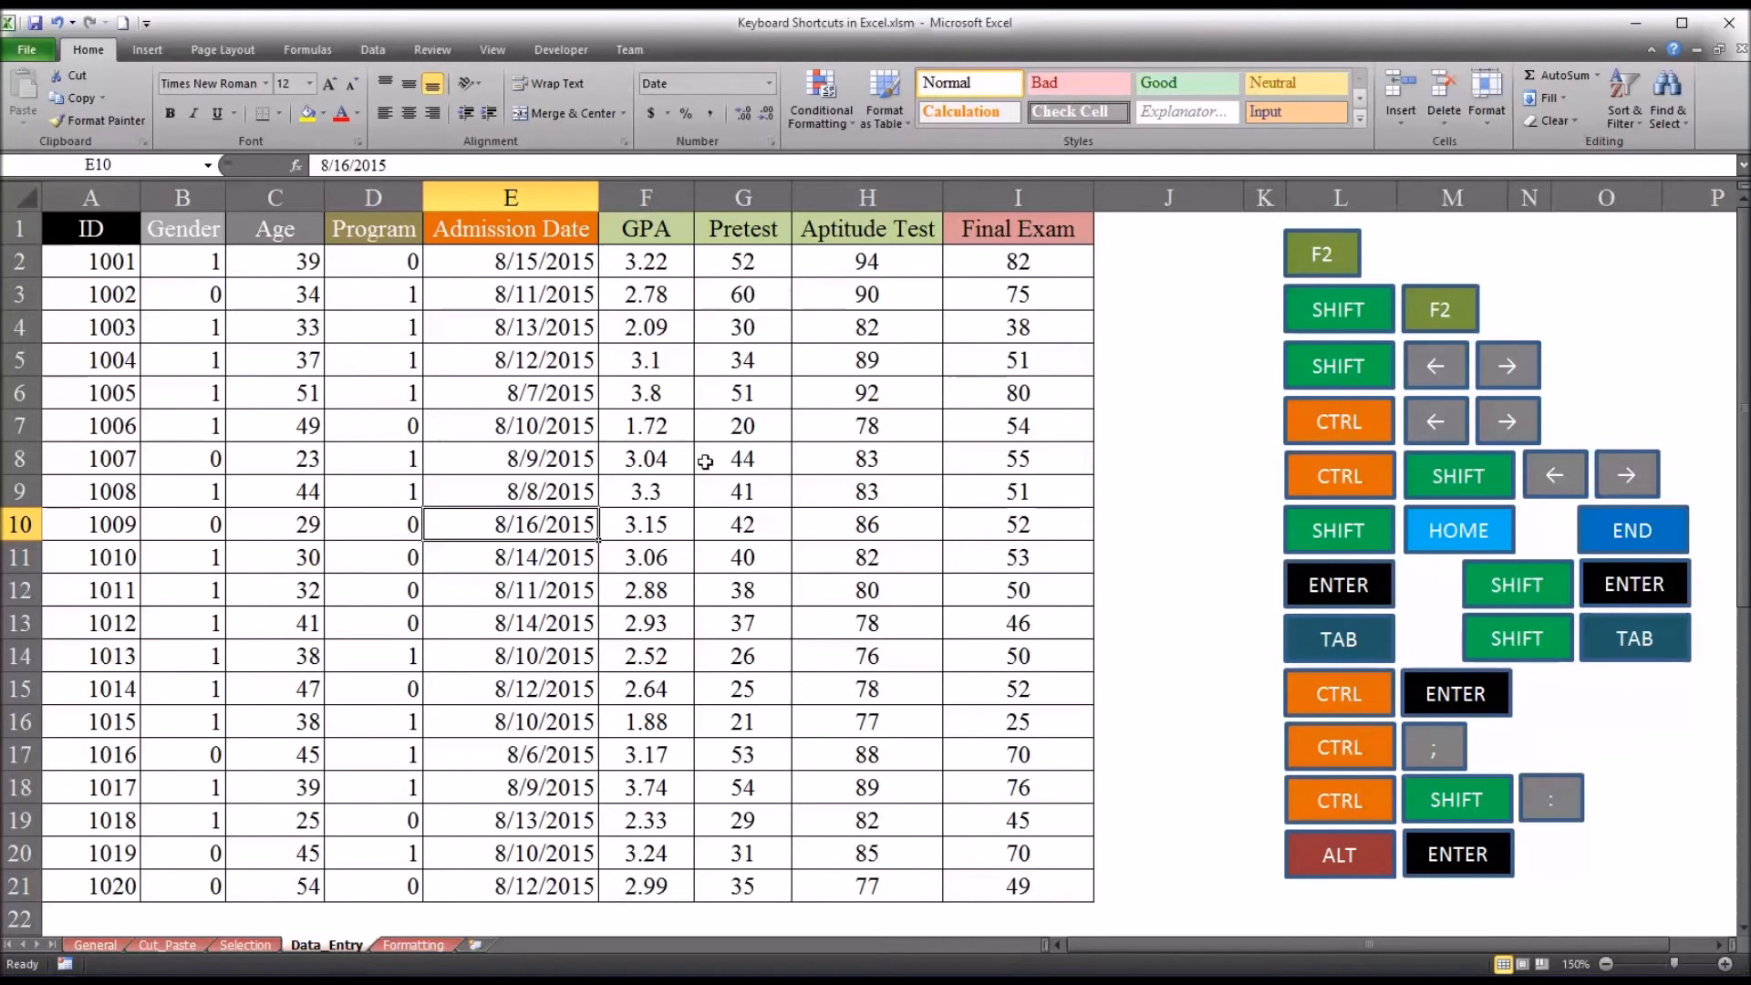
{"action": "mouse_move", "coordinate": [1135, 528]}
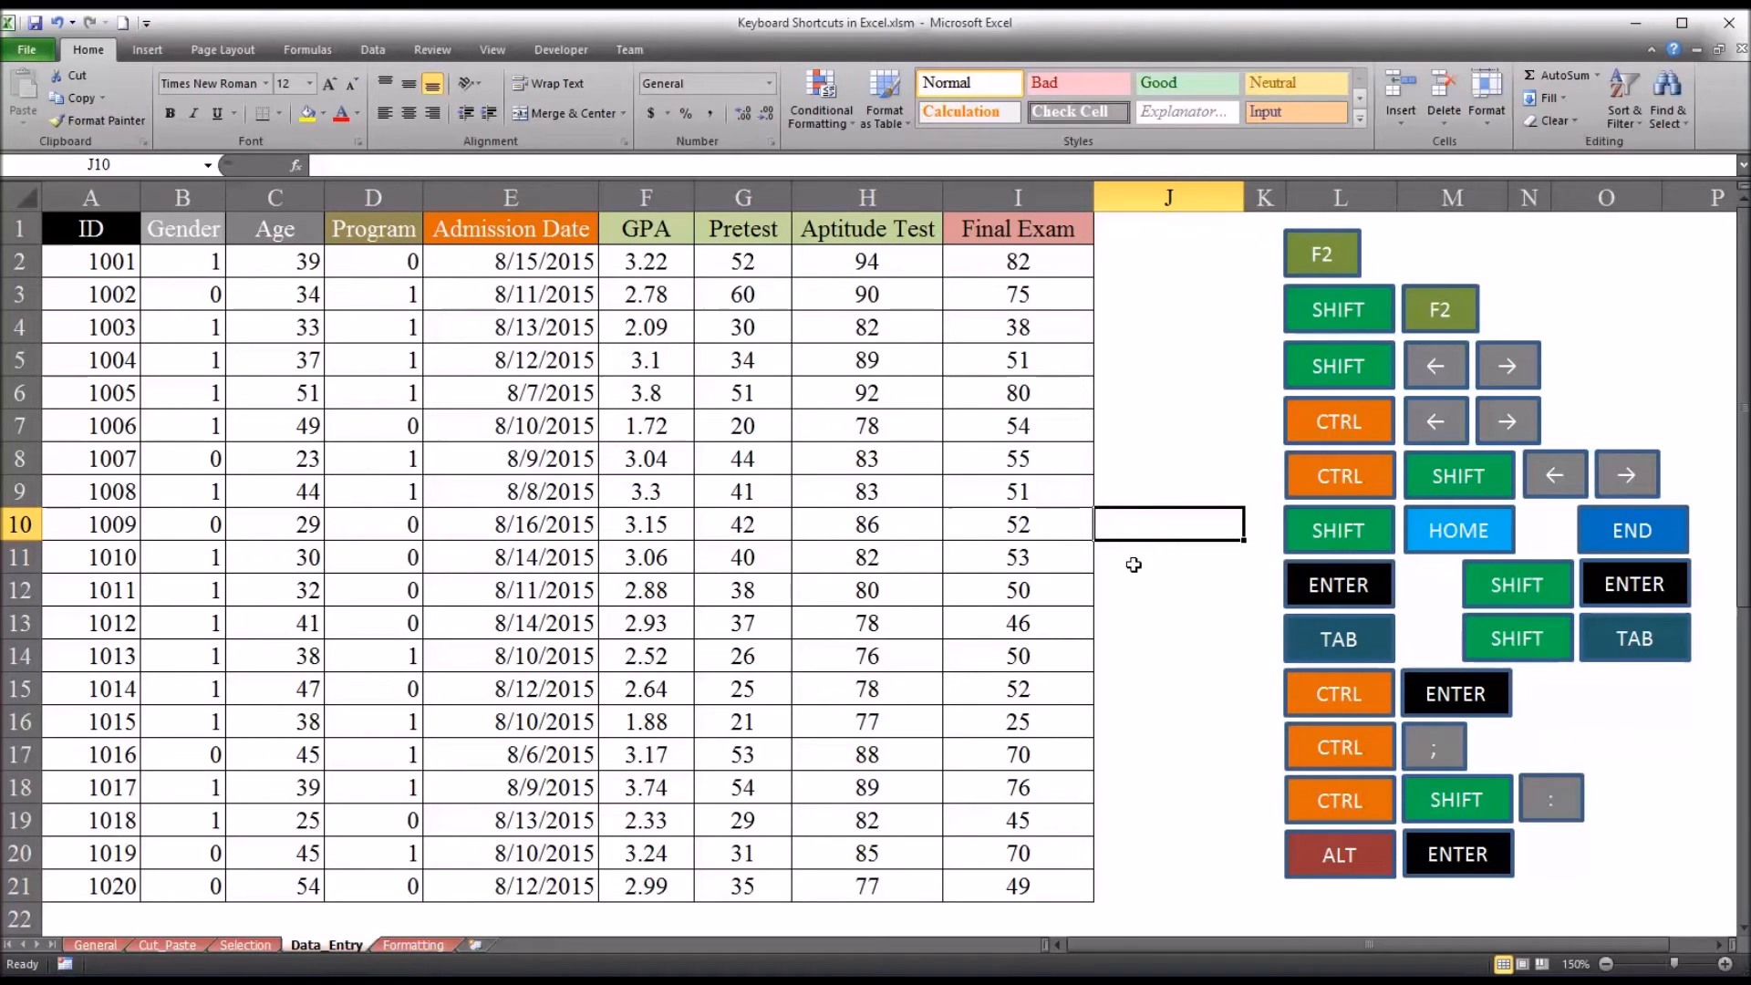
{"action": "mouse_move", "coordinate": [1194, 621]}
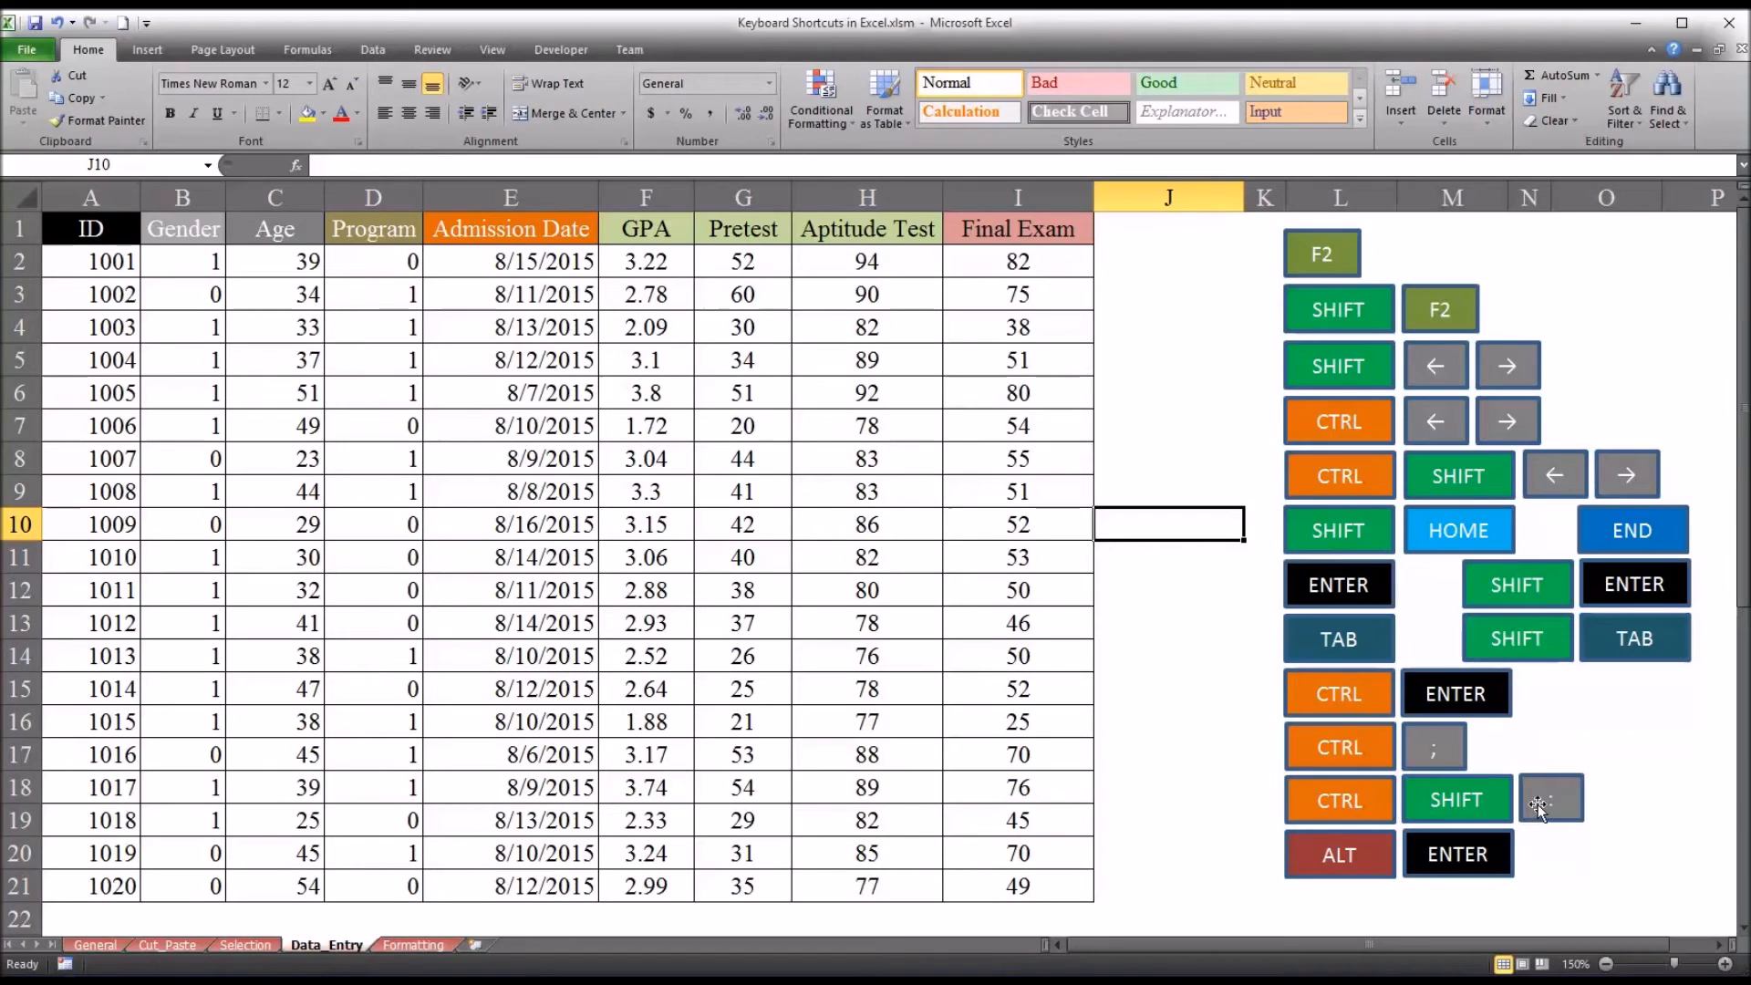
{"action": "mouse_move", "coordinate": [1282, 774]}
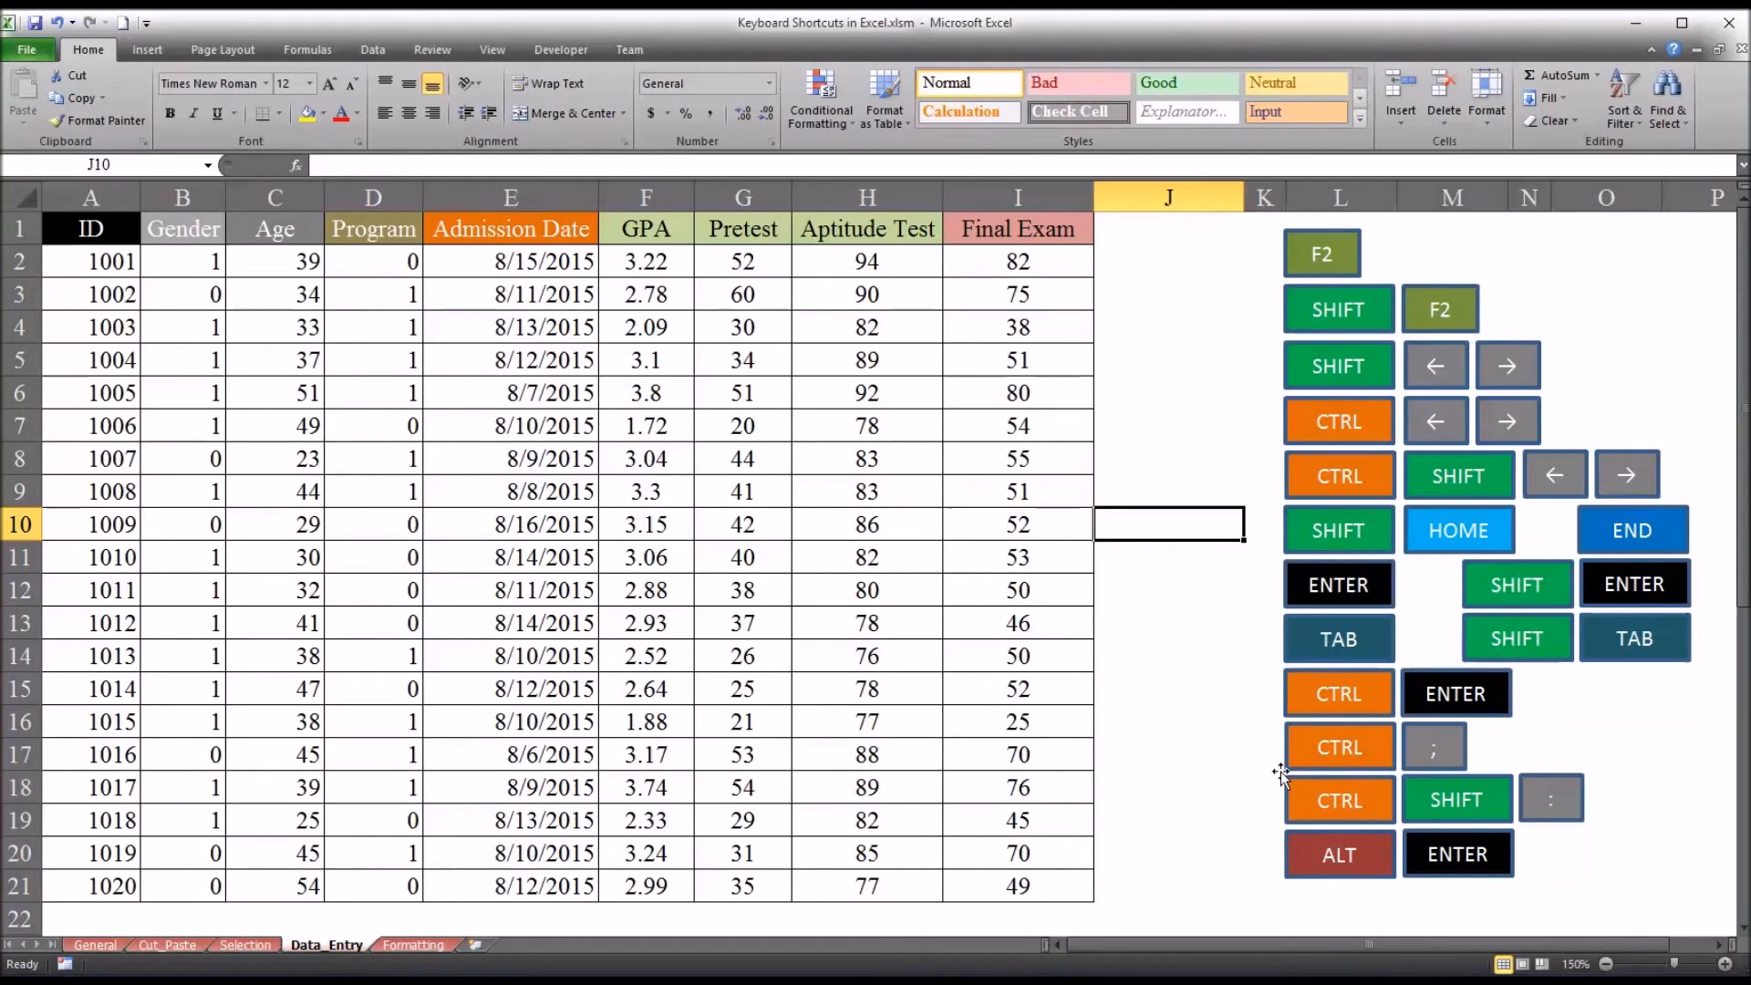
{"action": "mouse_move", "coordinate": [1180, 581]}
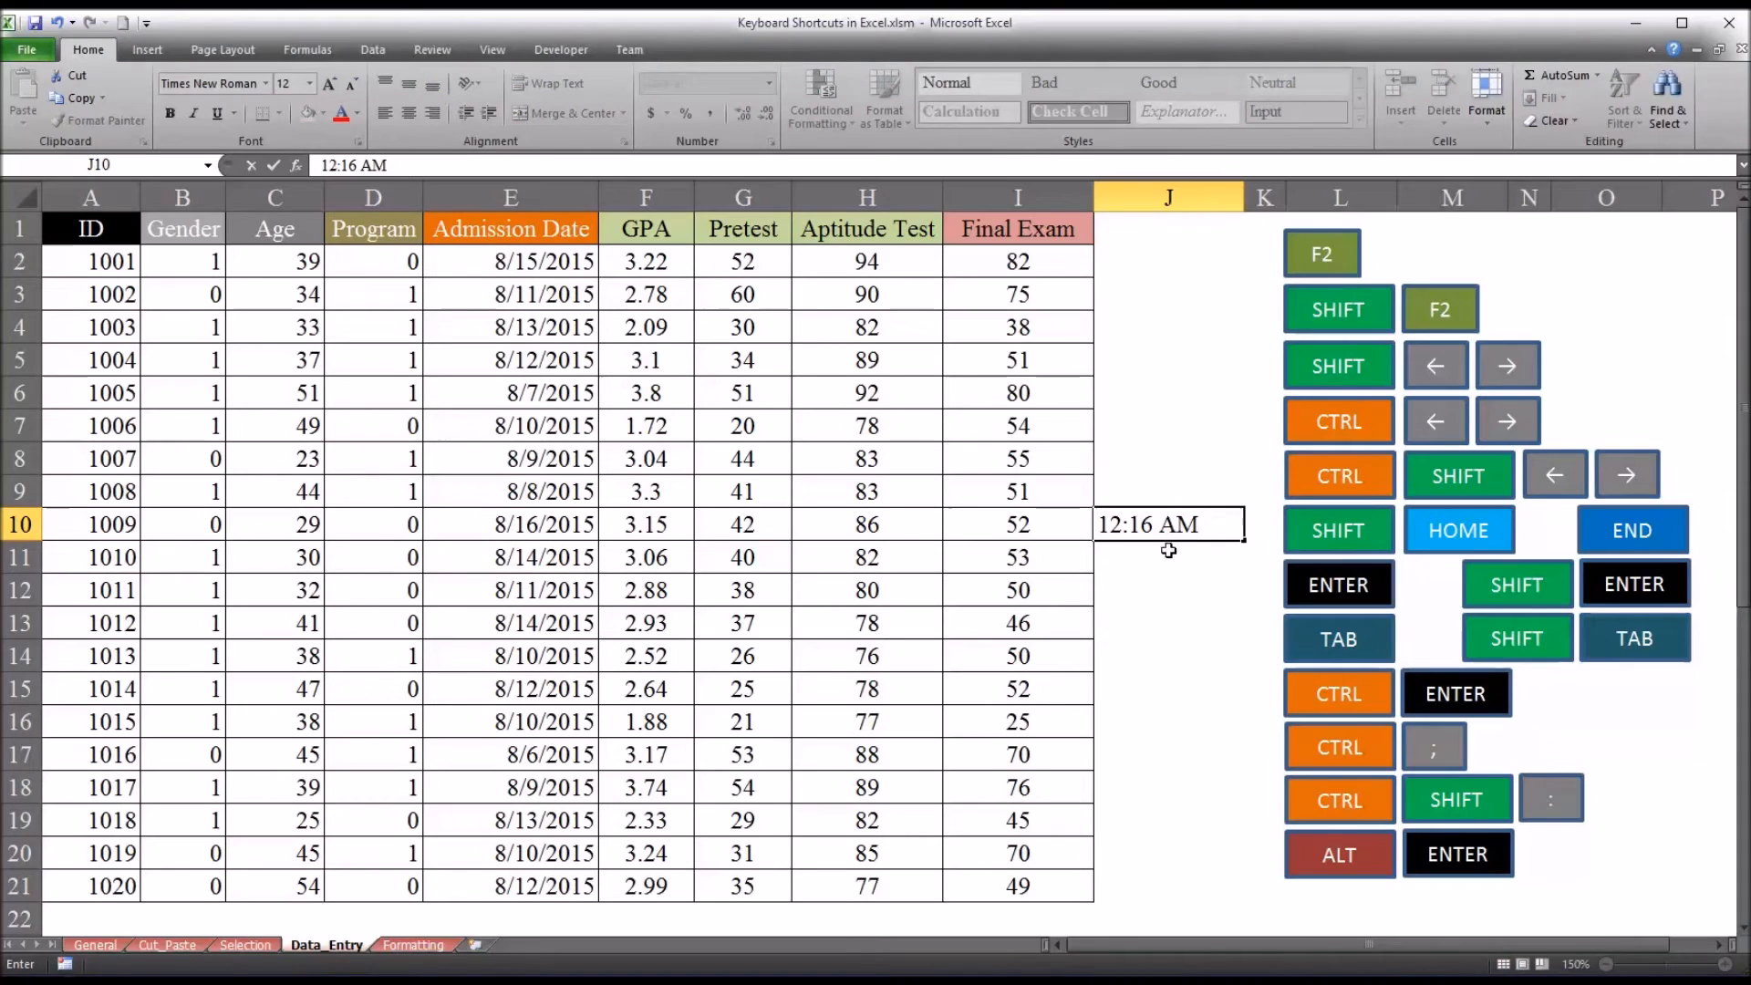
{"action": "key", "text": "enter"}
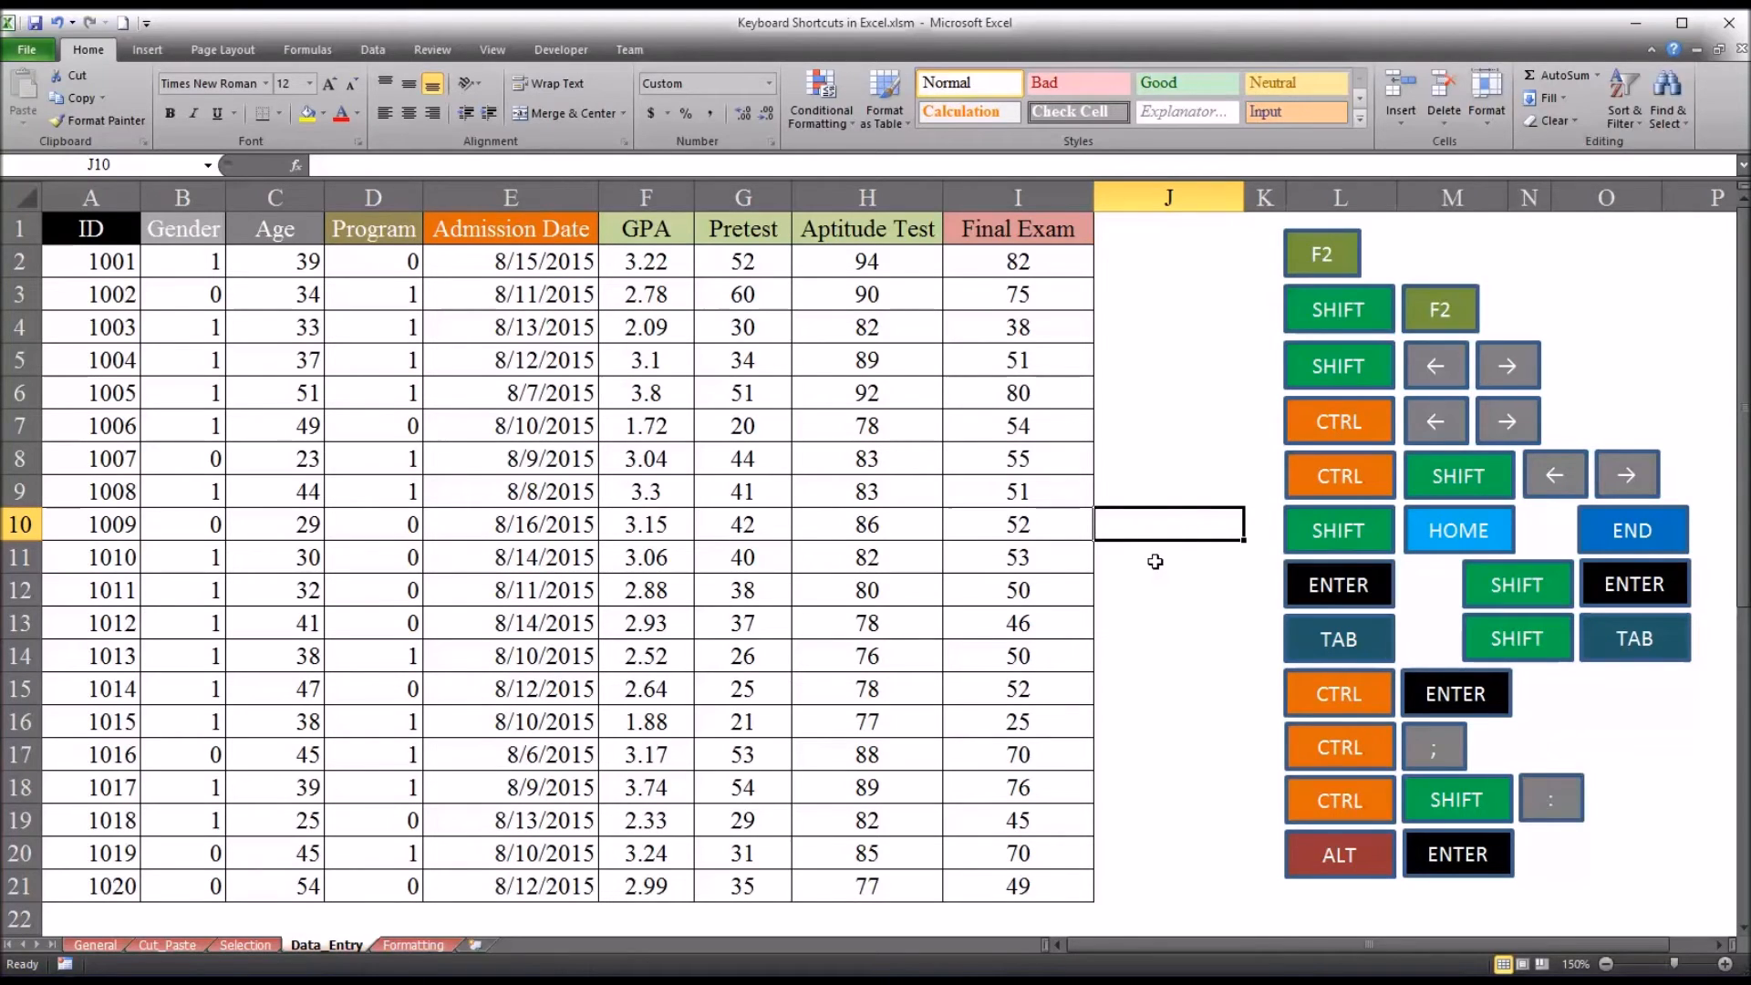
{"action": "mouse_move", "coordinate": [1151, 796]}
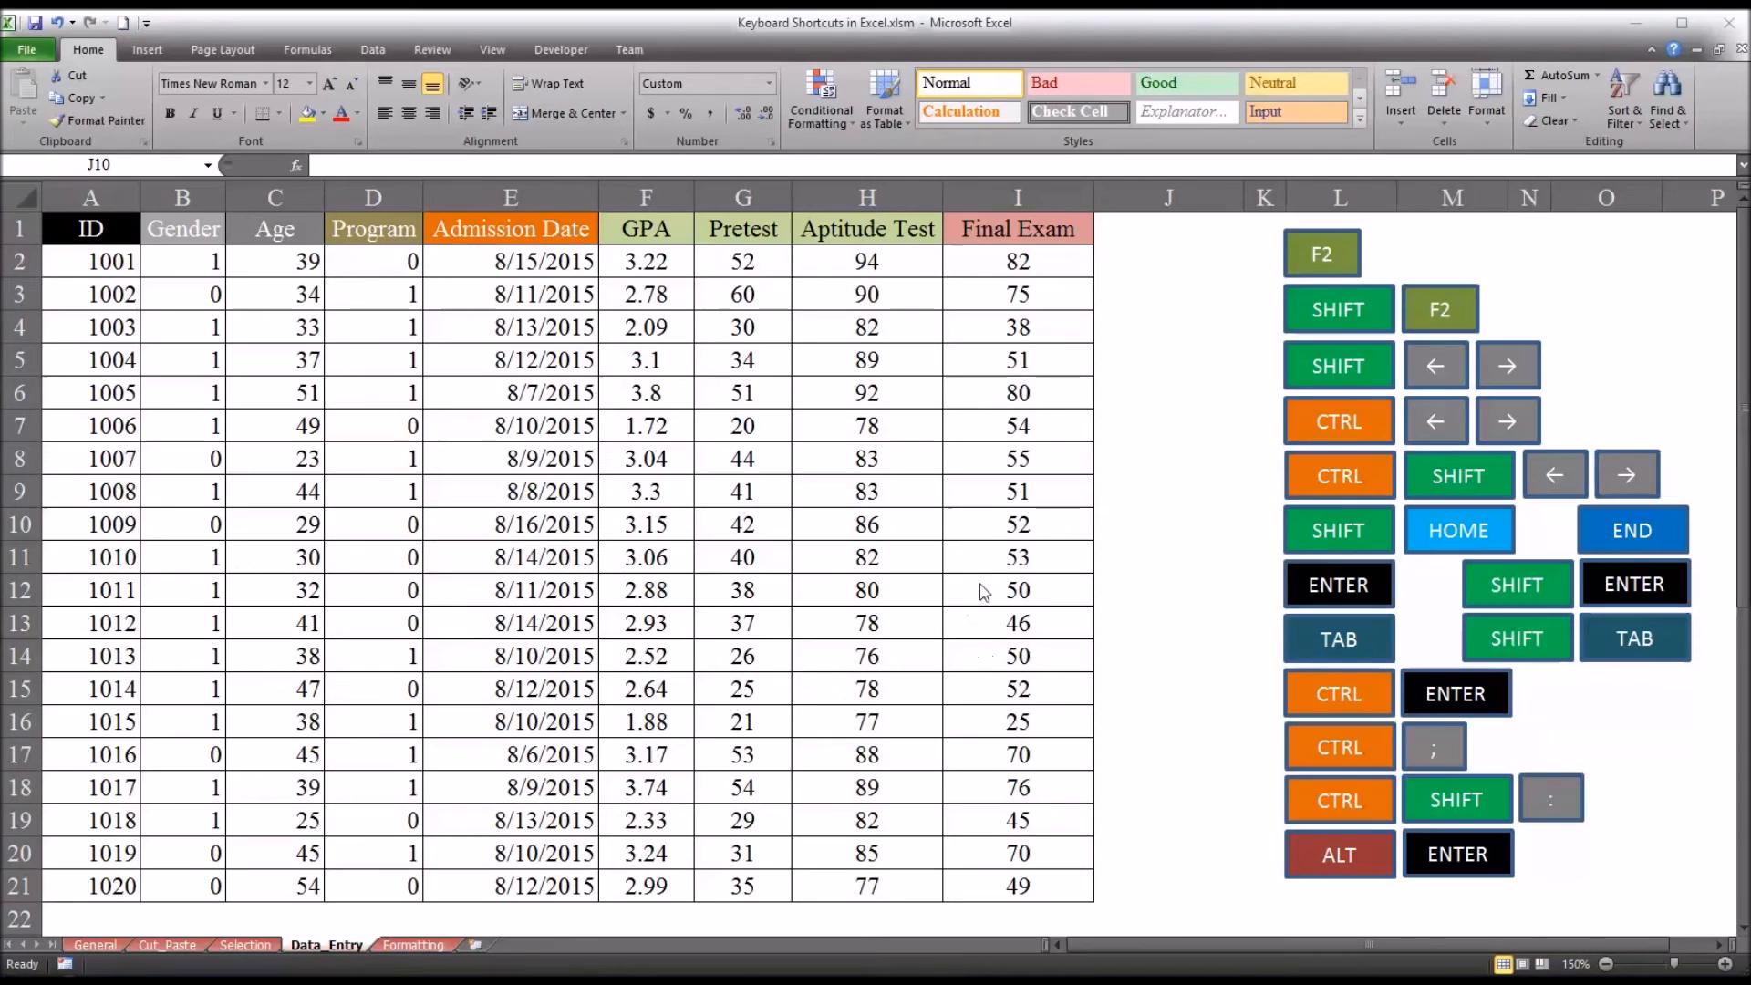
Select student 1011's Final Exam cell I12 and add 55 beneath 50.
{"action": "left_click", "coordinate": [1015, 590]}
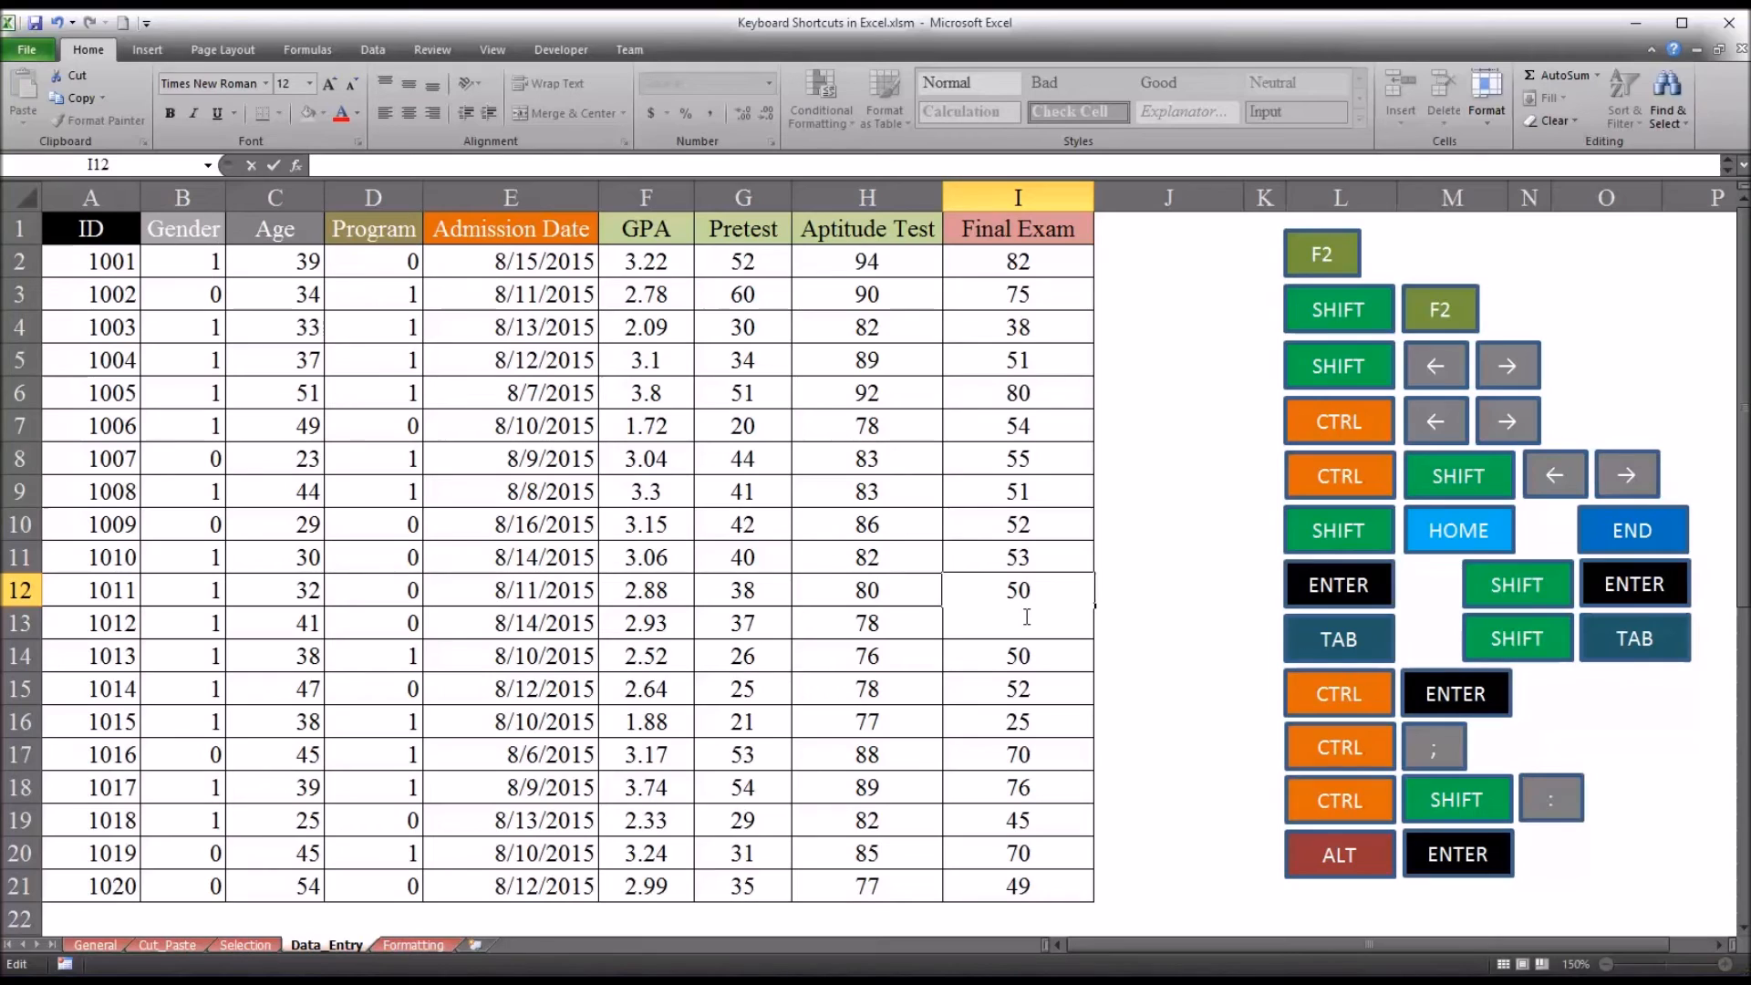
{"action": "type", "text": "55"}
{"action": "left_click", "coordinate": [1017, 622]}
{"action": "type", "text": "46"}
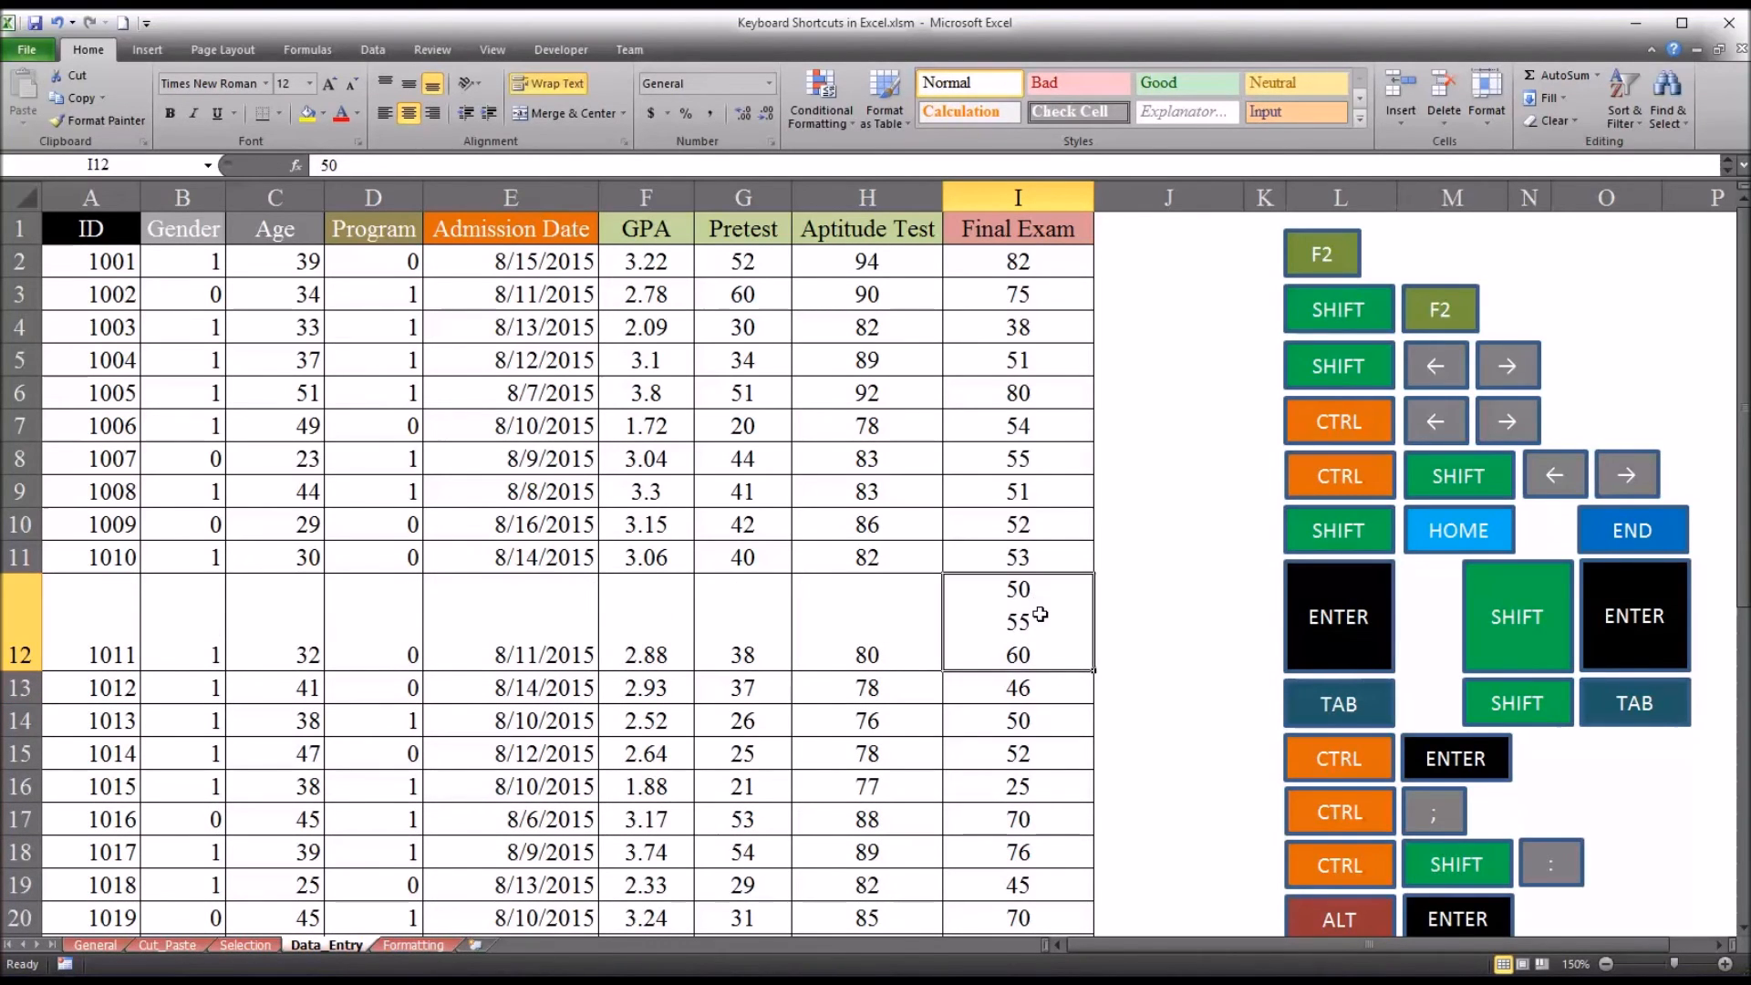
{"action": "mouse_move", "coordinate": [1170, 578]}
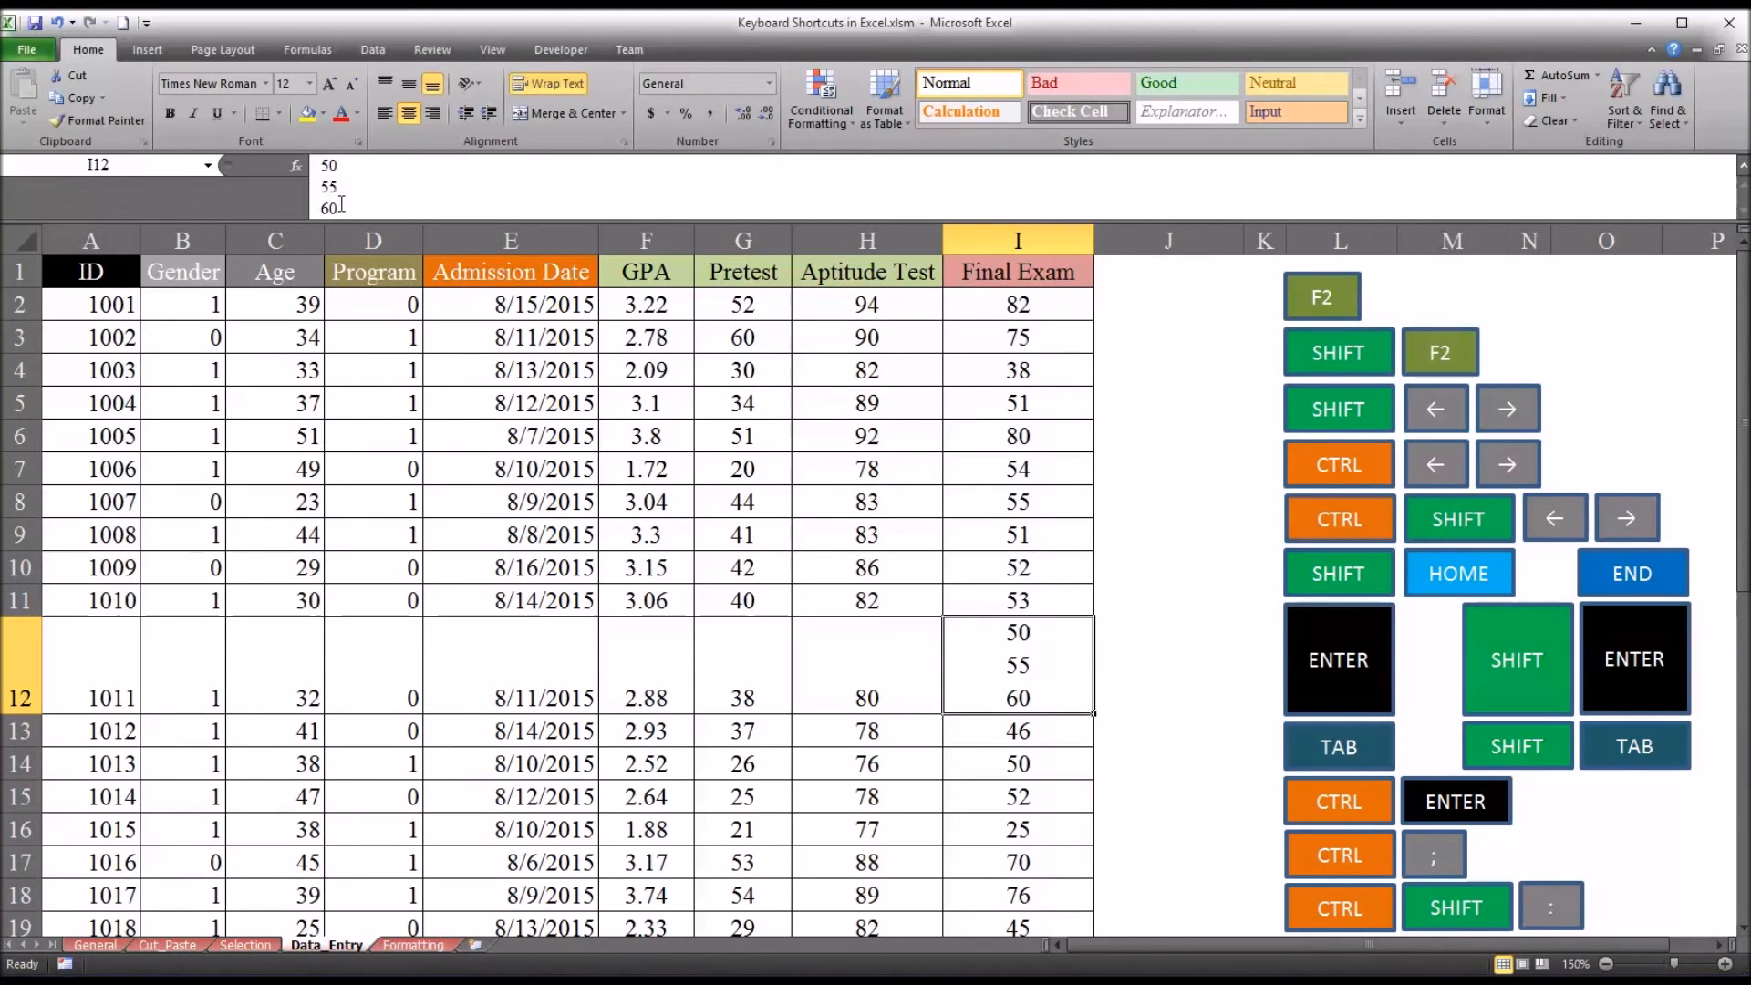
{"action": "mouse_move", "coordinate": [372, 207]}
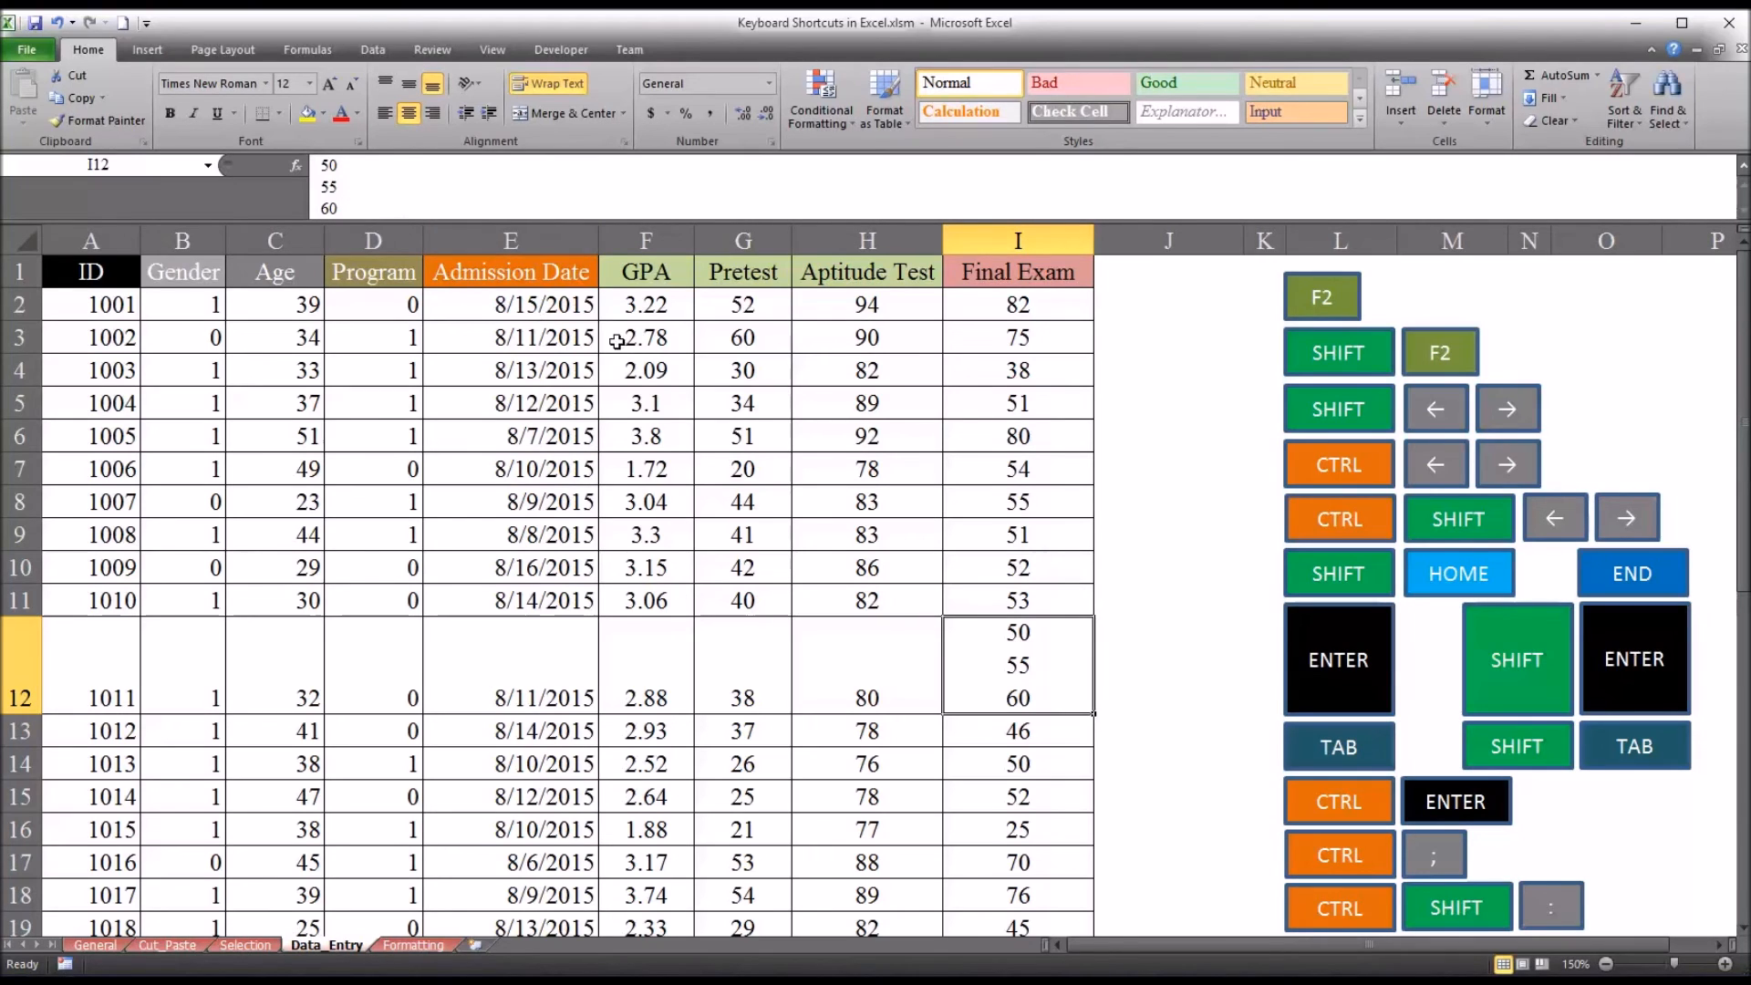
{"action": "mouse_move", "coordinate": [1033, 672]}
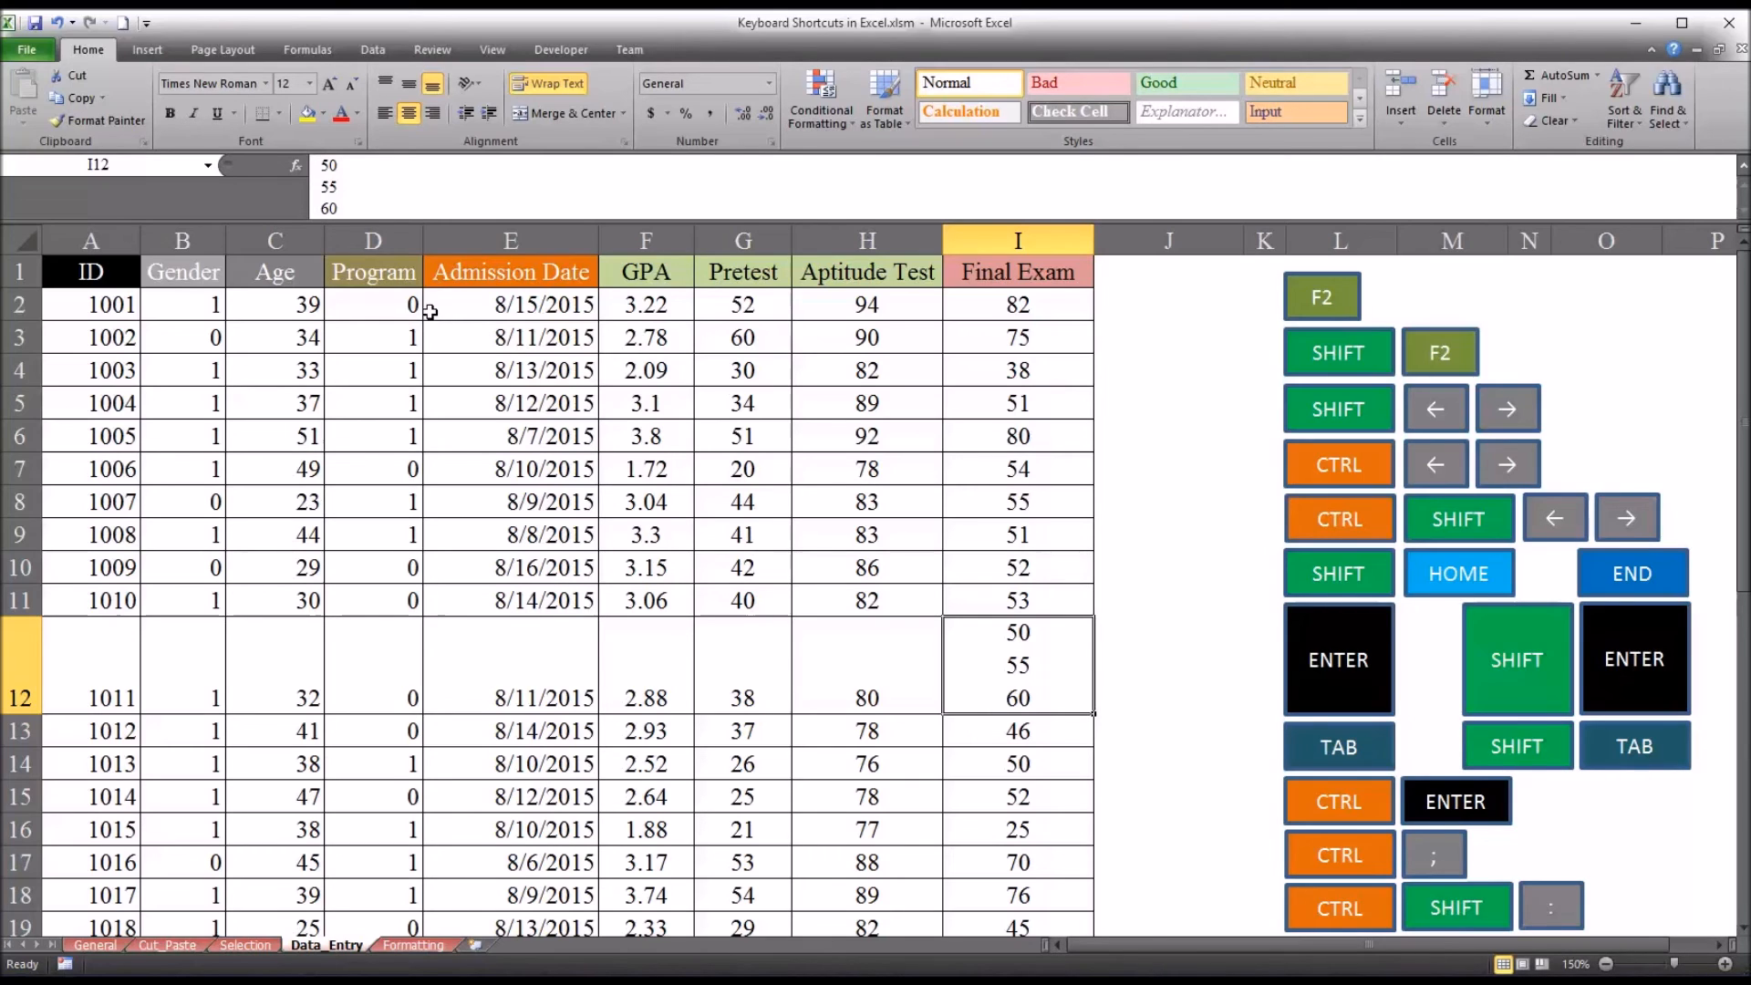
{"action": "mouse_move", "coordinate": [365, 317]}
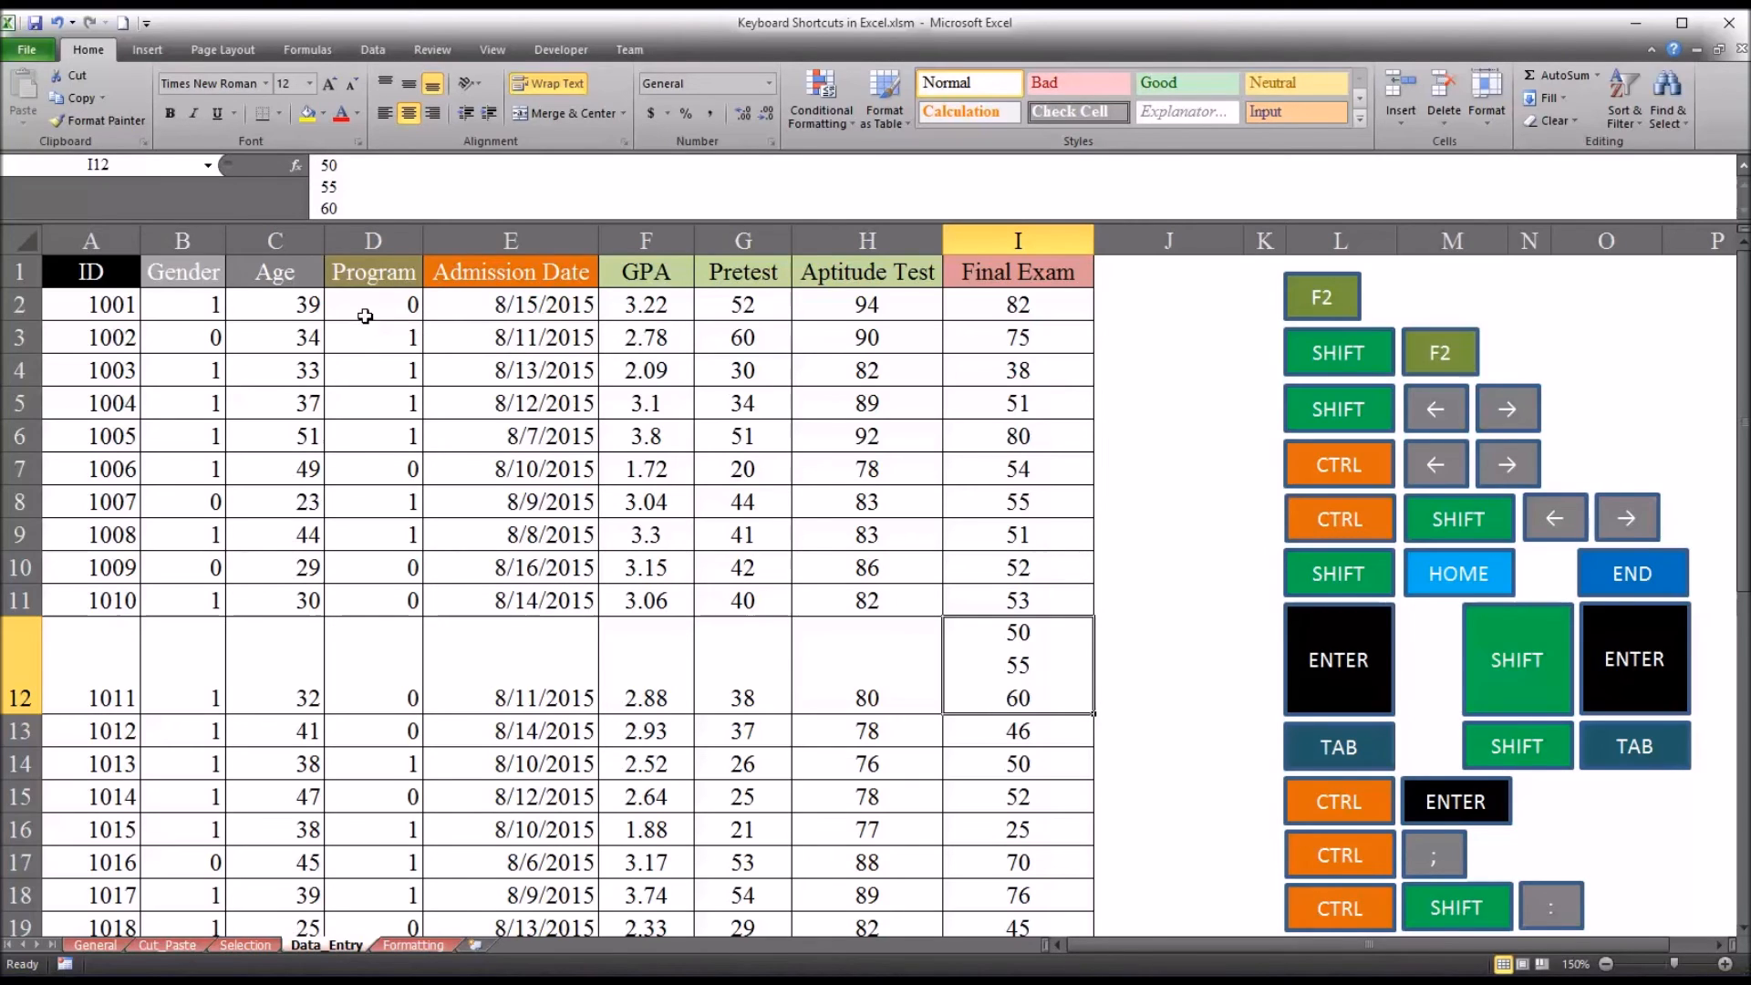
{"action": "mouse_move", "coordinate": [347, 185]}
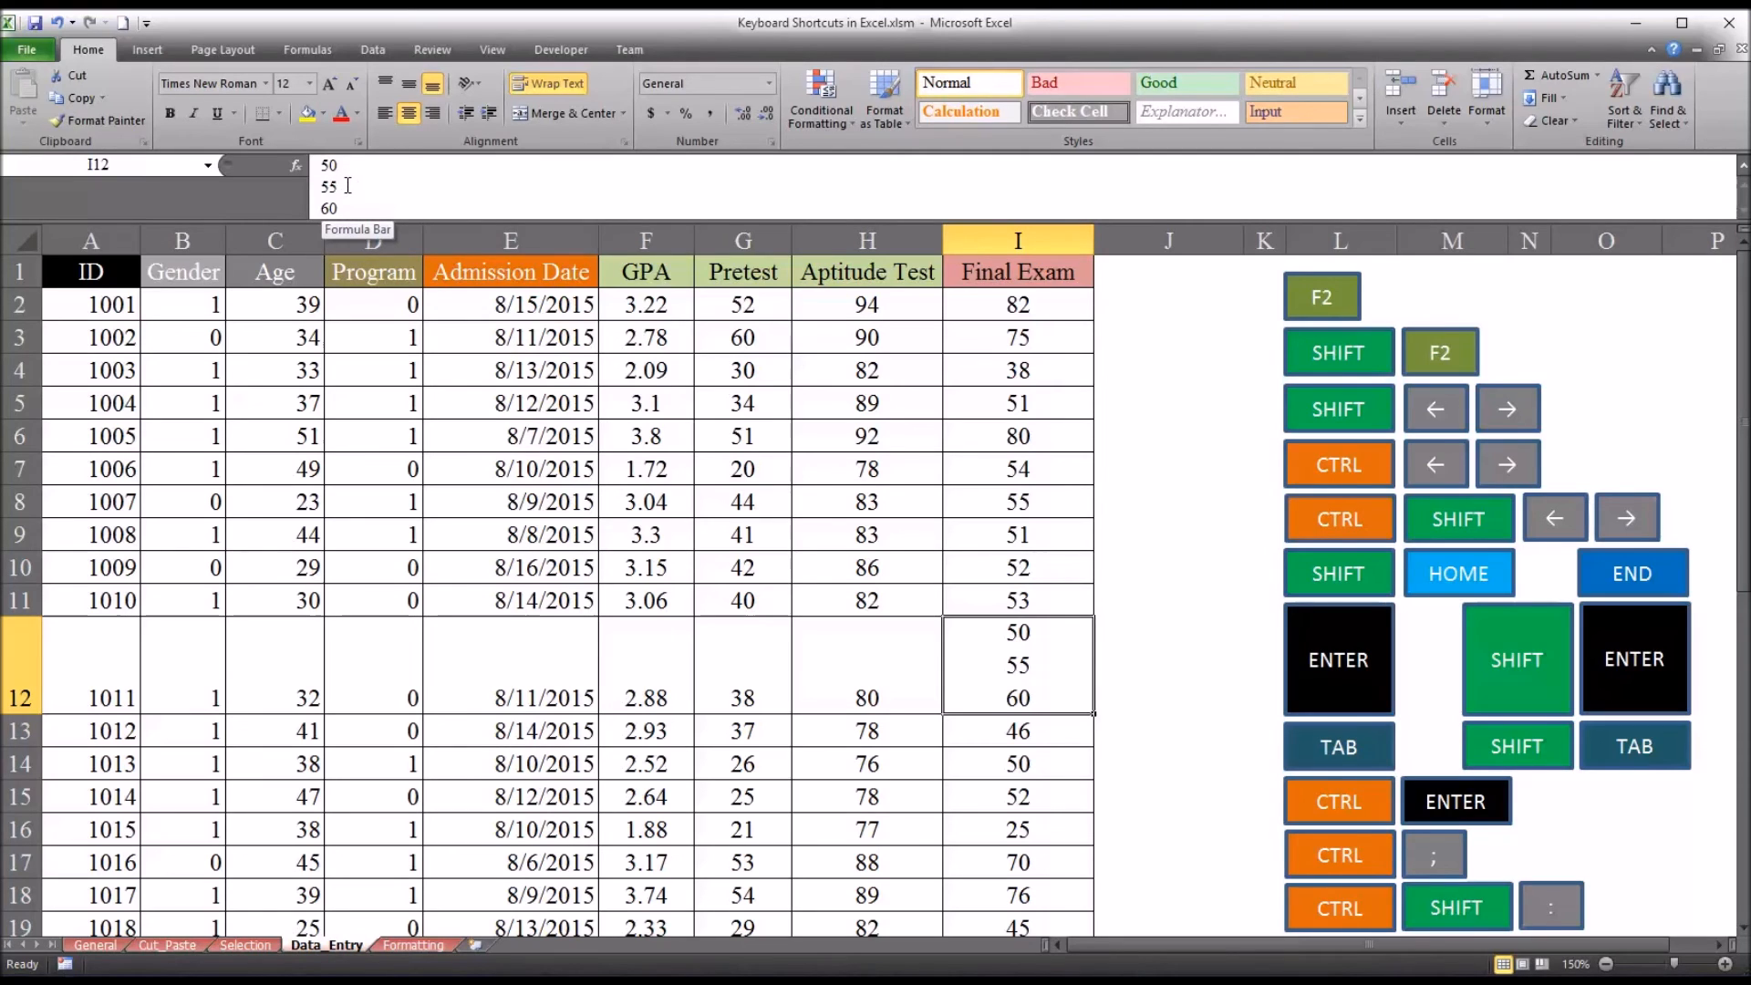
{"action": "mouse_move", "coordinate": [536, 467]}
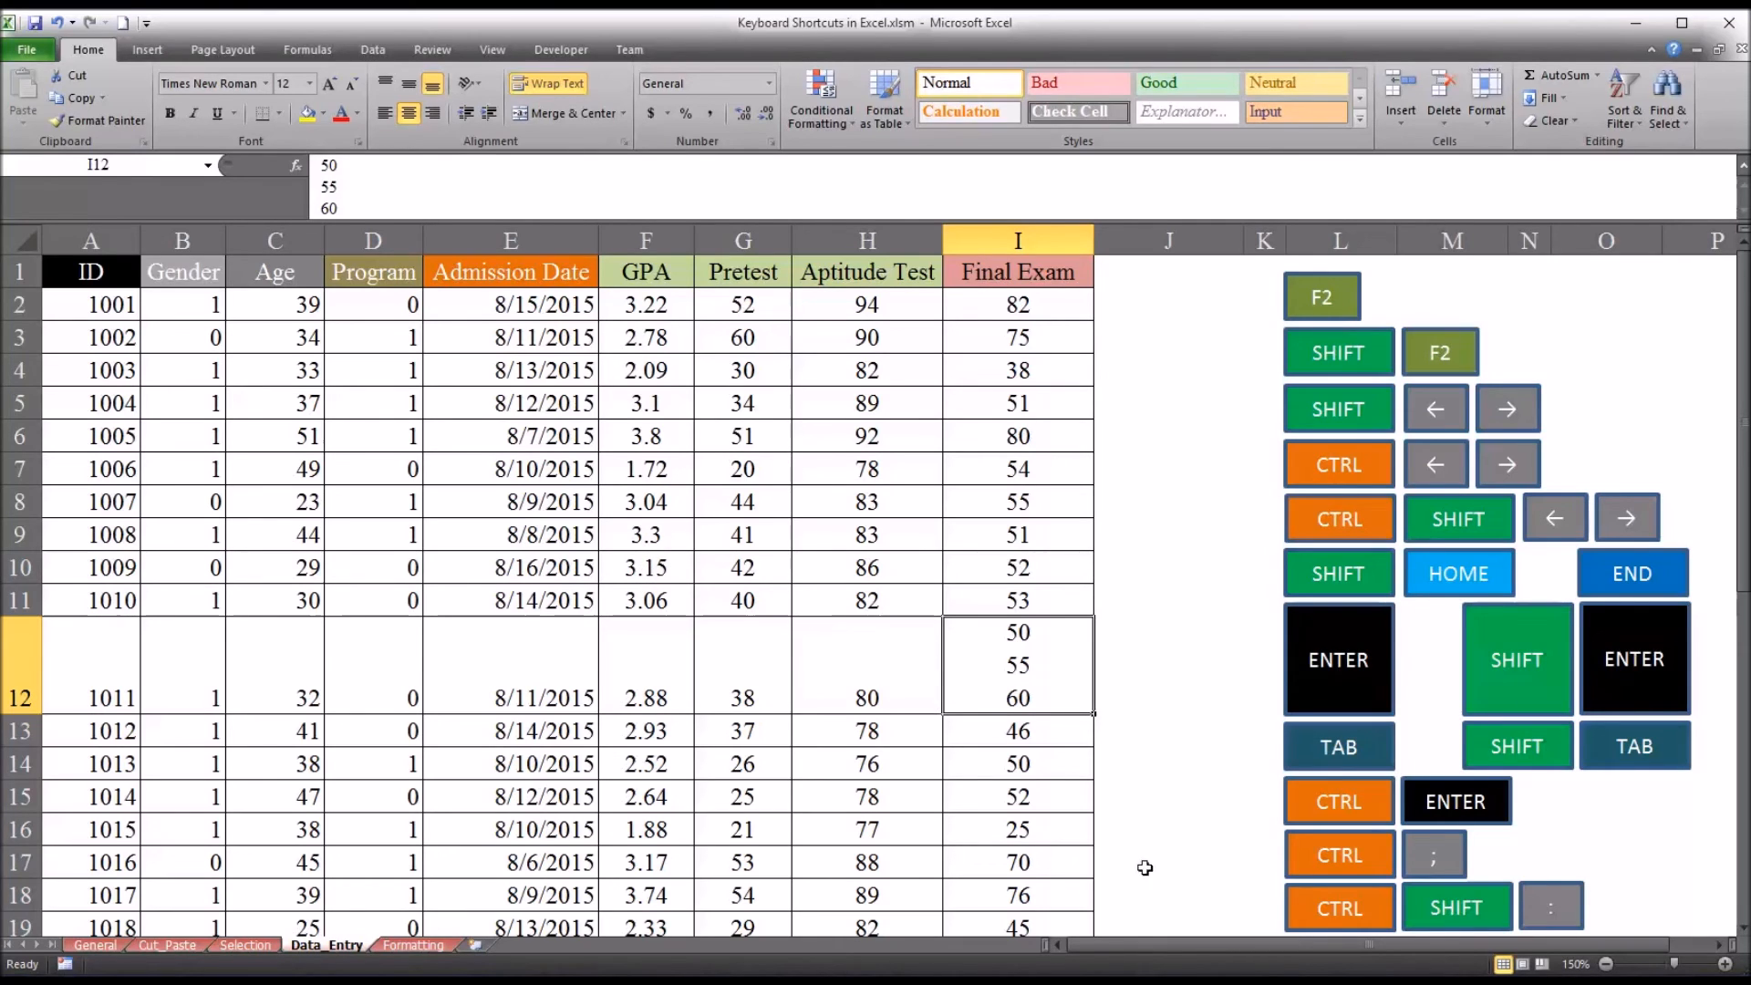
{"action": "mouse_move", "coordinate": [1094, 887]}
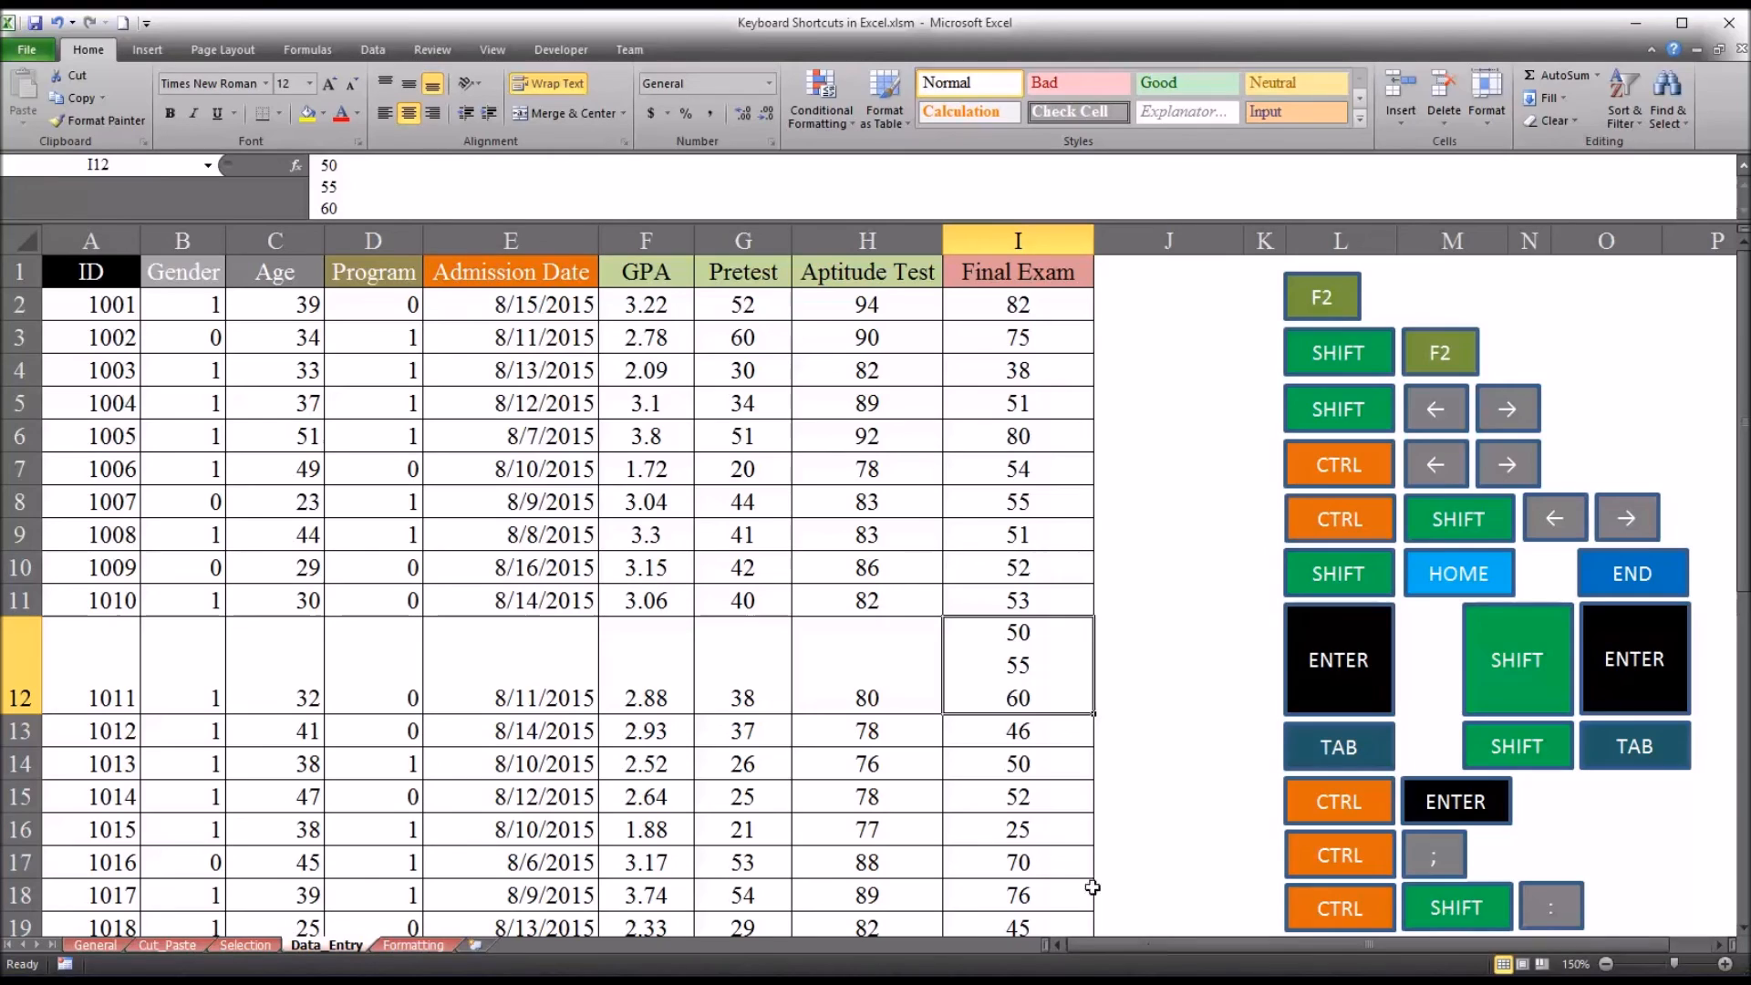
{"action": "mouse_move", "coordinate": [1040, 664]}
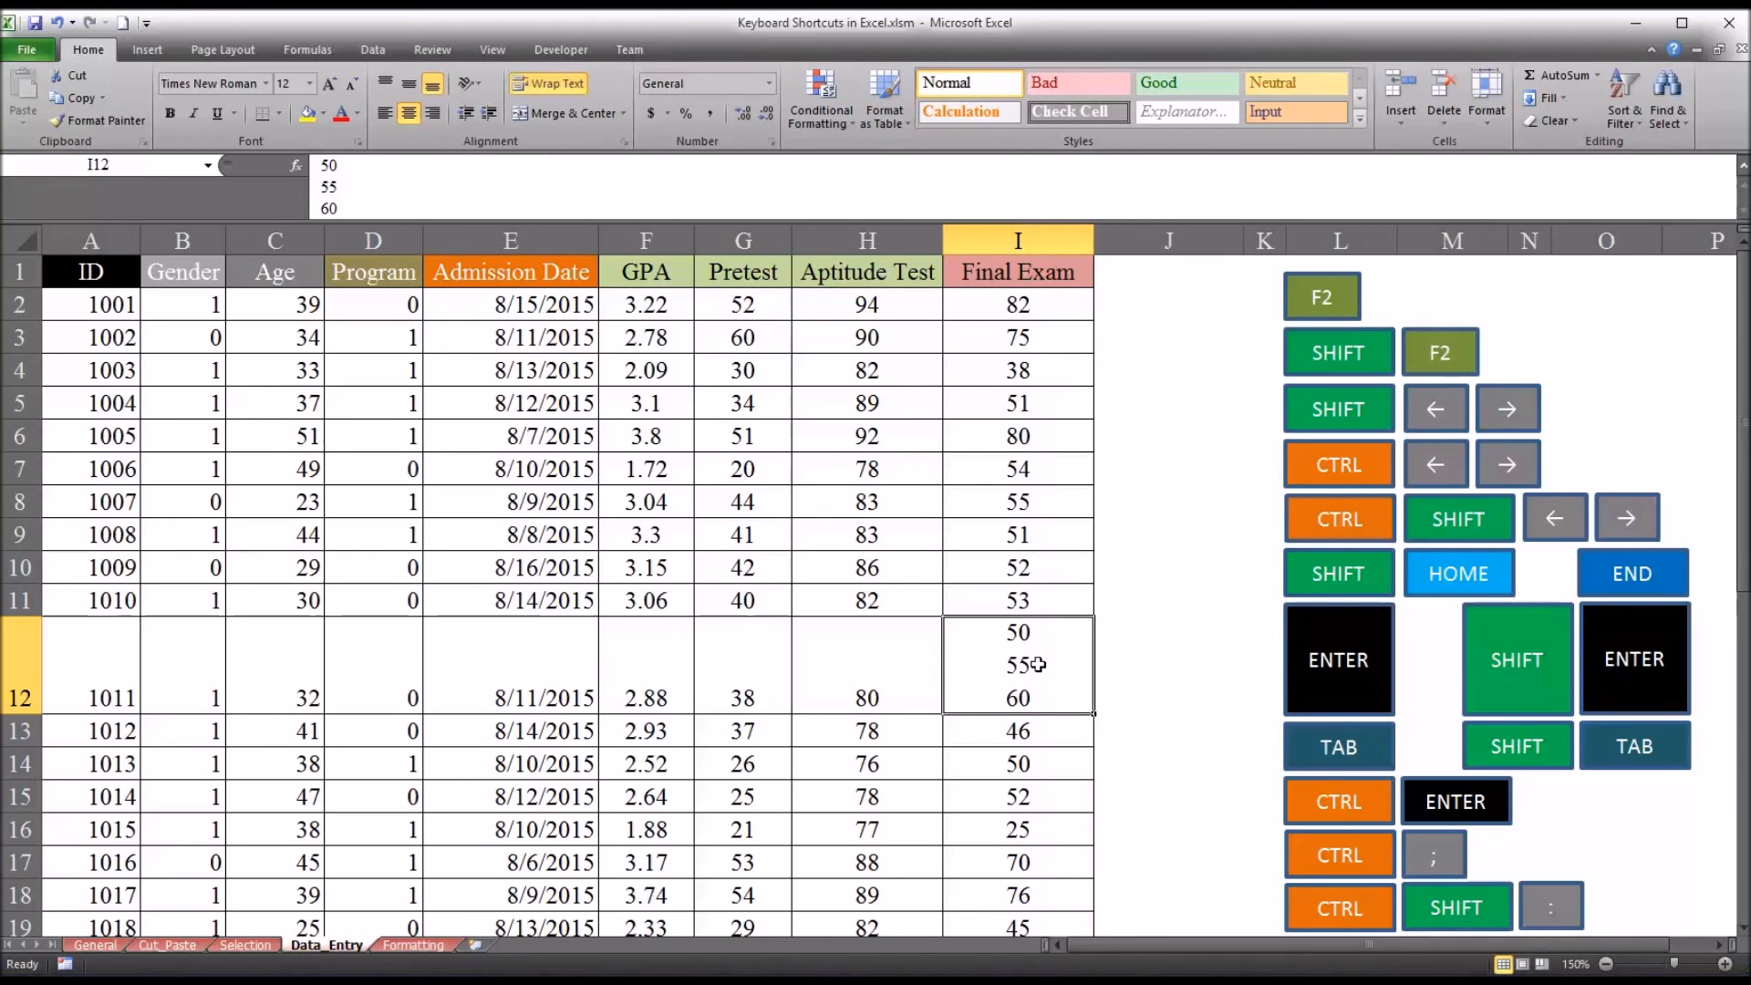
{"action": "mouse_move", "coordinate": [991, 278]}
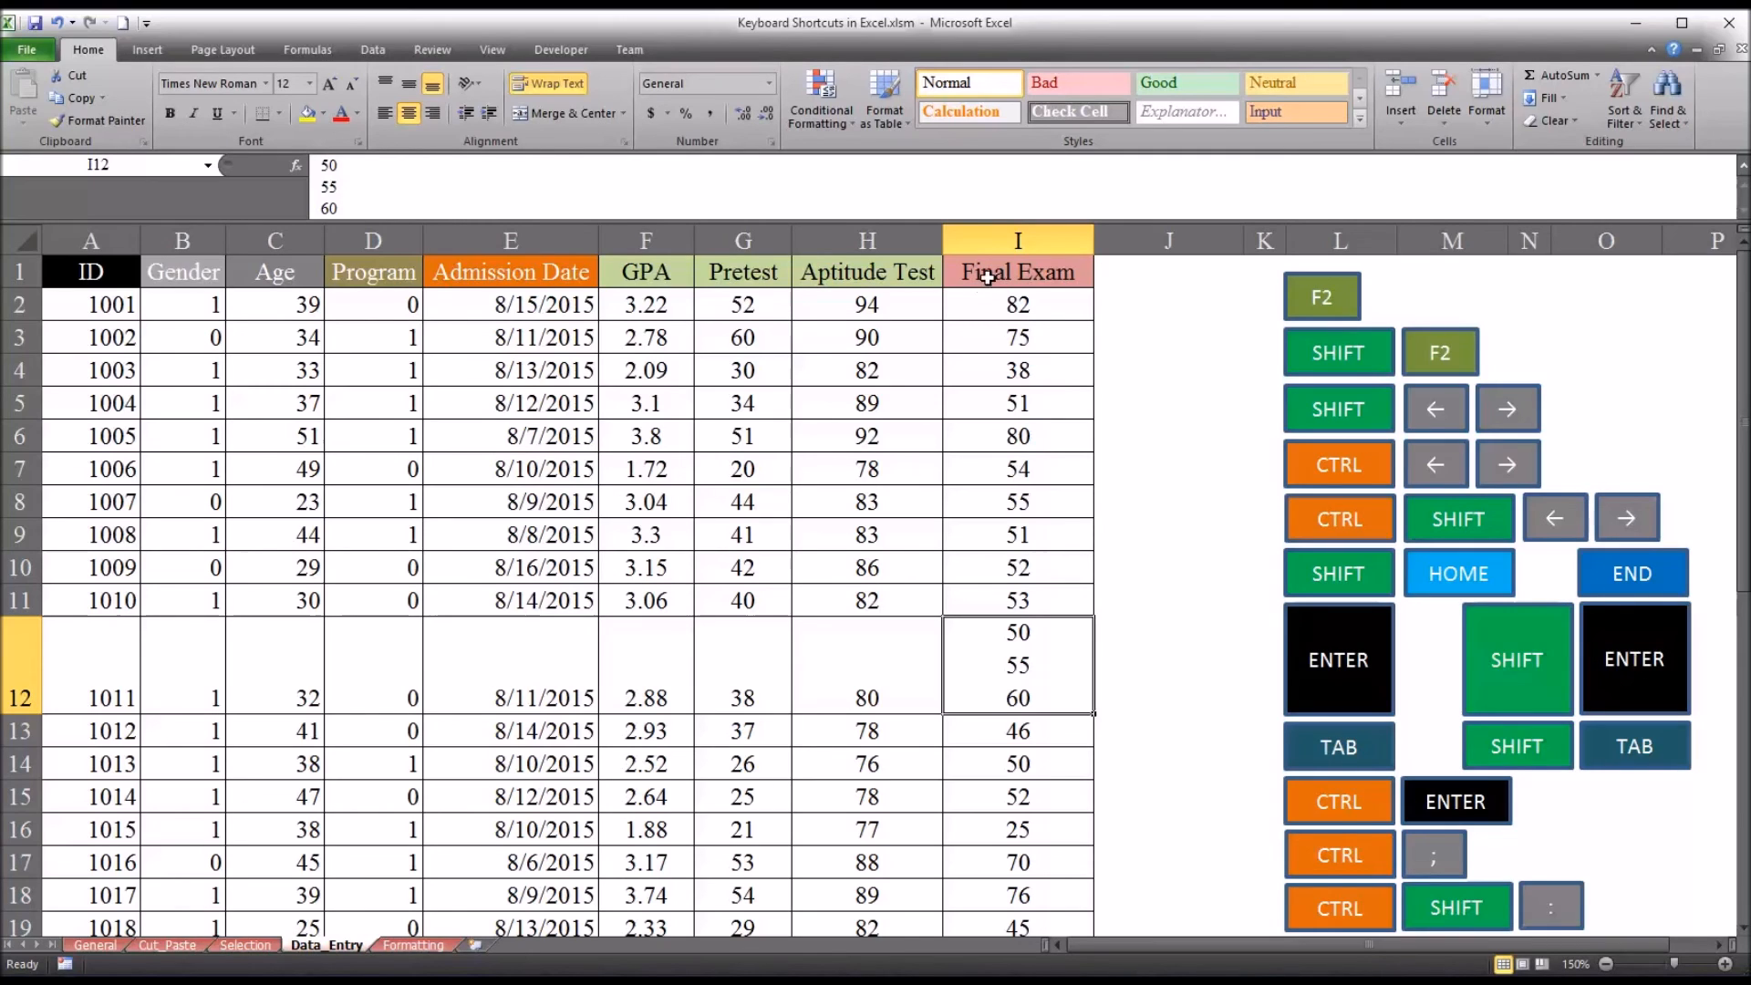
{"action": "mouse_move", "coordinate": [974, 337]}
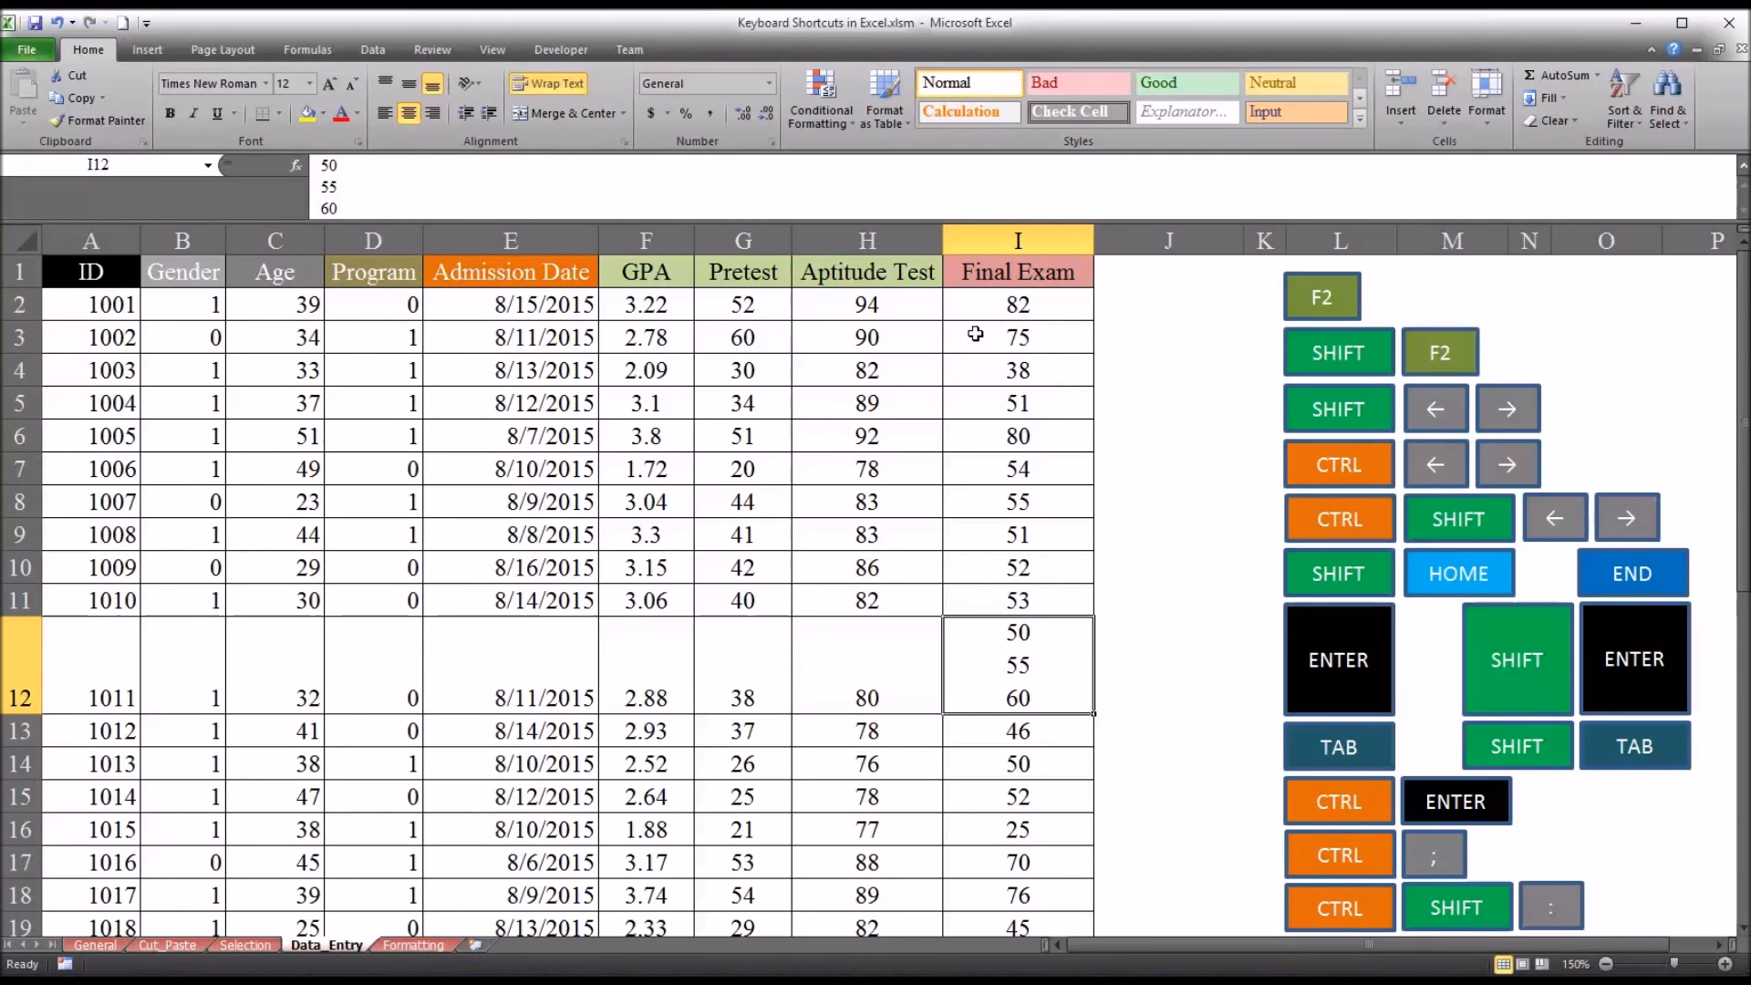
{"action": "mouse_move", "coordinate": [980, 310]}
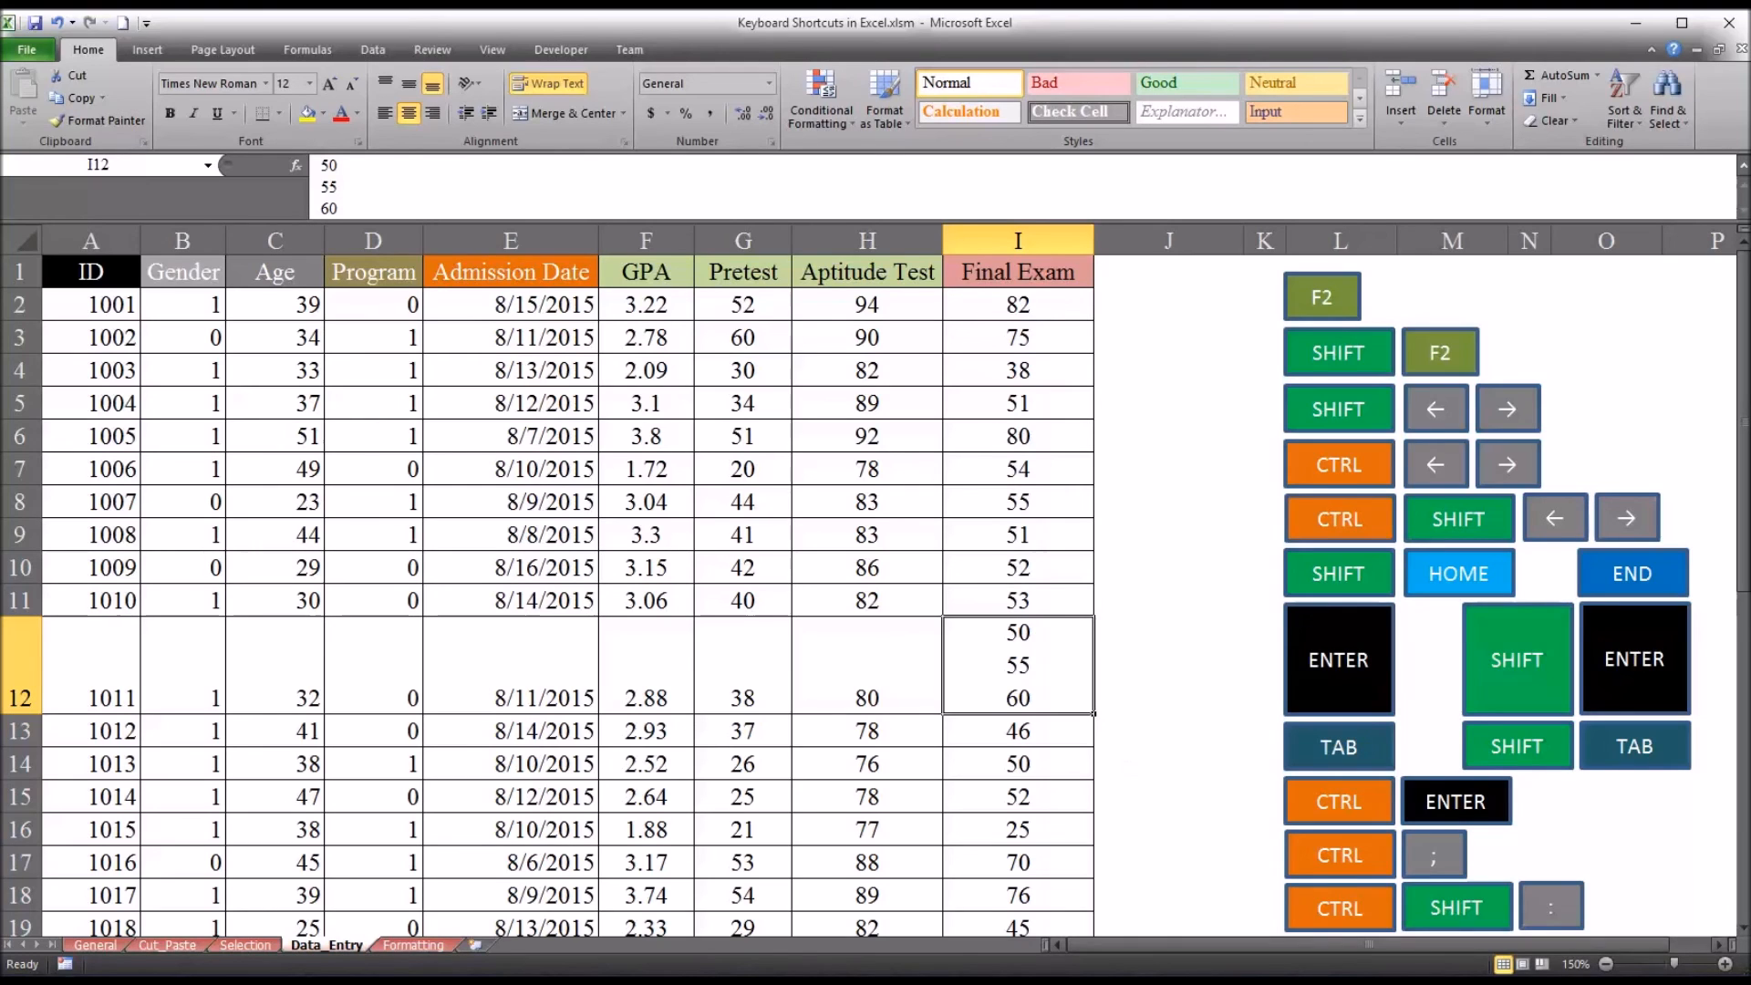
{"action": "mouse_move", "coordinate": [1055, 656]}
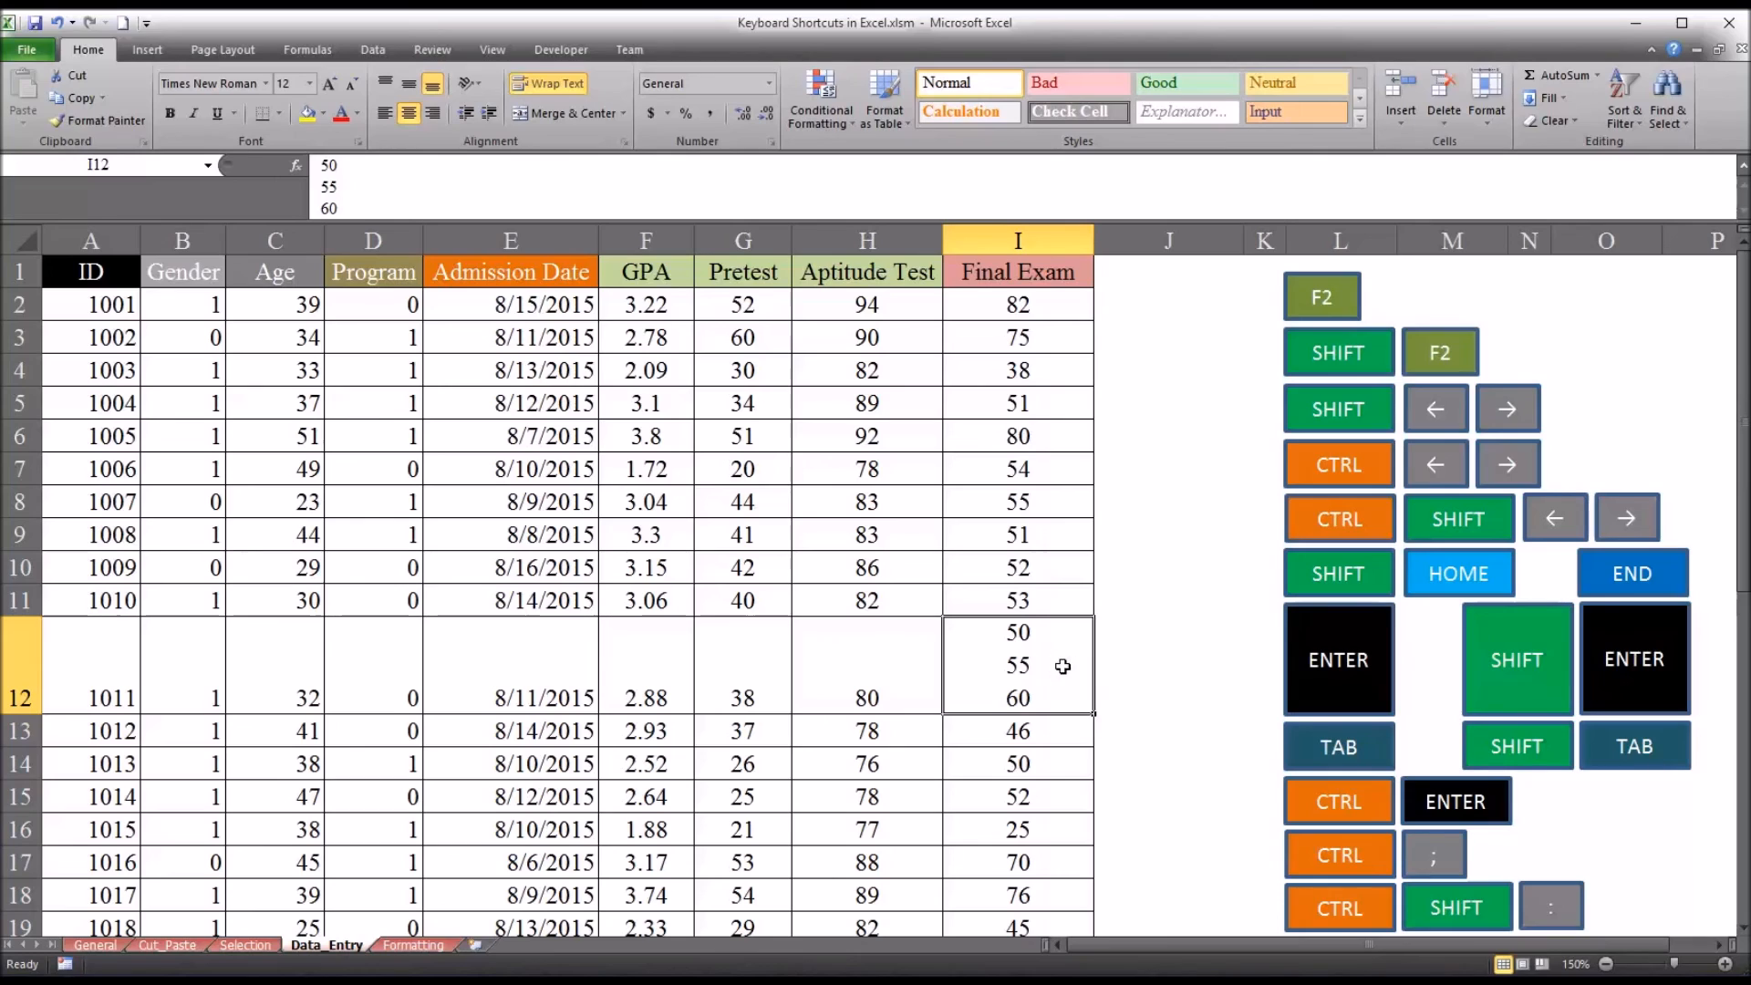
{"action": "mouse_move", "coordinate": [1039, 667]}
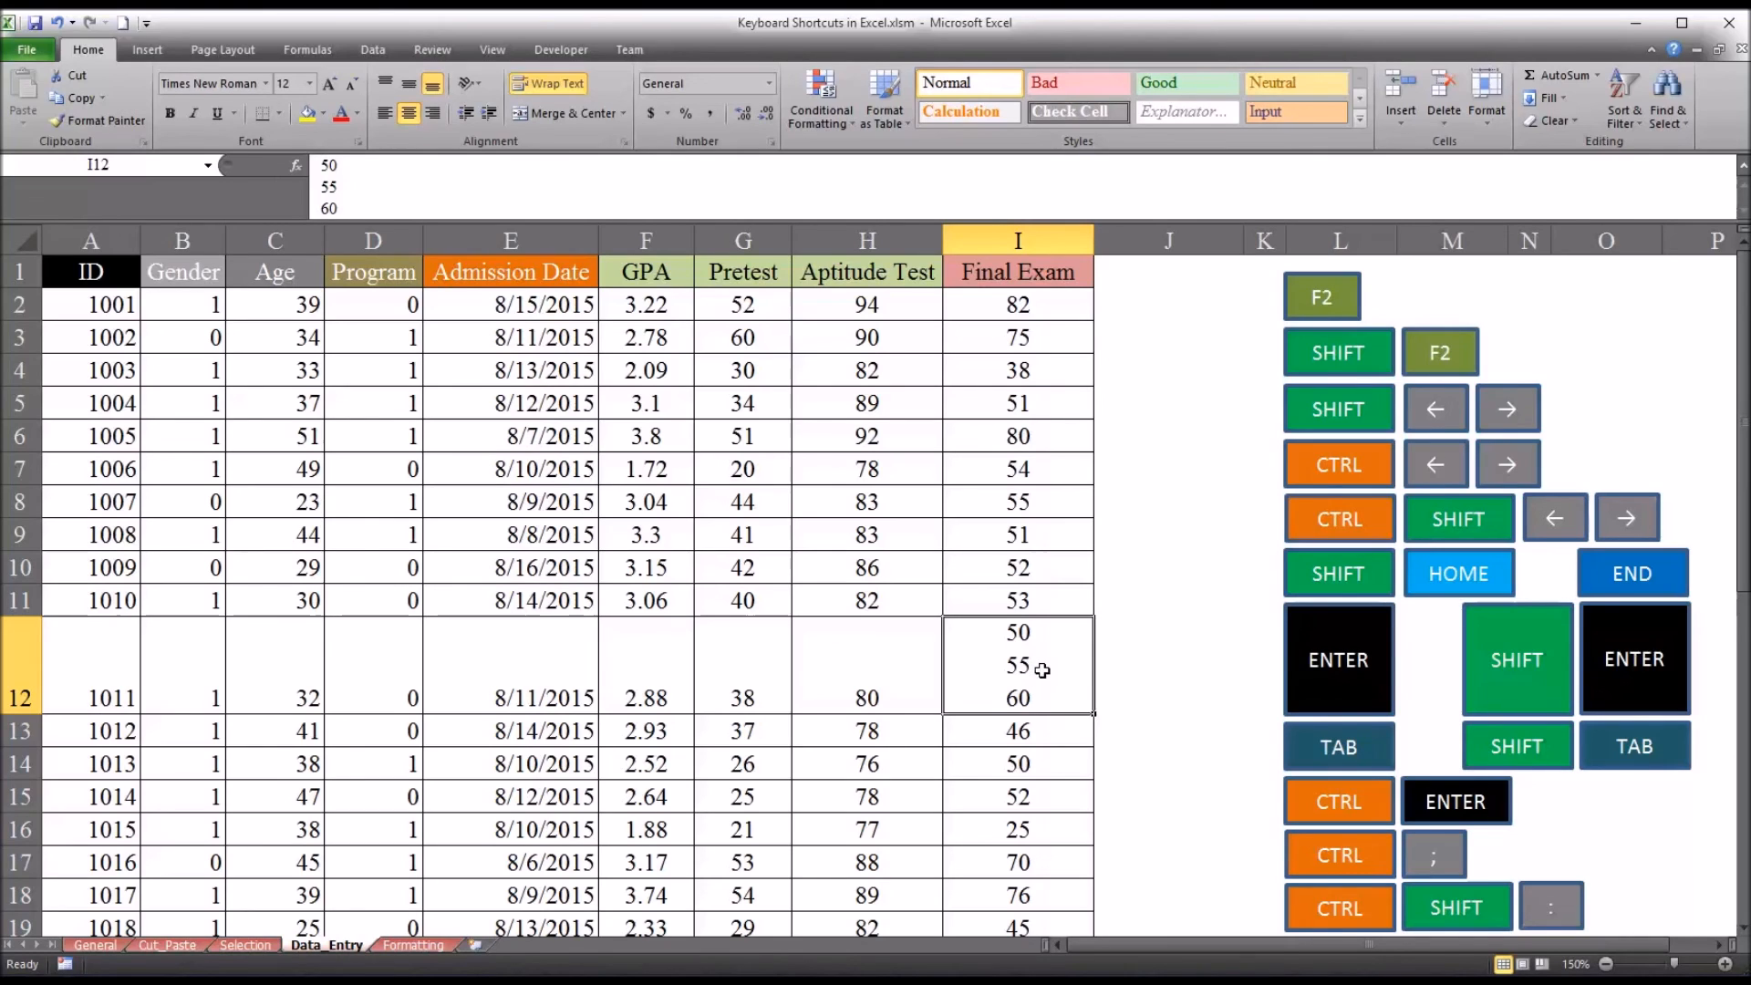
{"action": "mouse_move", "coordinate": [1238, 953]}
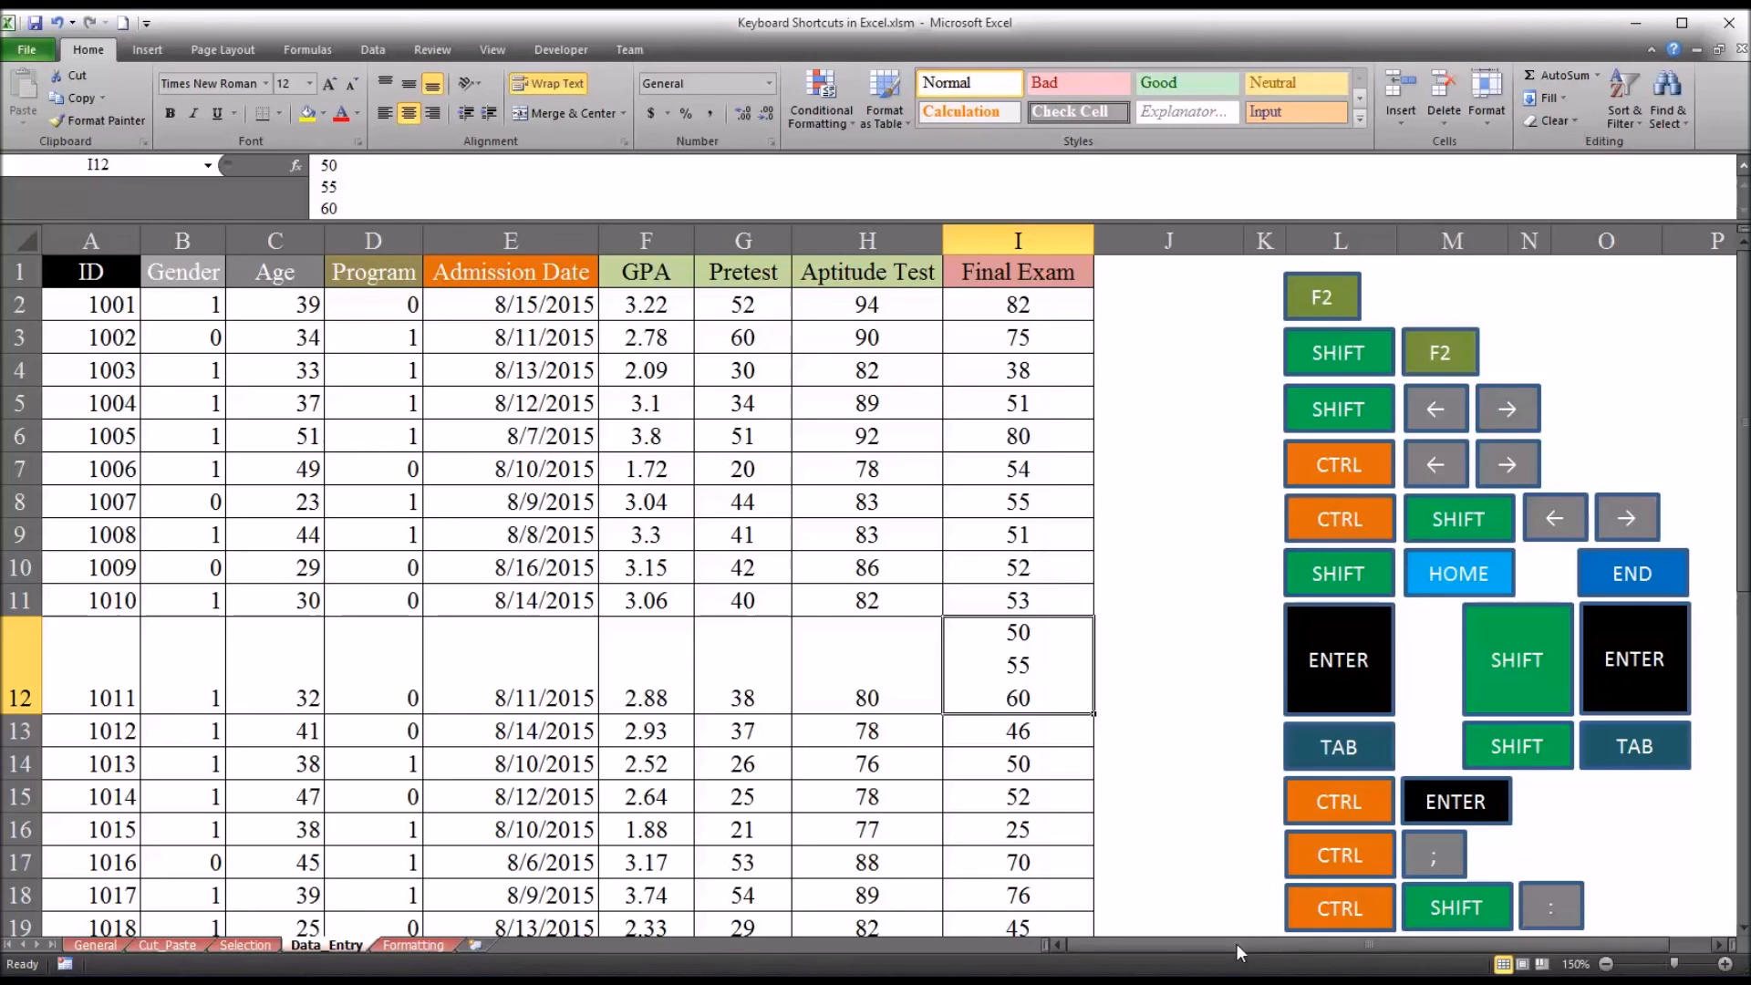
{"action": "mouse_move", "coordinate": [1214, 675]}
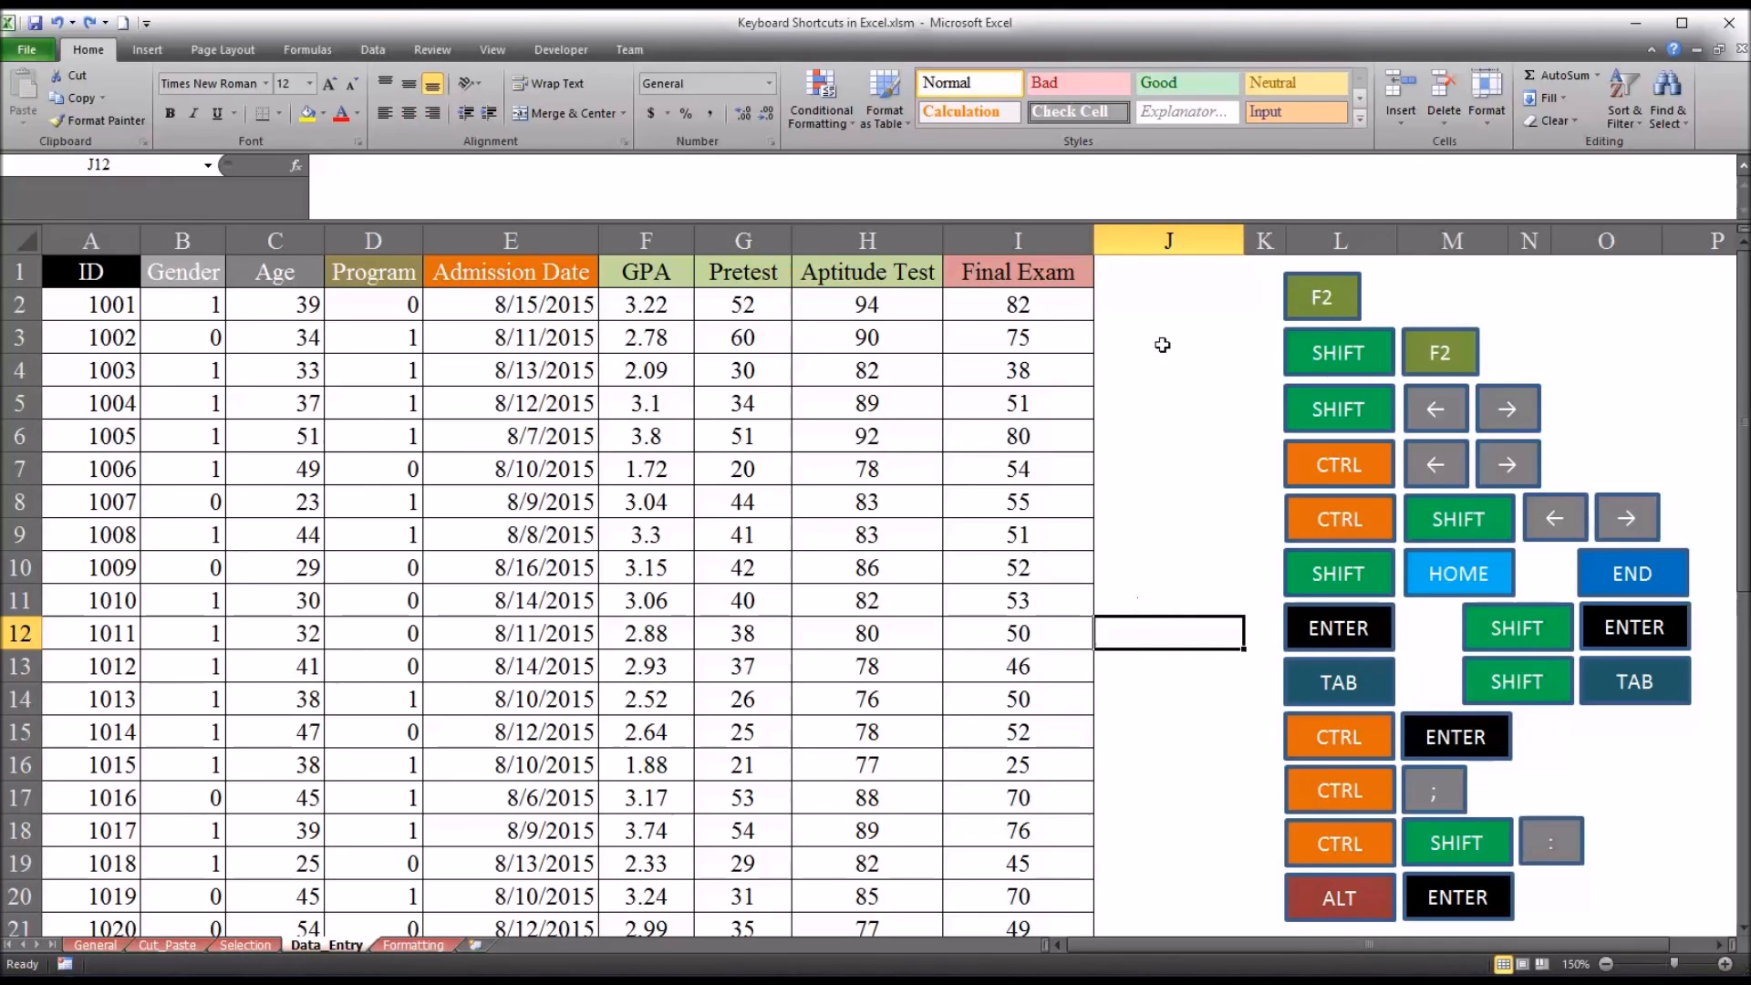
{"action": "mouse_move", "coordinate": [1178, 600]}
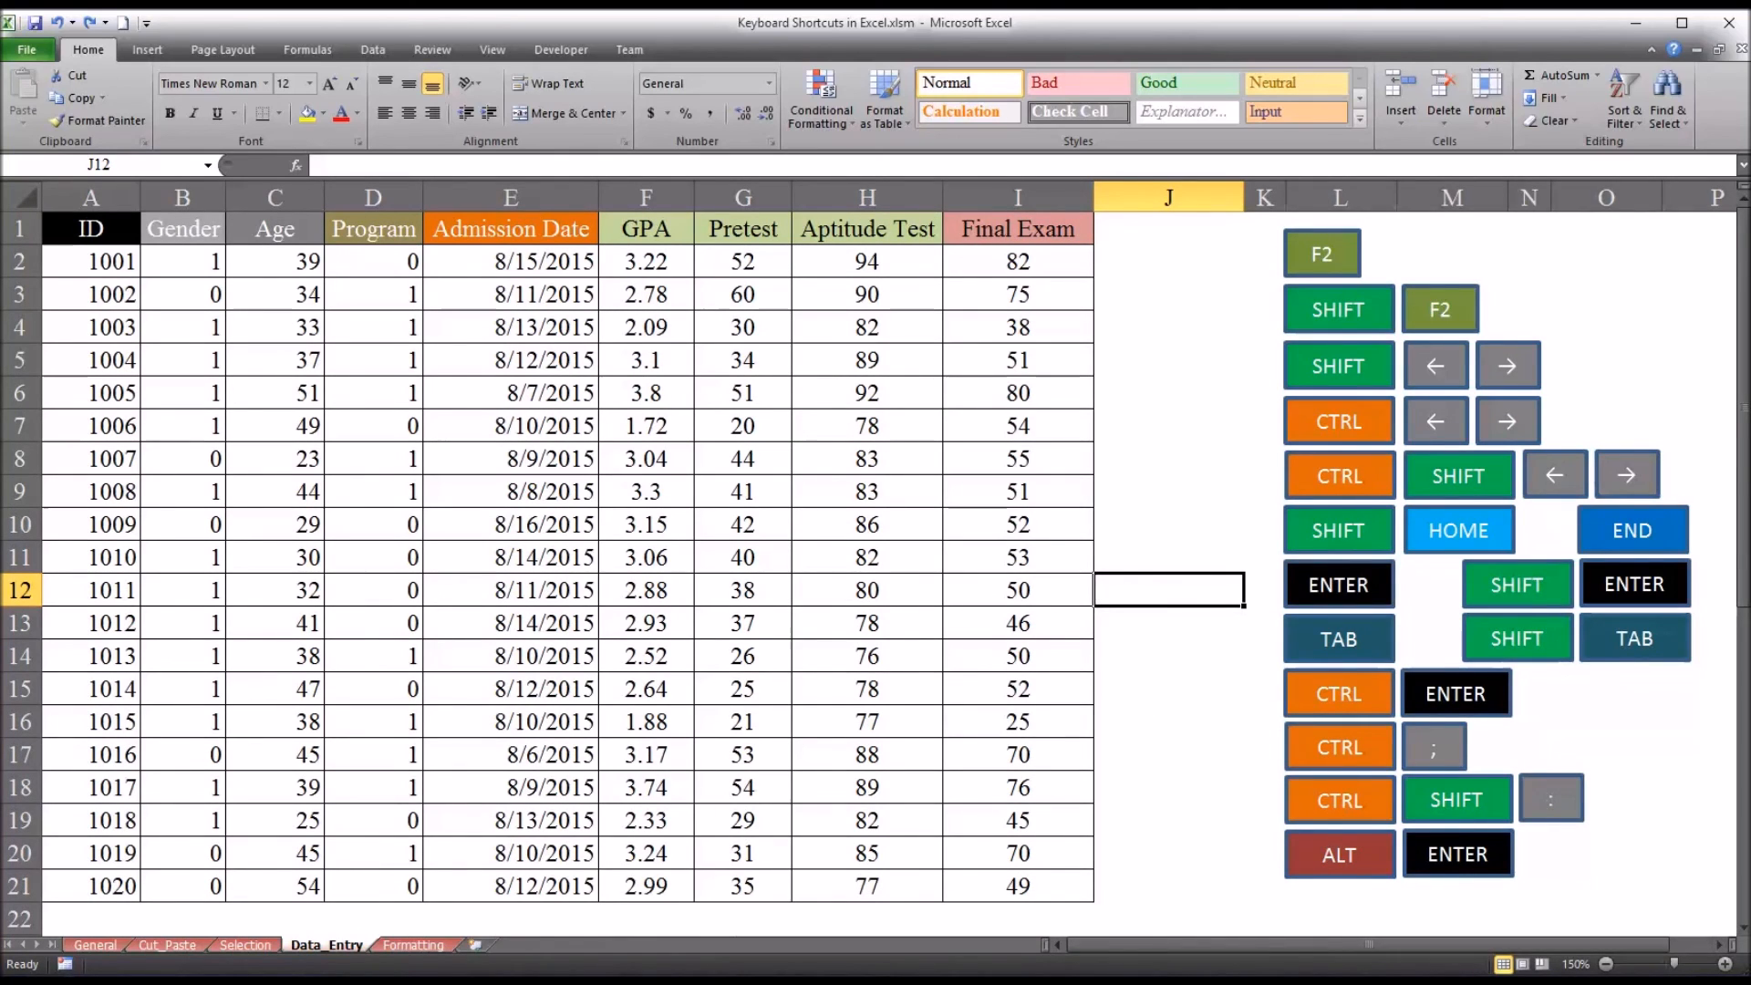
{"action": "mouse_move", "coordinate": [1041, 825]}
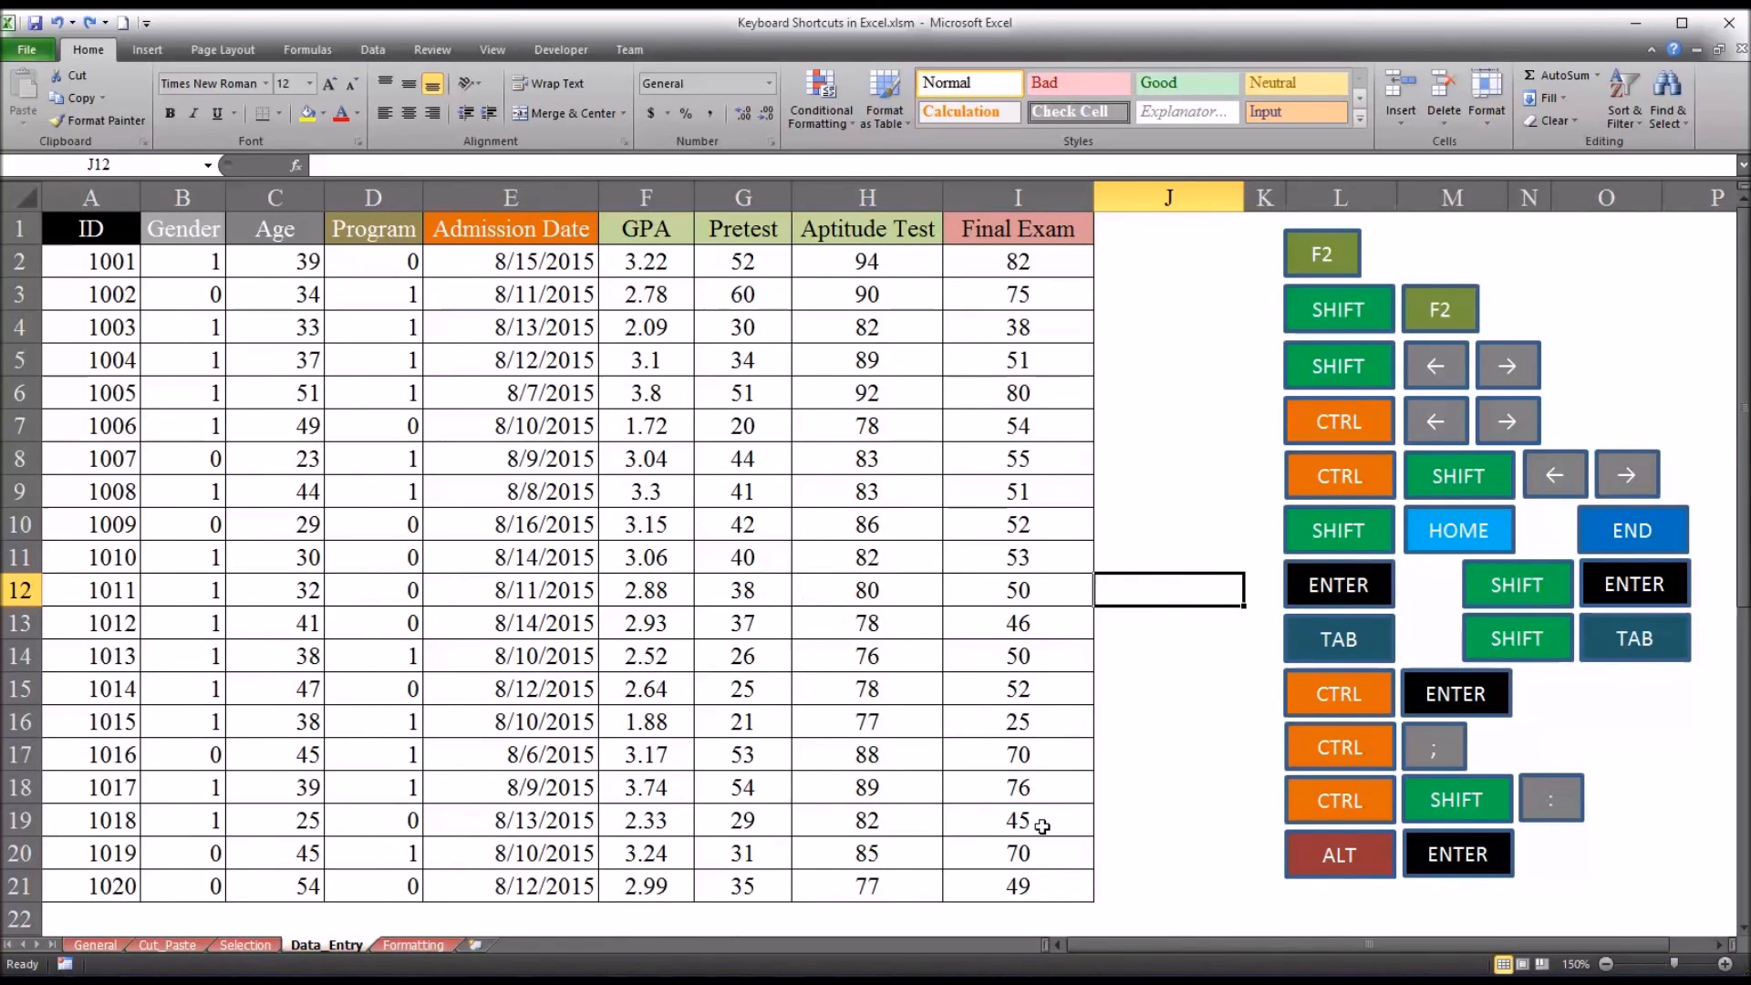